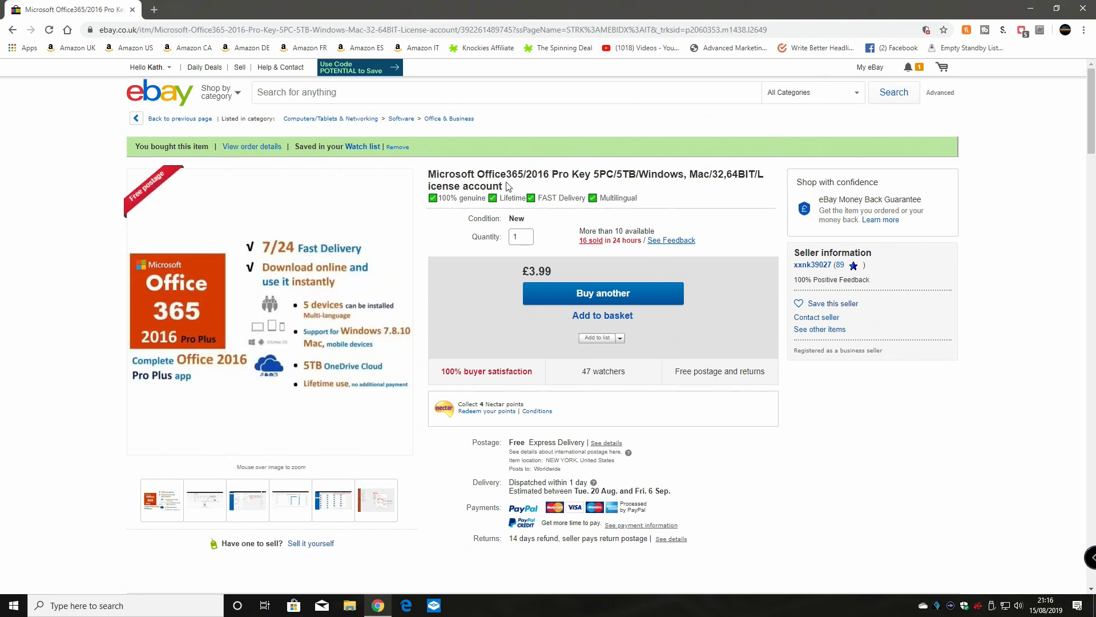
mouse_move(569, 185)
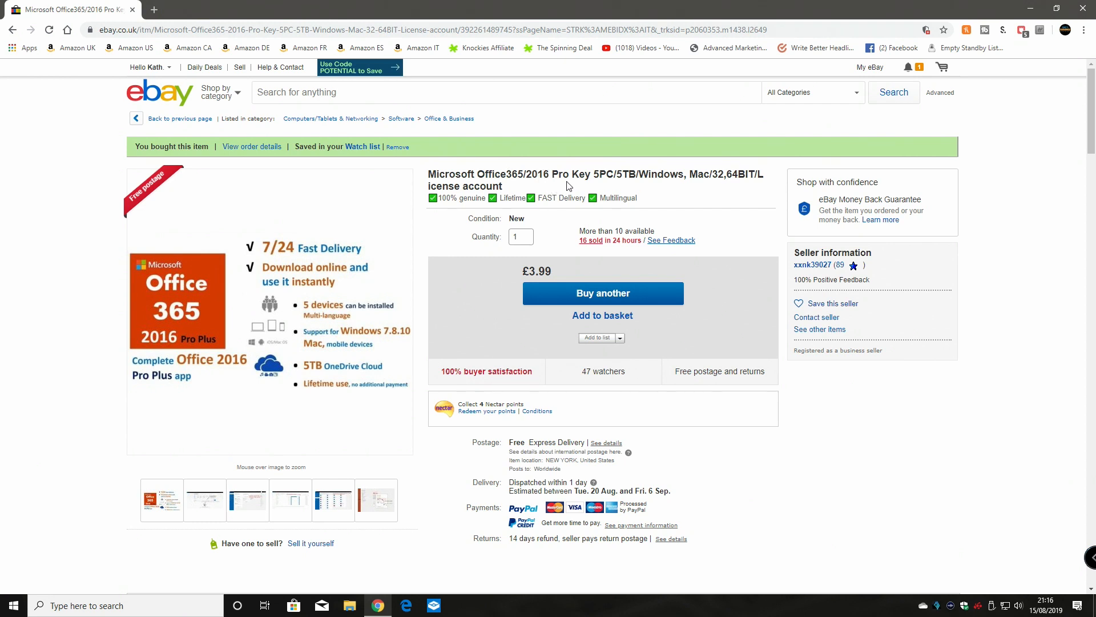
mouse_move(621, 175)
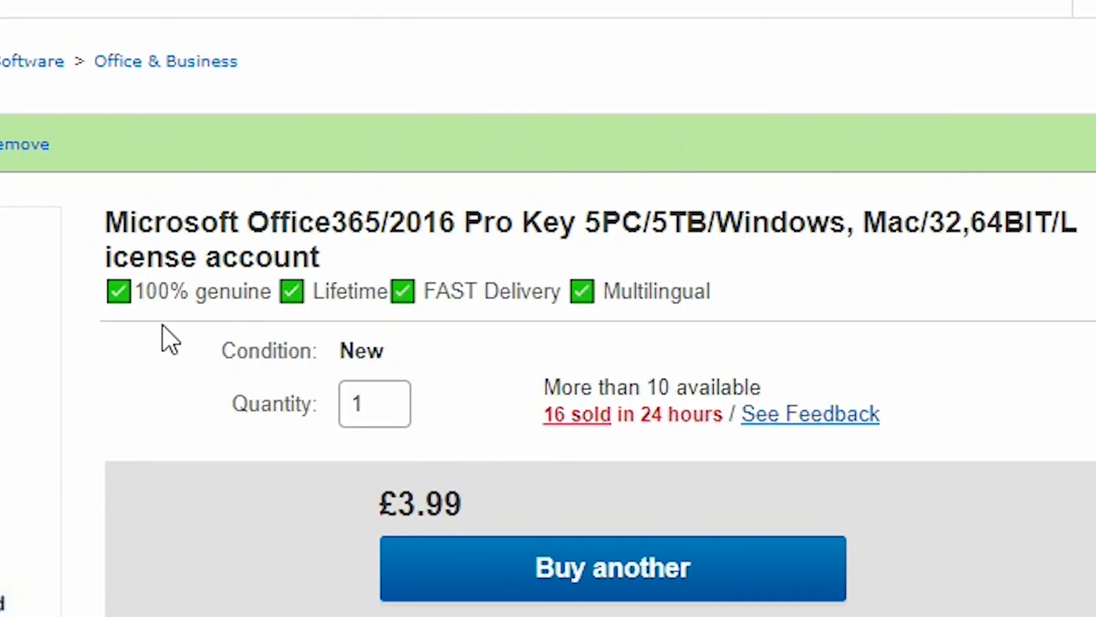
mouse_move(249, 343)
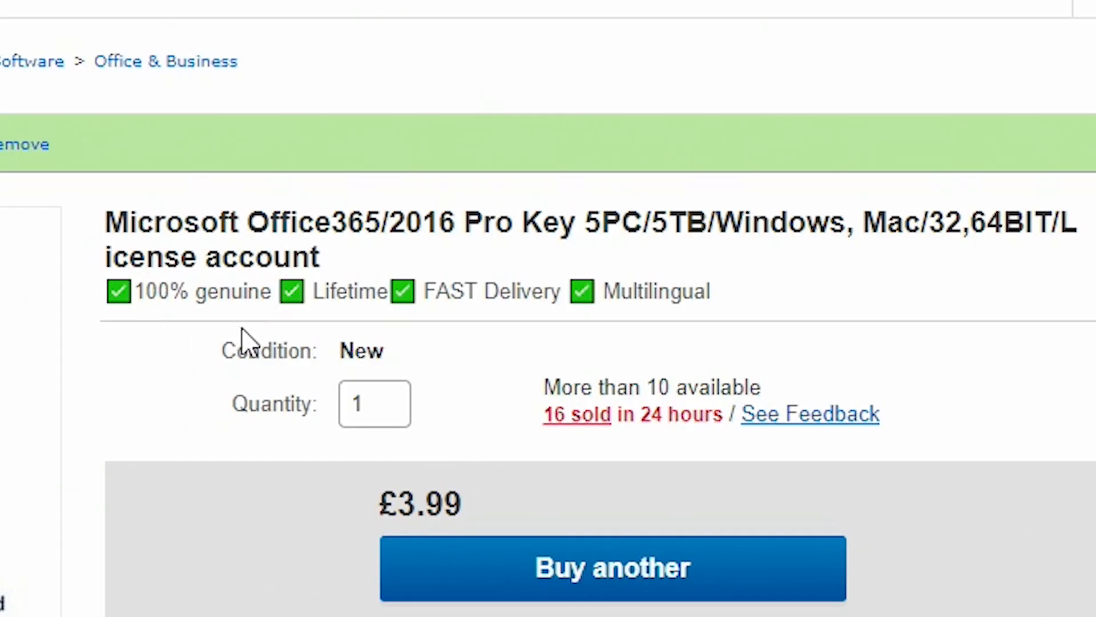
mouse_move(348, 322)
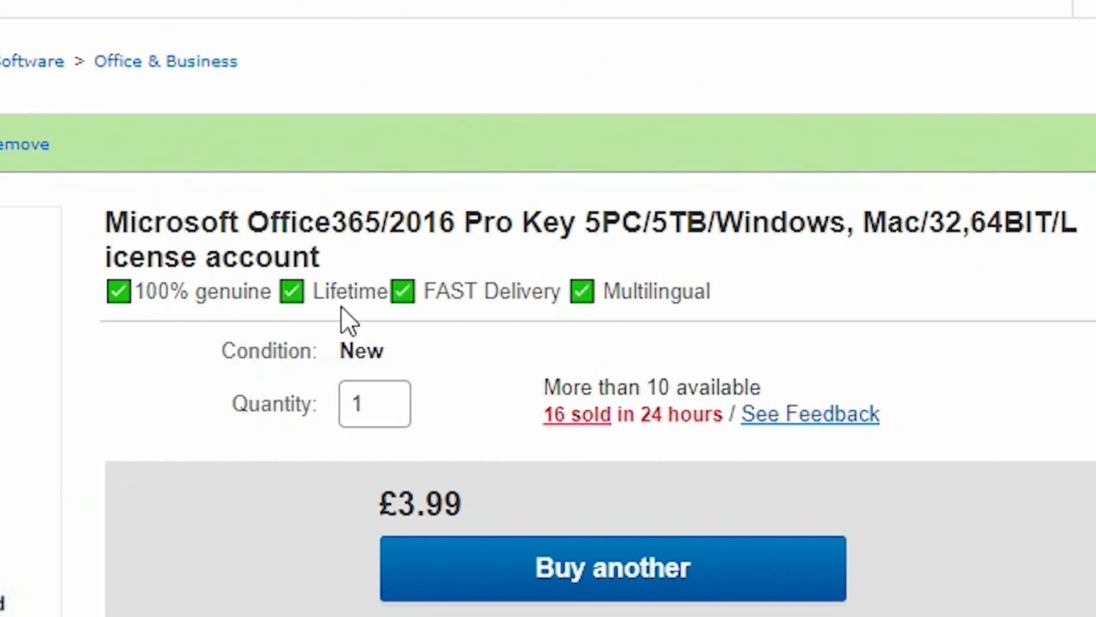
mouse_move(504, 318)
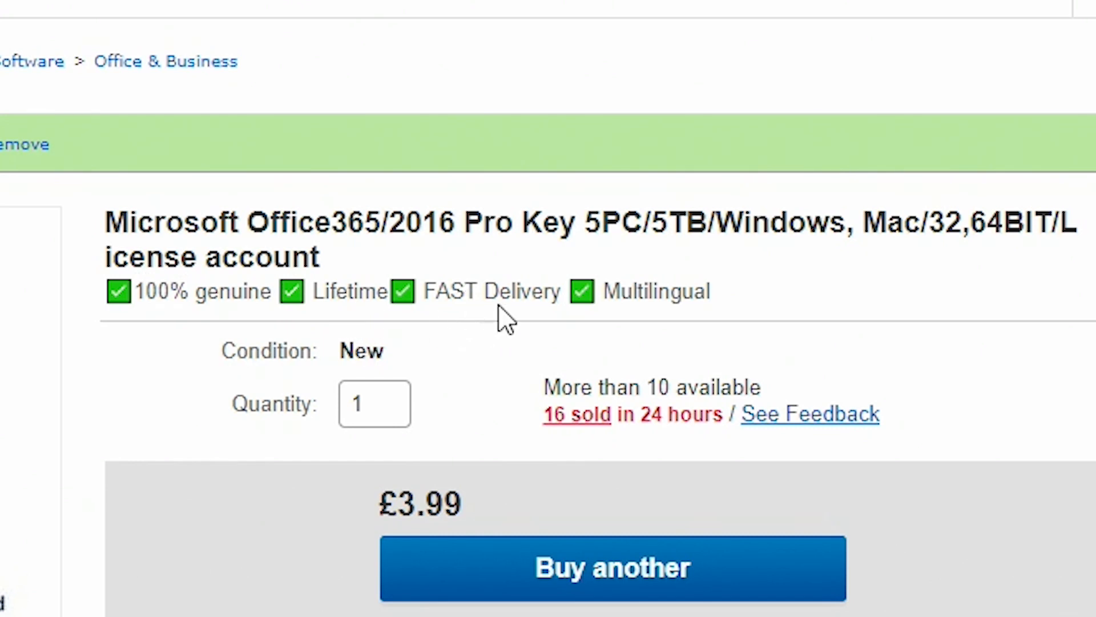
mouse_move(647, 324)
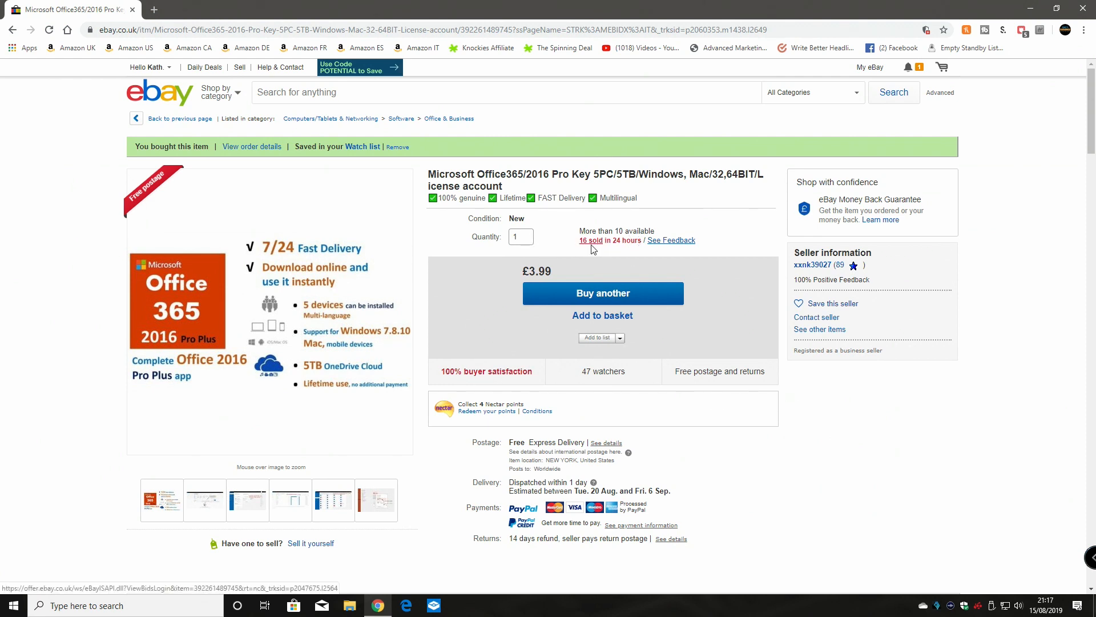
mouse_move(638, 250)
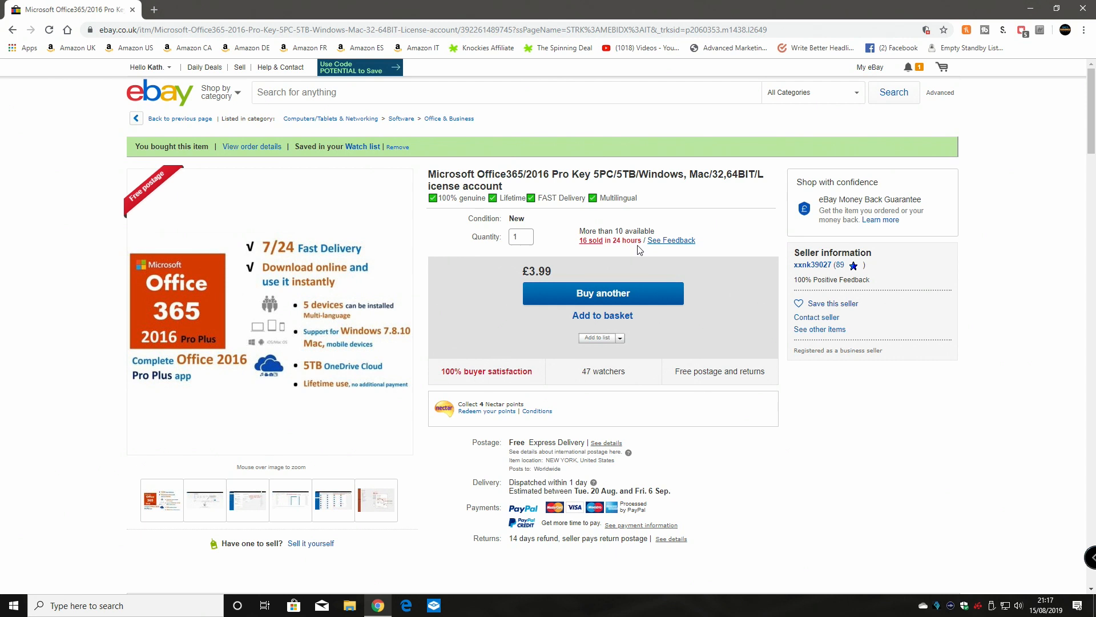
mouse_move(452, 461)
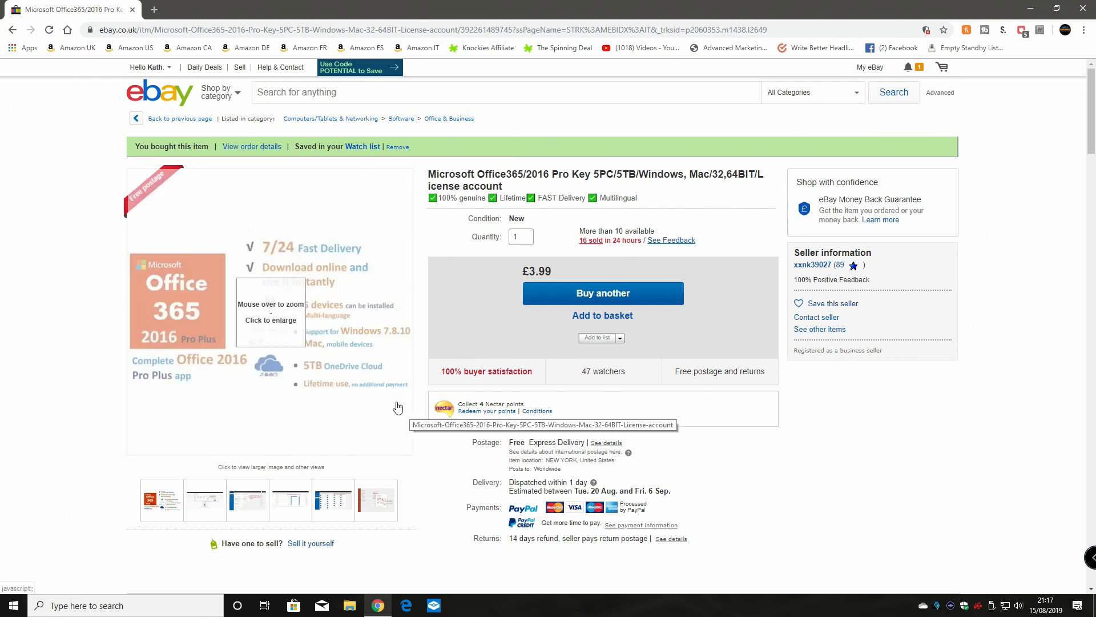
mouse_move(427, 462)
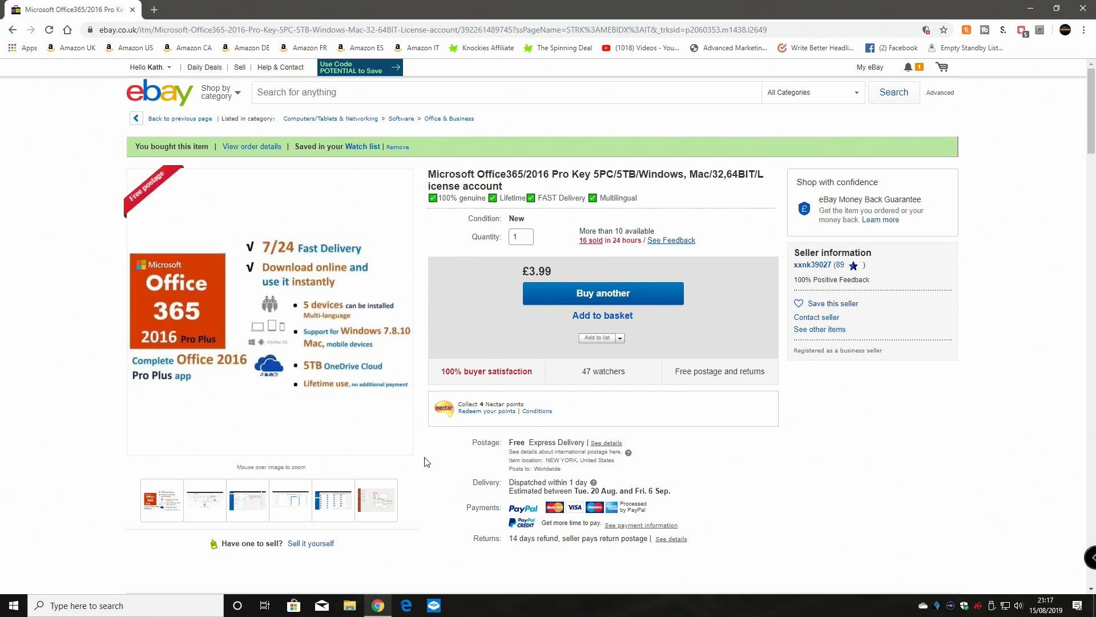
mouse_move(502, 498)
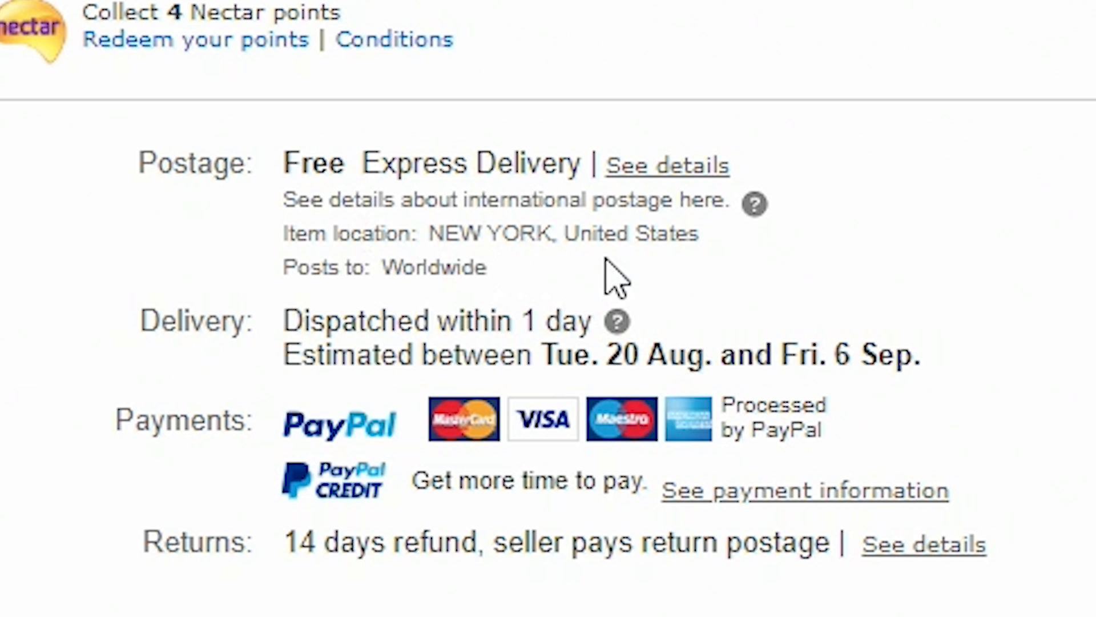
mouse_move(633, 280)
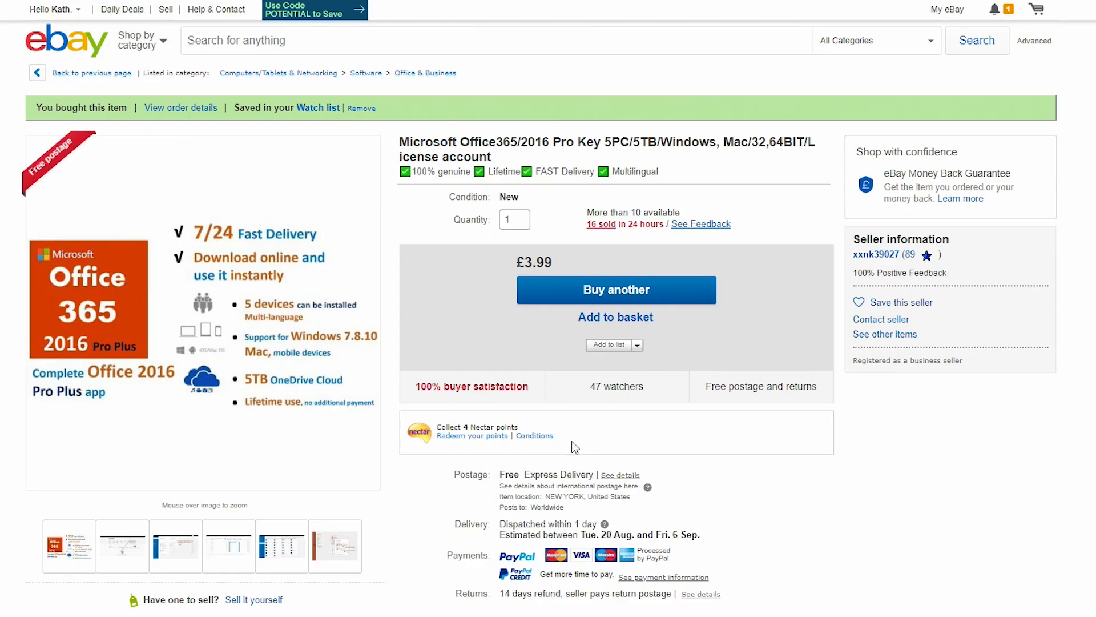
mouse_move(818, 463)
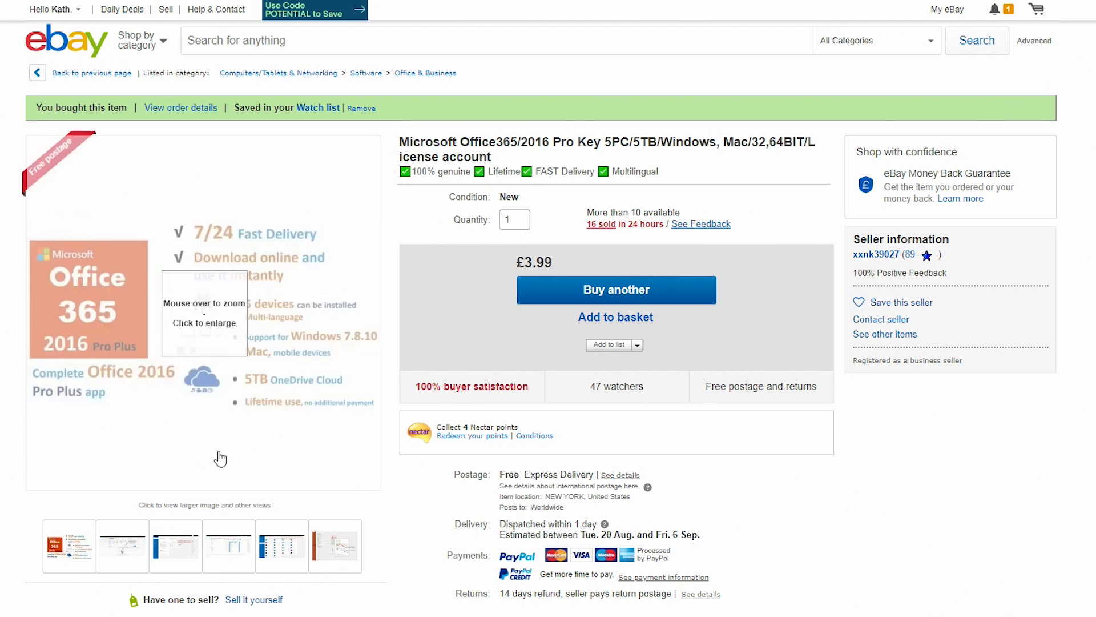
mouse_move(336, 421)
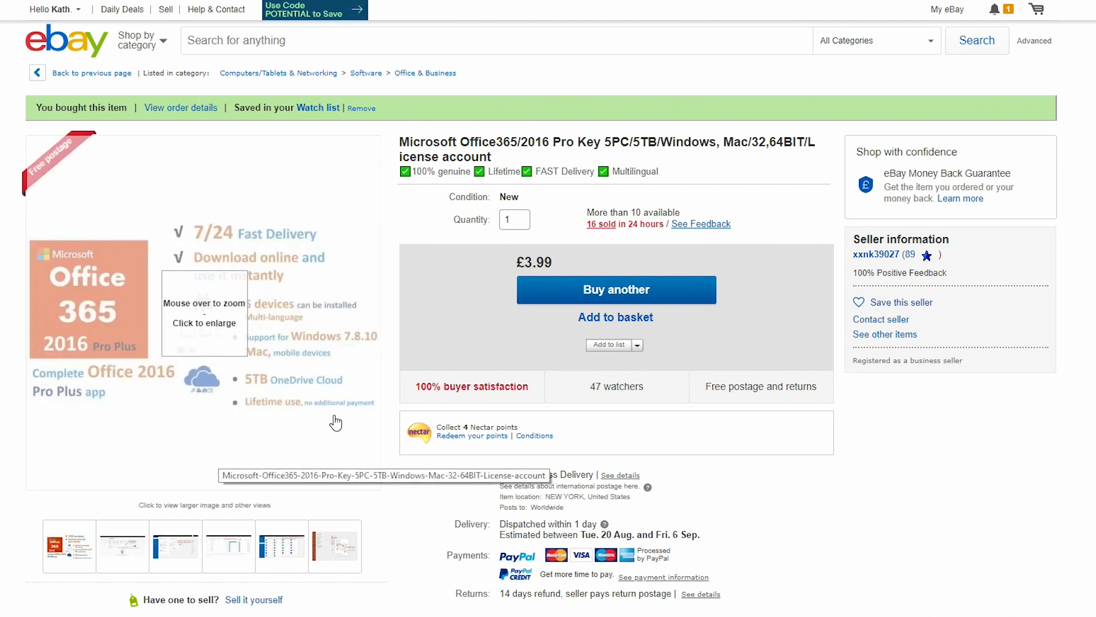
scroll("down", 3)
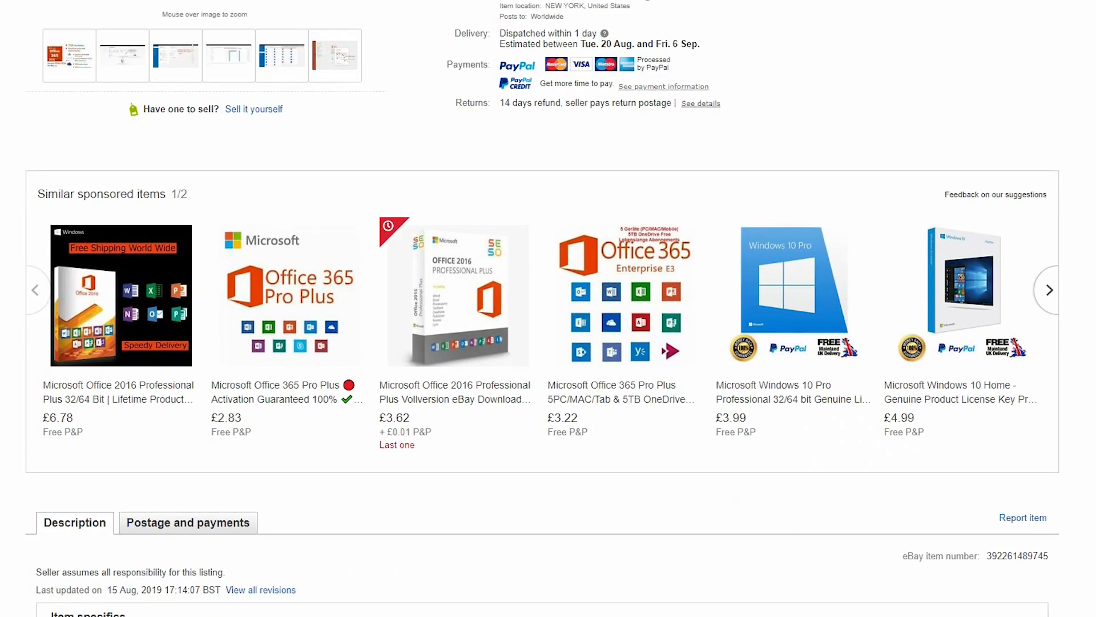
scroll("down", 3)
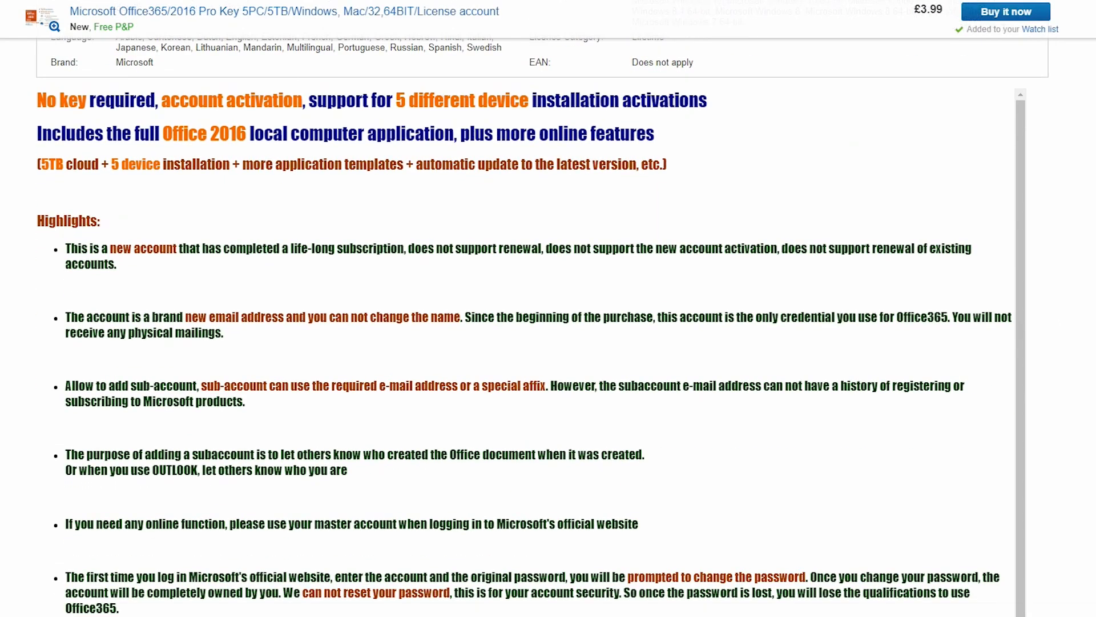
scroll("down", 3)
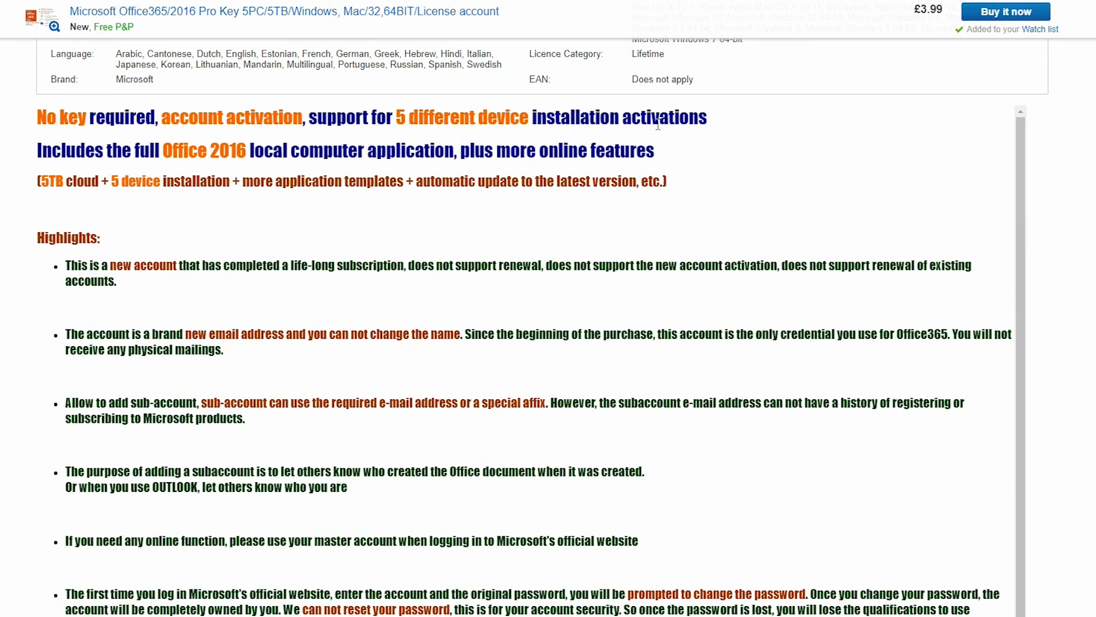
mouse_move(227, 162)
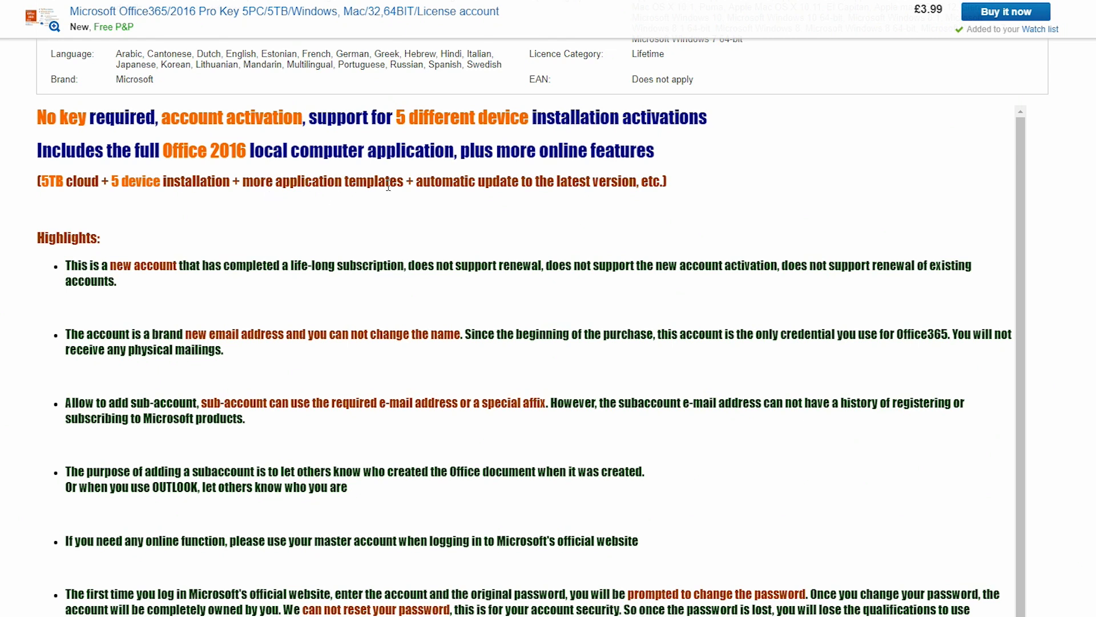
mouse_move(681, 202)
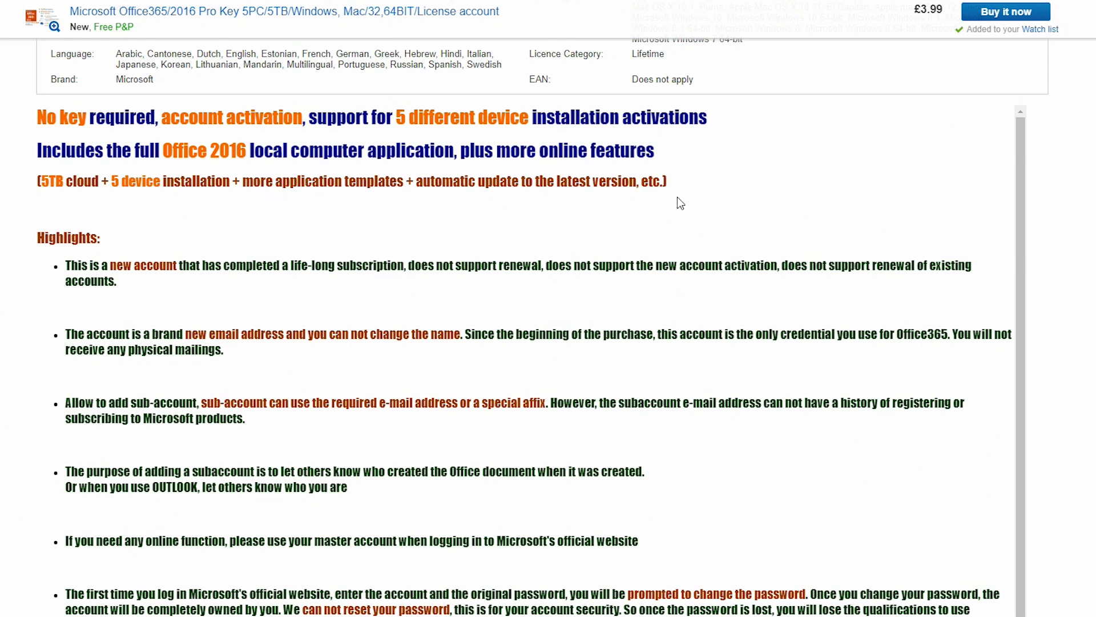
mouse_move(464, 212)
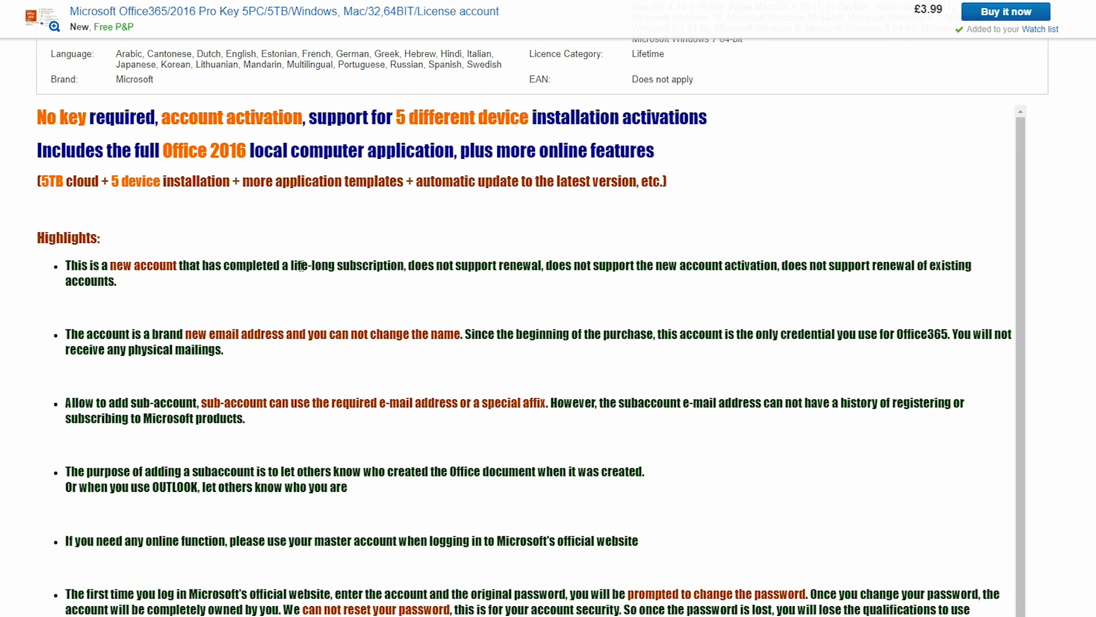
mouse_move(333, 290)
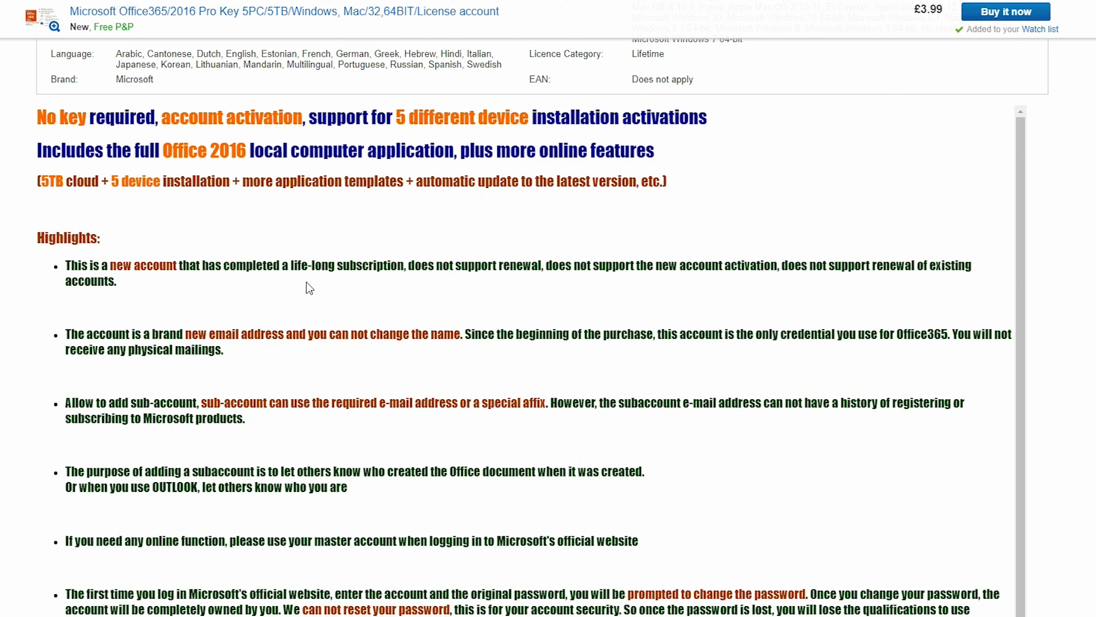
mouse_move(400, 283)
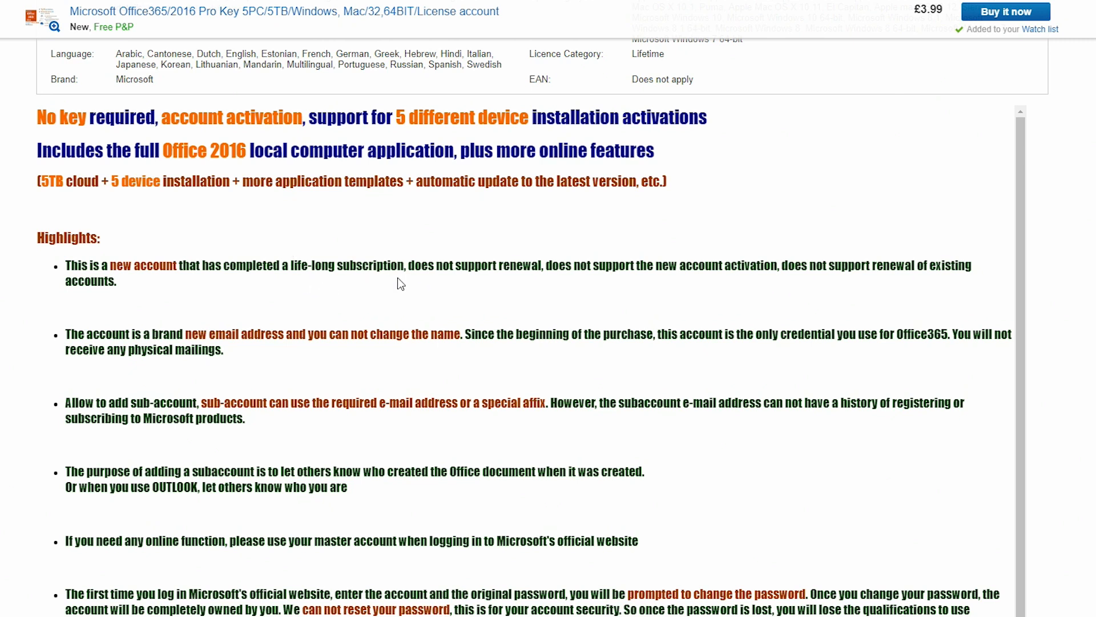
mouse_move(262, 180)
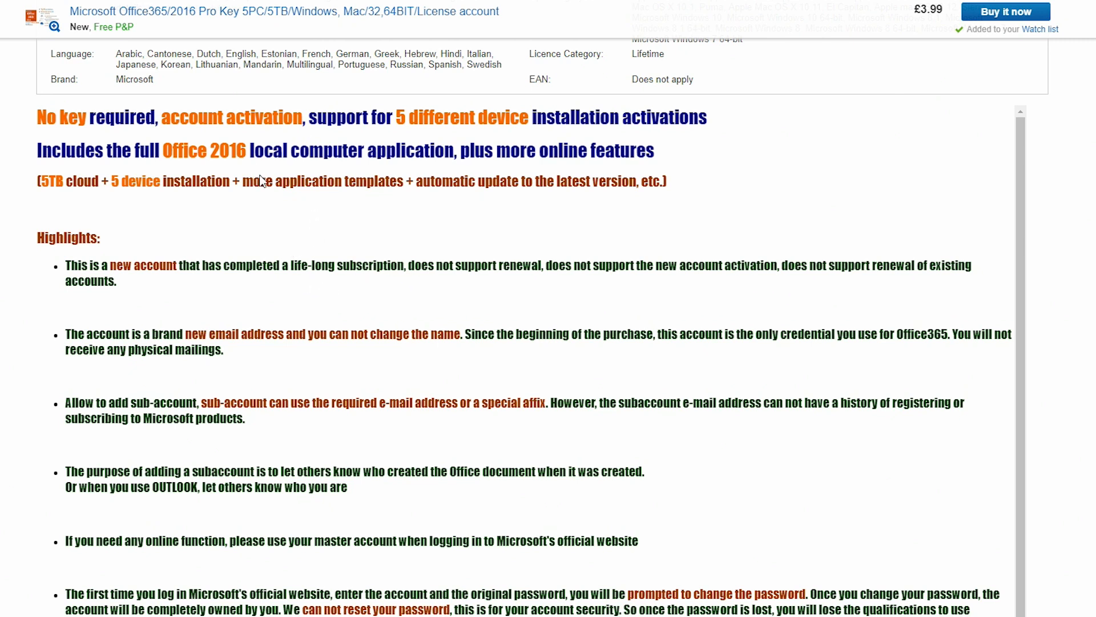
mouse_move(393, 227)
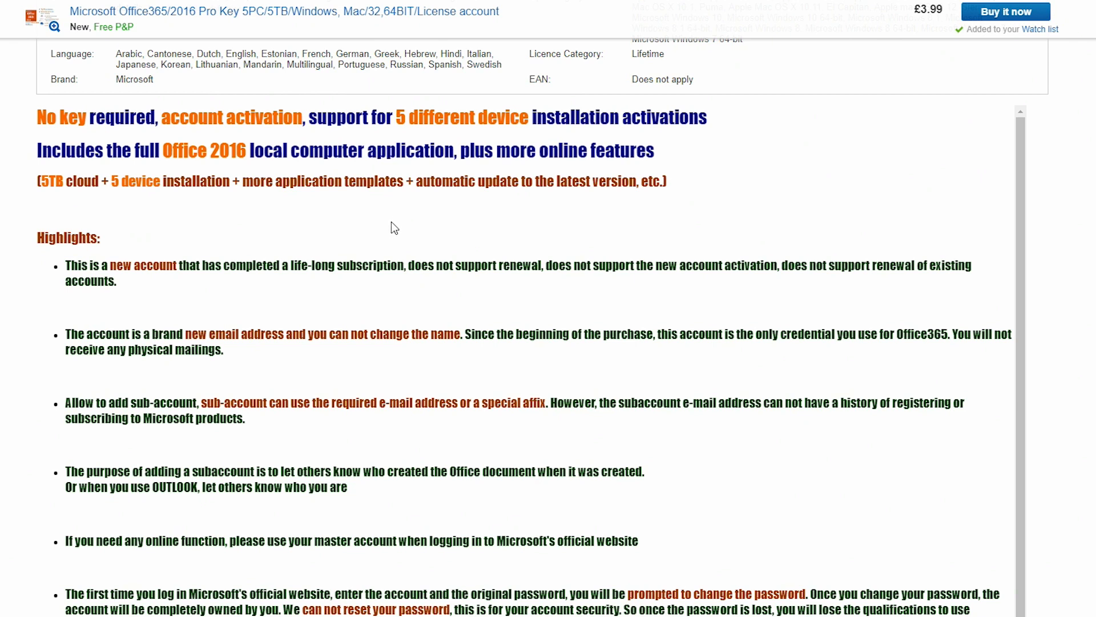
mouse_move(409, 284)
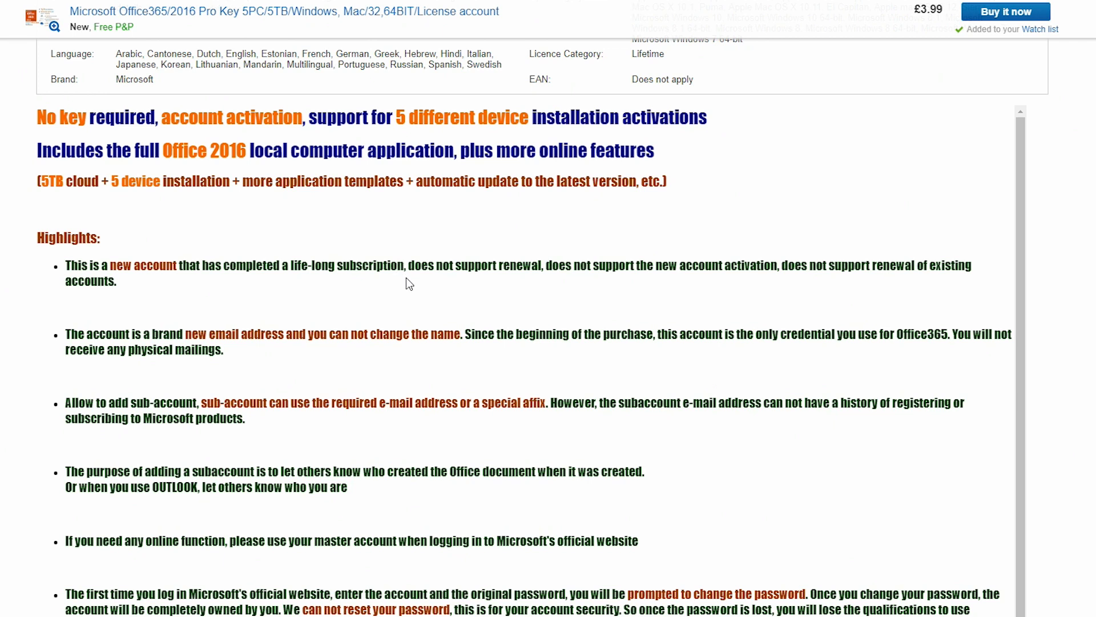
mouse_move(408, 290)
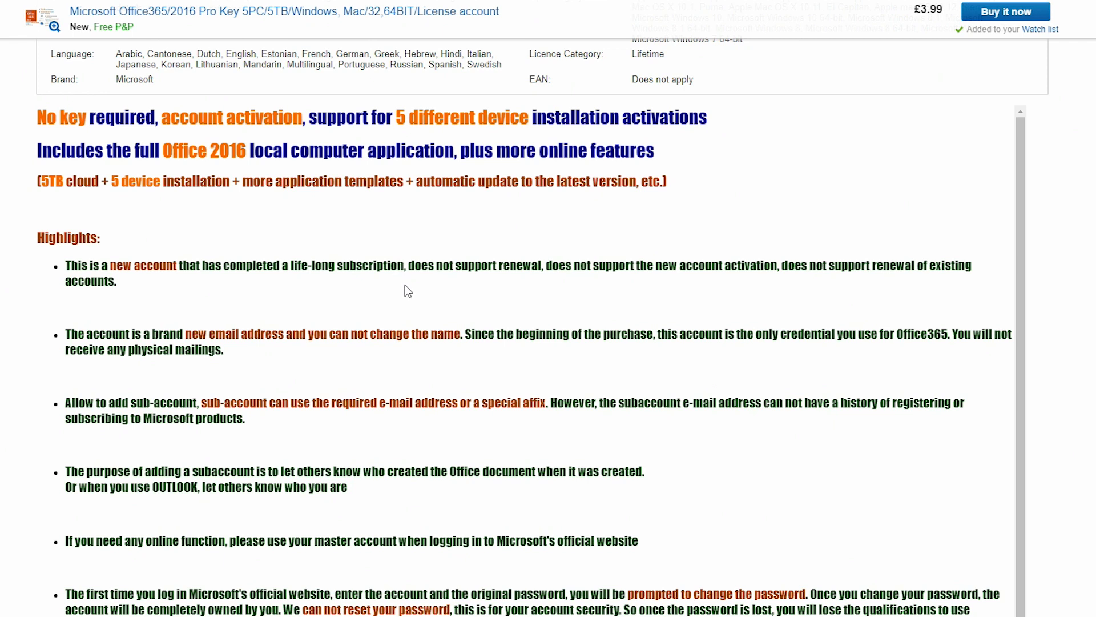
mouse_move(421, 241)
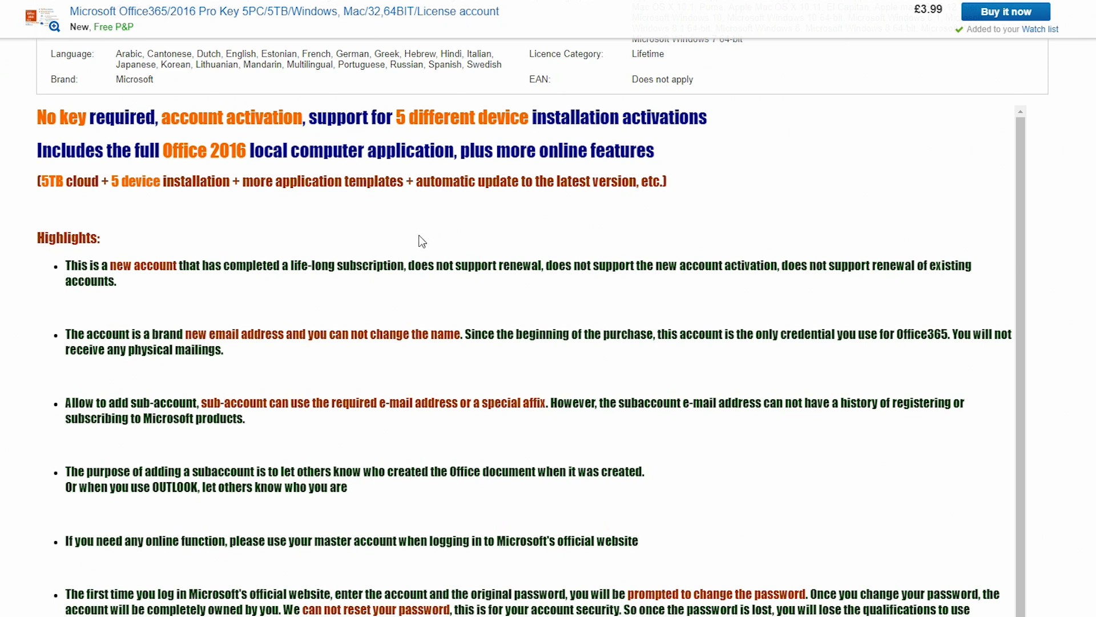
mouse_move(426, 286)
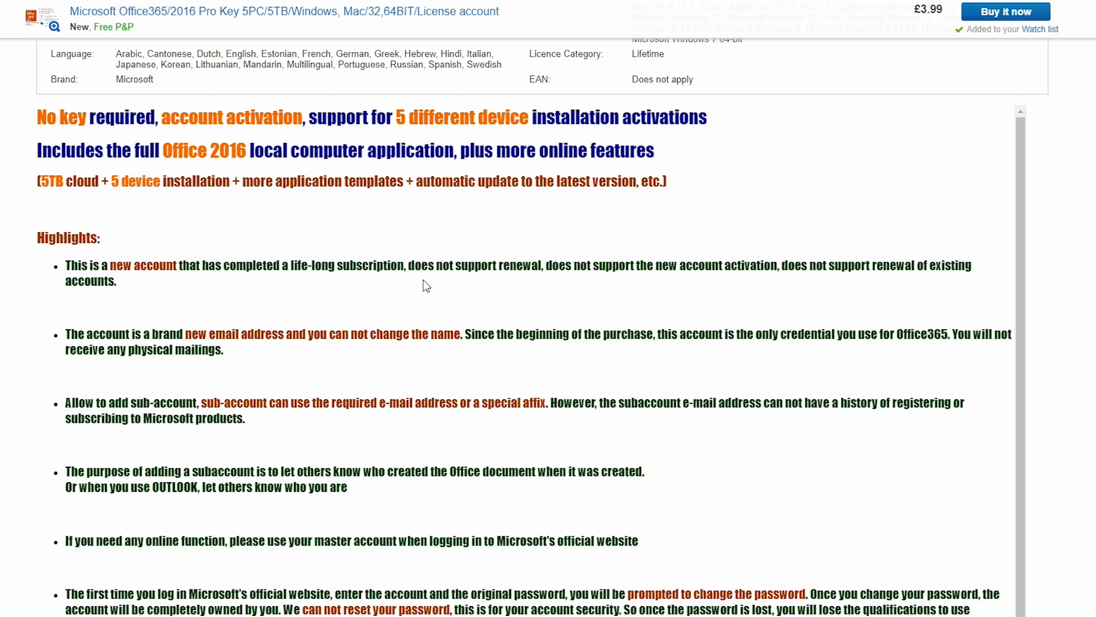
mouse_move(637, 285)
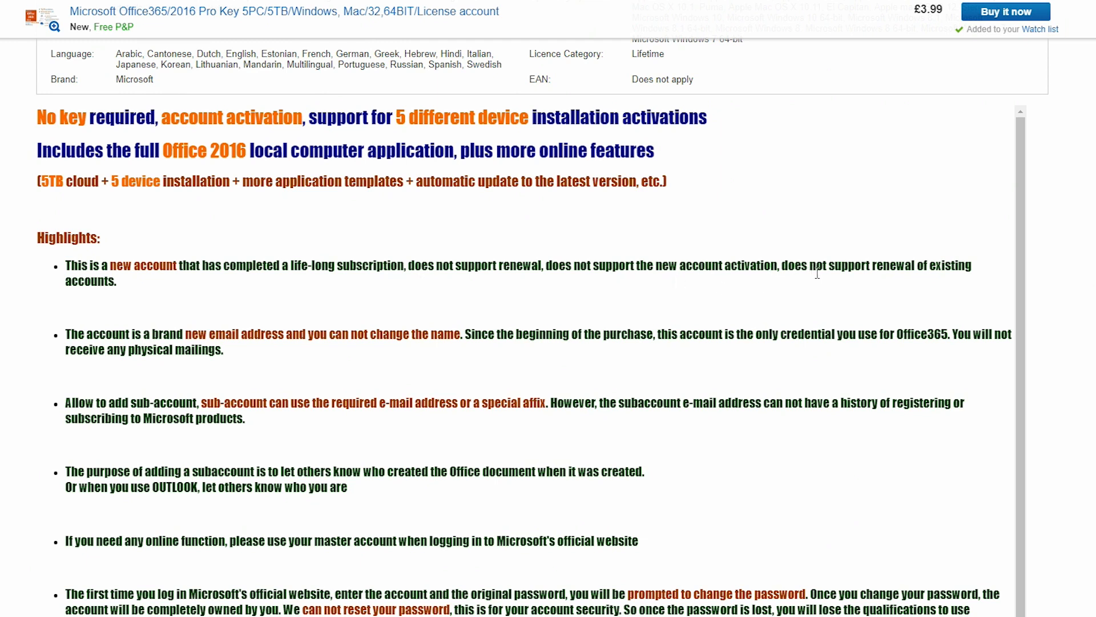
mouse_move(134, 295)
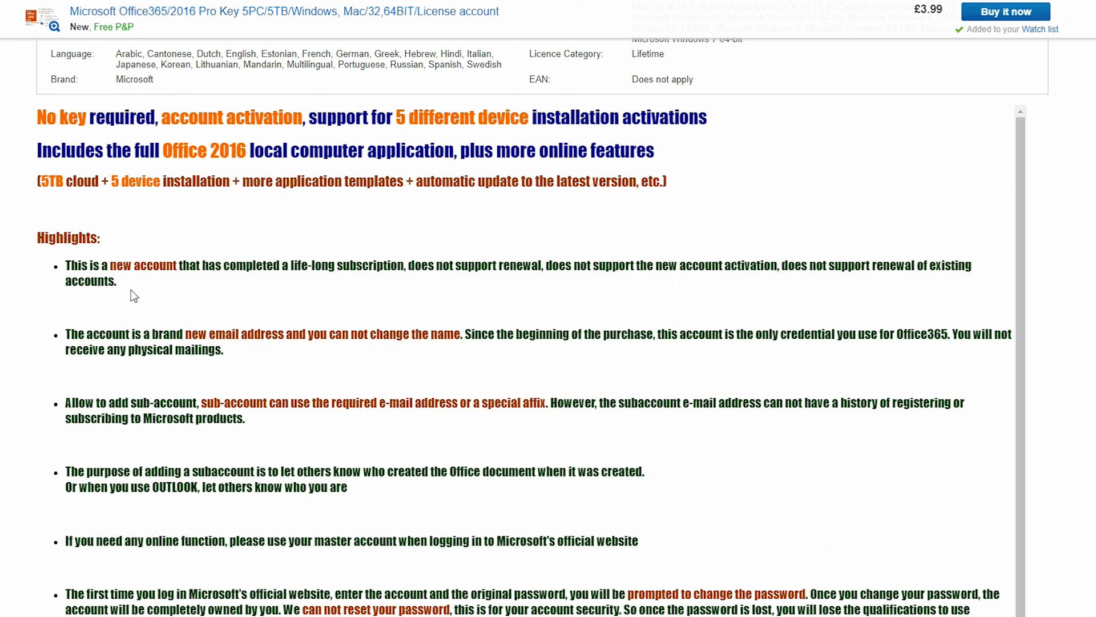
mouse_move(305, 308)
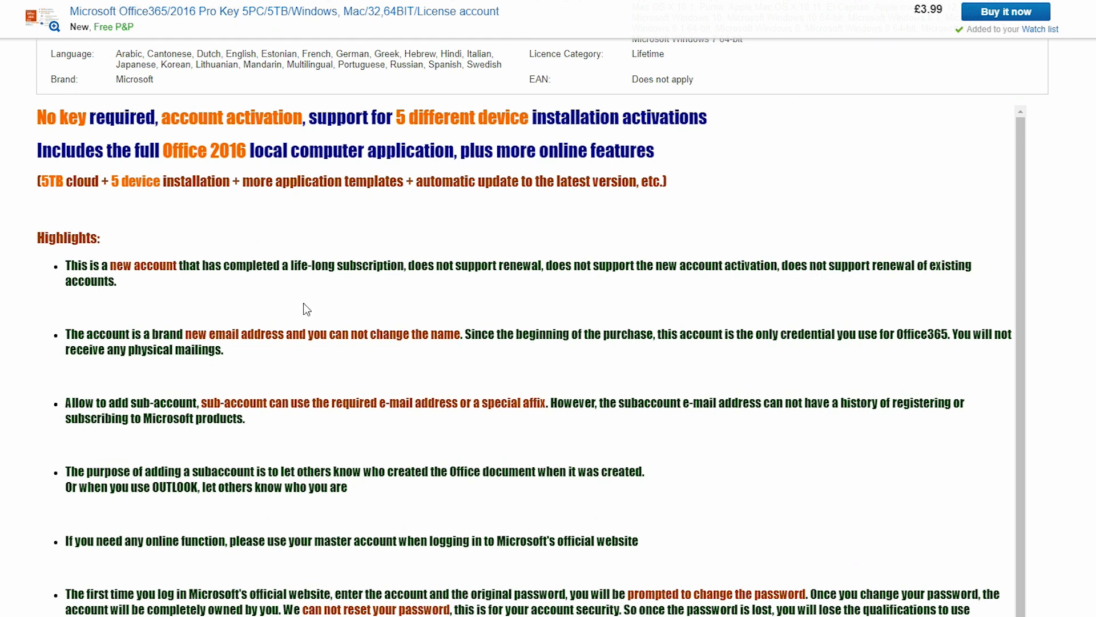
mouse_move(331, 304)
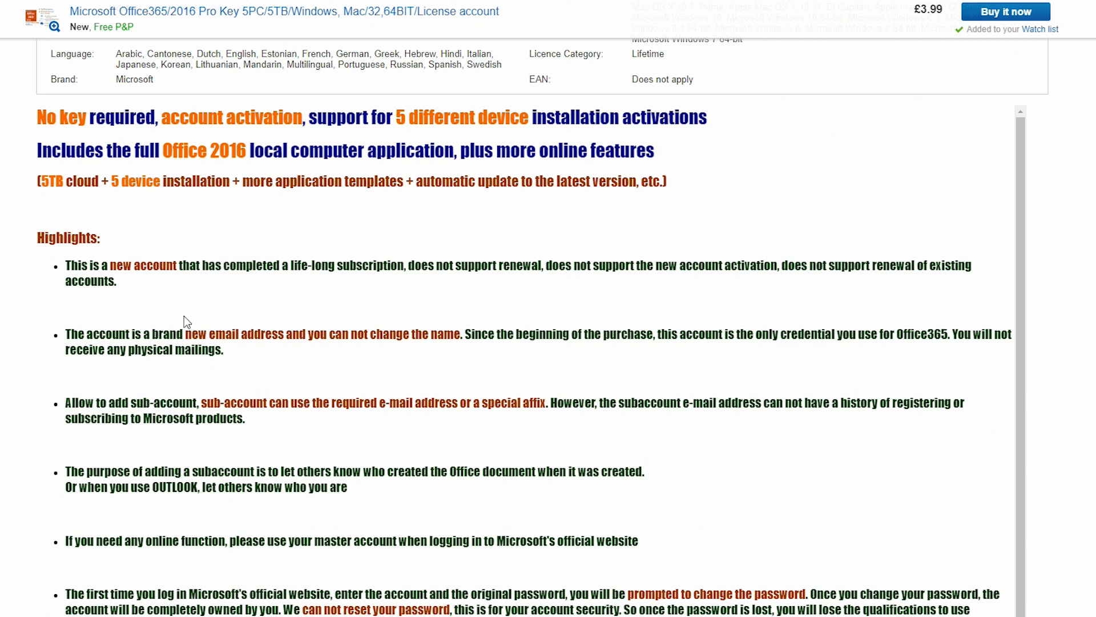
mouse_move(385, 287)
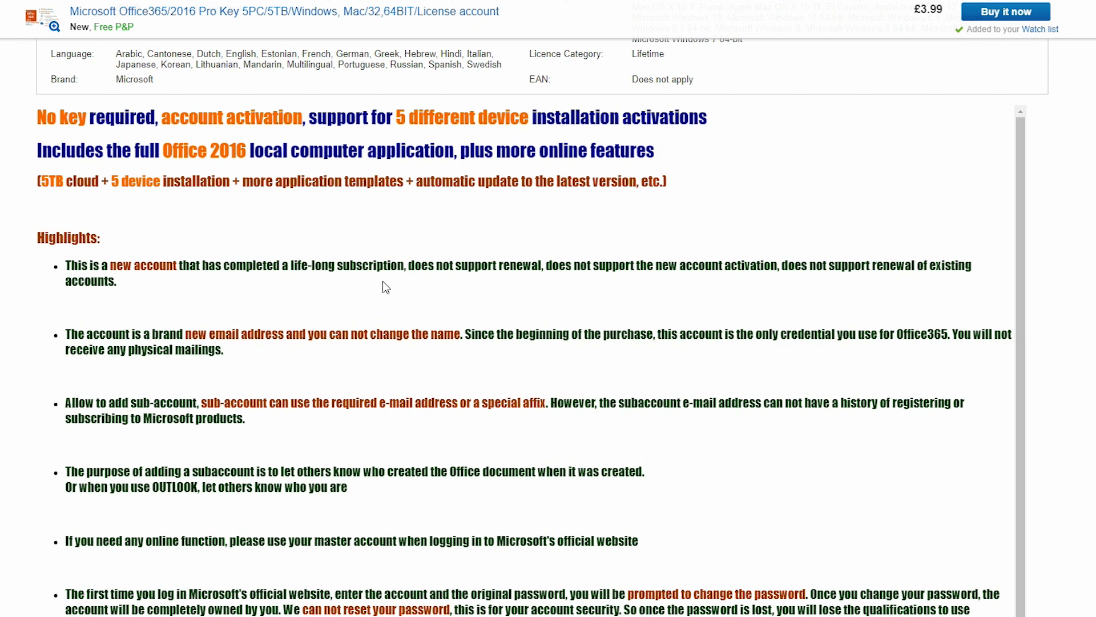
mouse_move(411, 308)
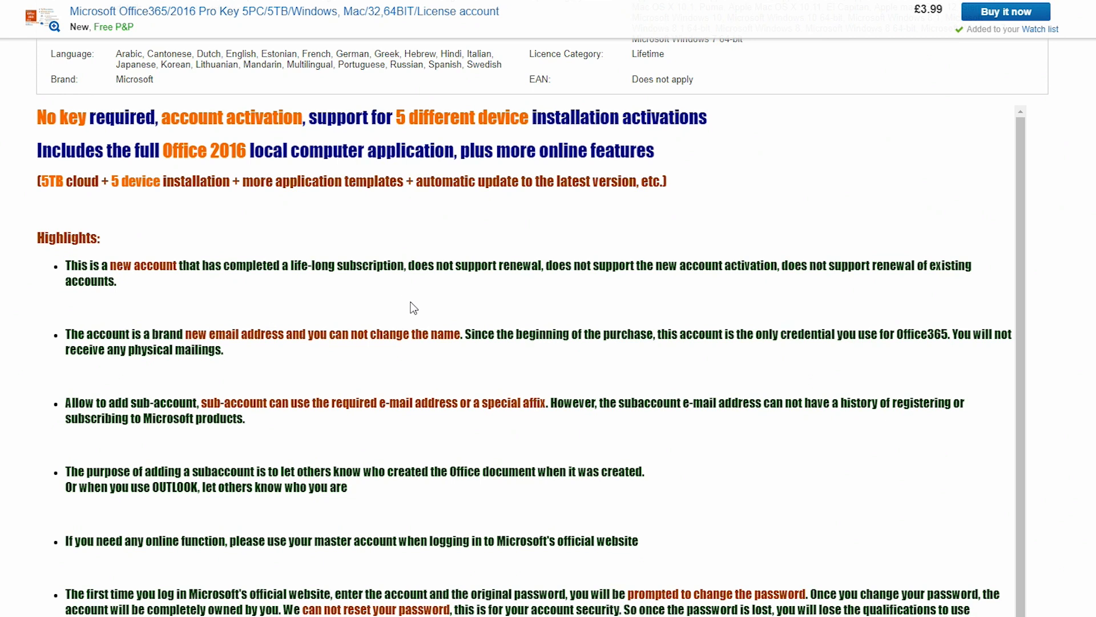
mouse_move(391, 299)
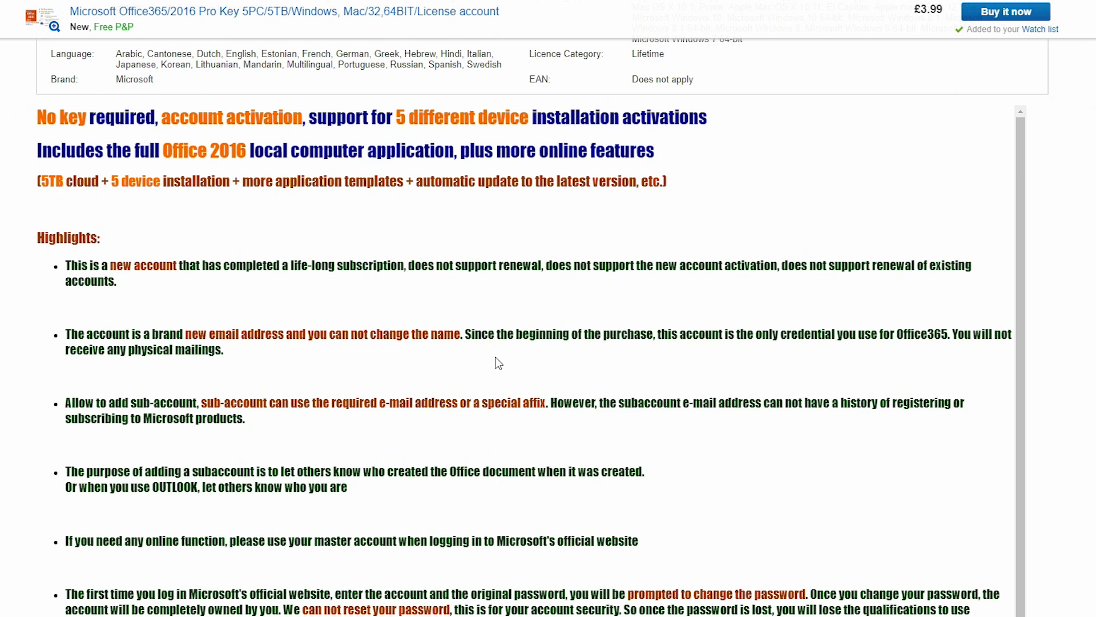
mouse_move(792, 354)
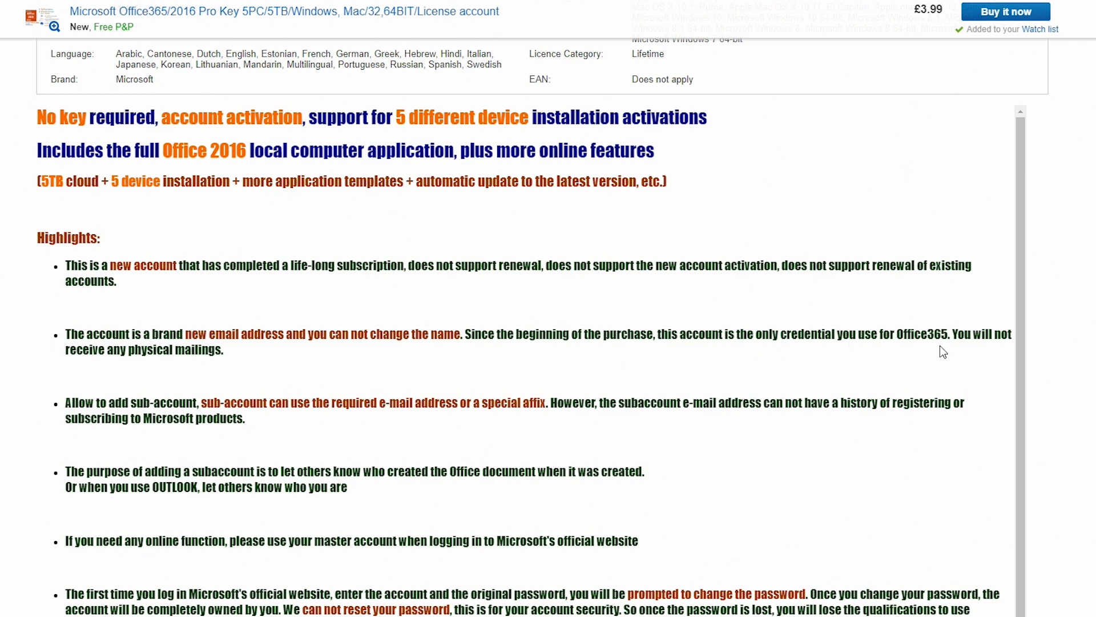
mouse_move(226, 370)
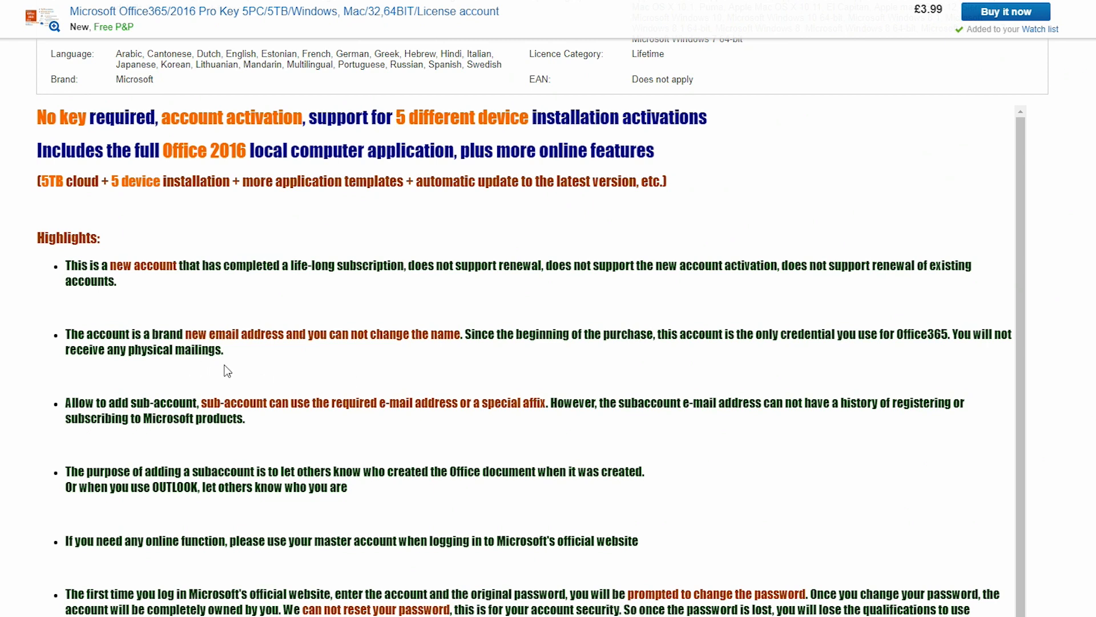
mouse_move(265, 380)
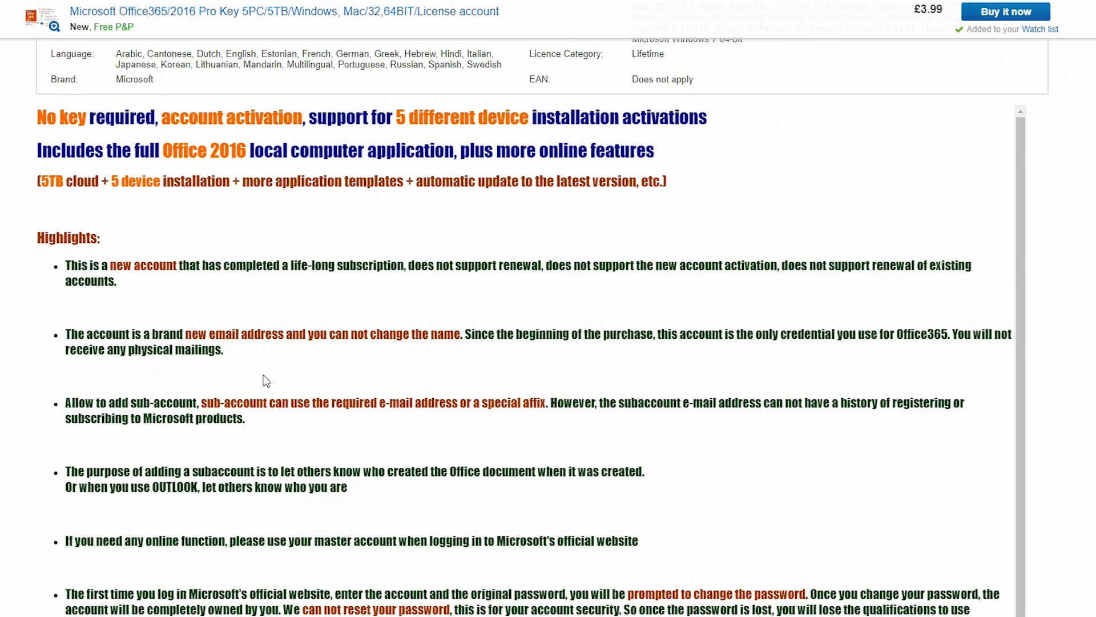
mouse_move(168, 369)
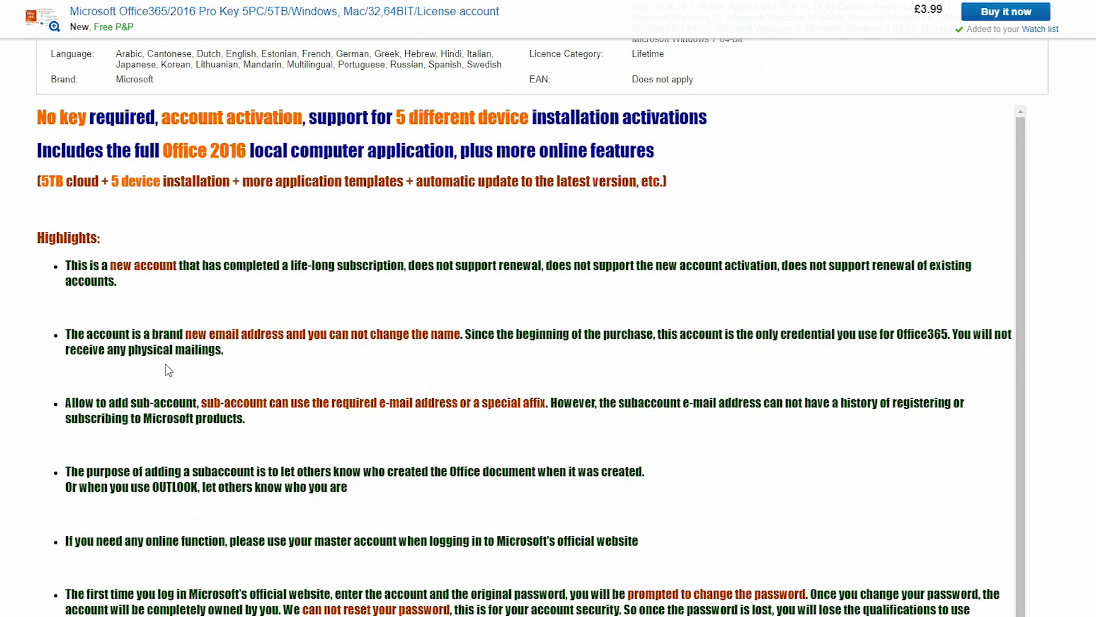
mouse_move(75, 406)
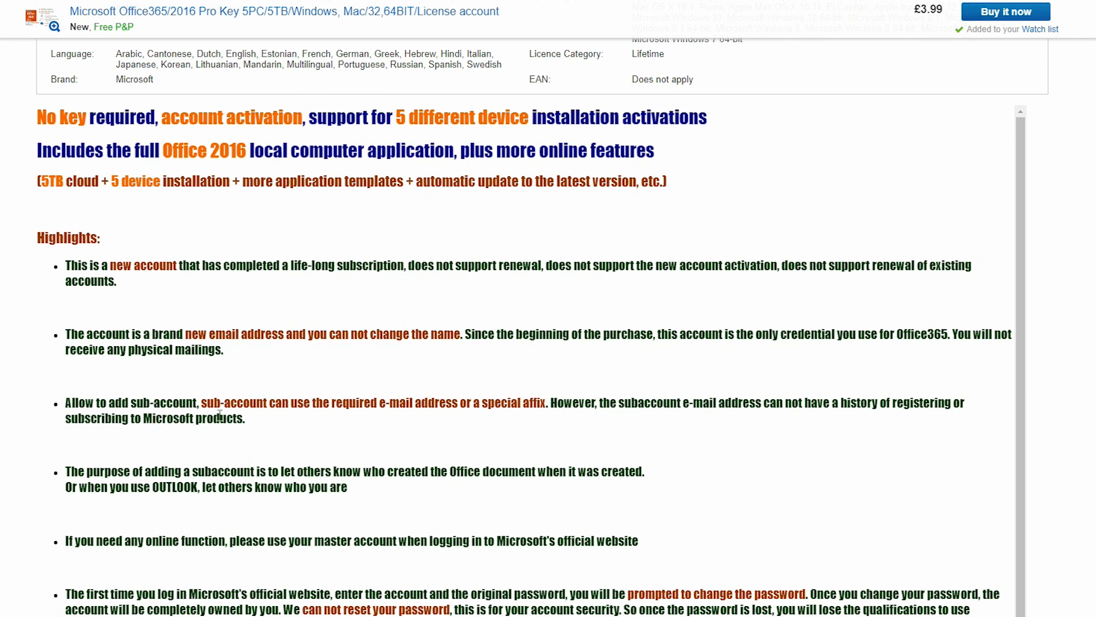
mouse_move(305, 420)
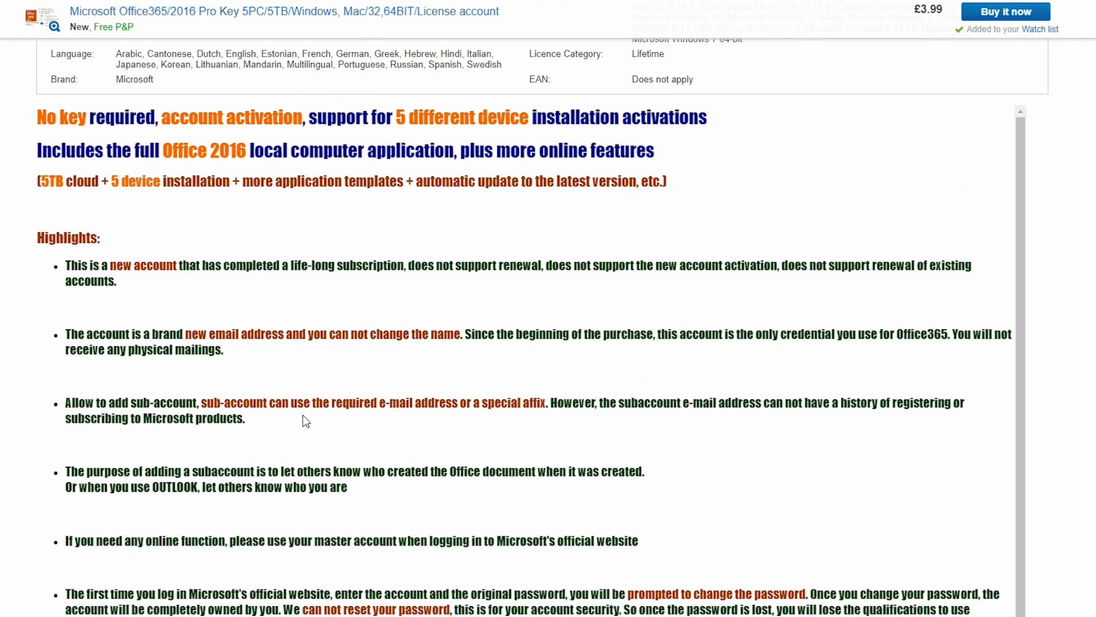
mouse_move(393, 433)
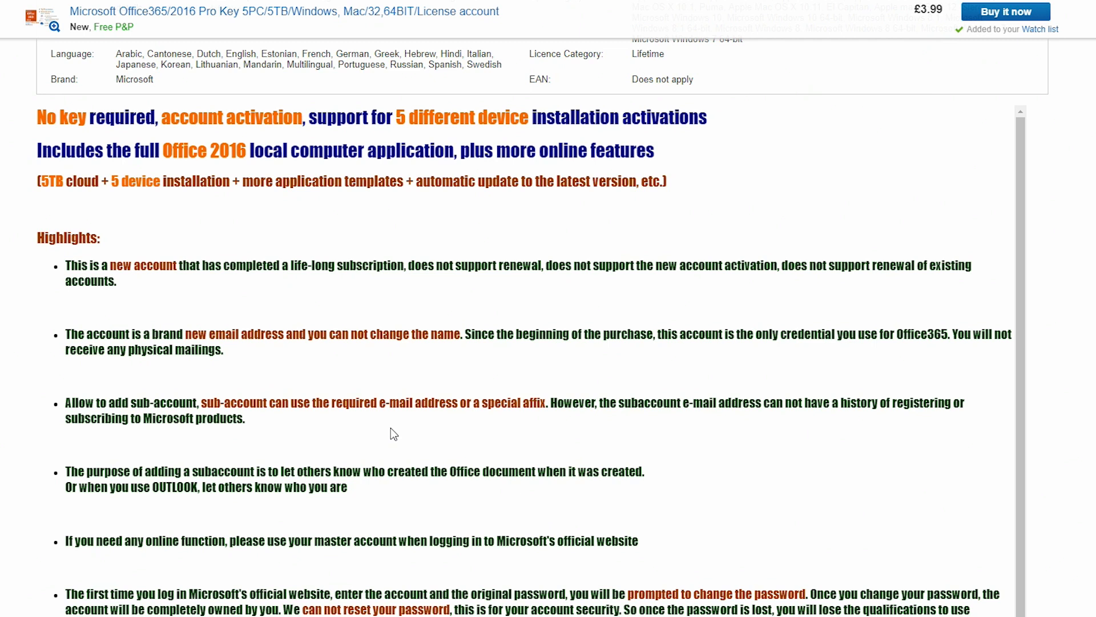
mouse_move(623, 422)
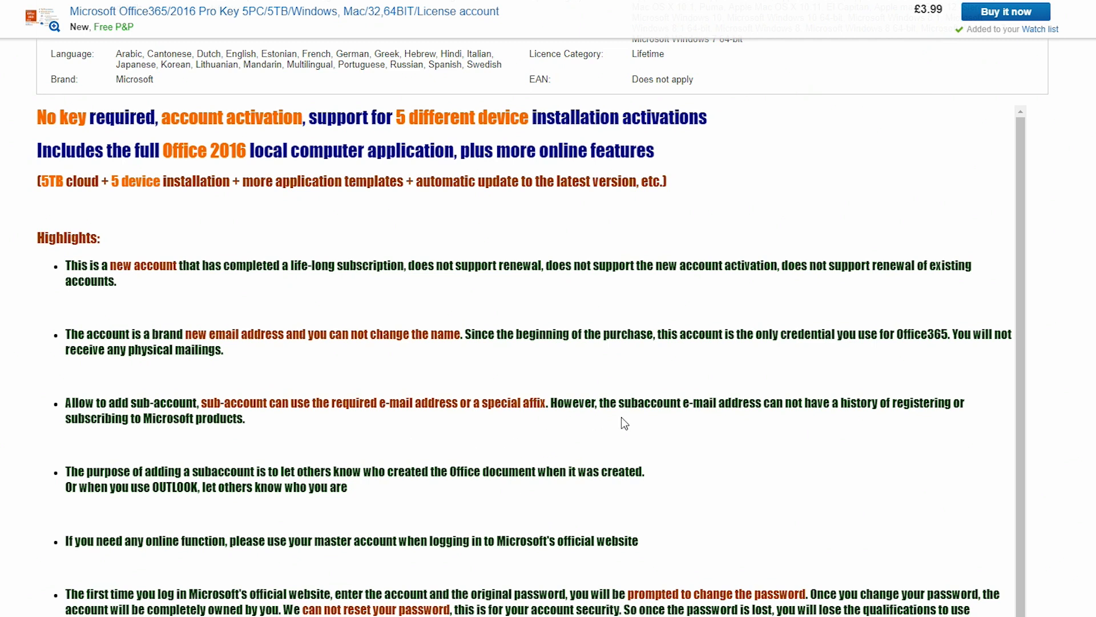
mouse_move(859, 400)
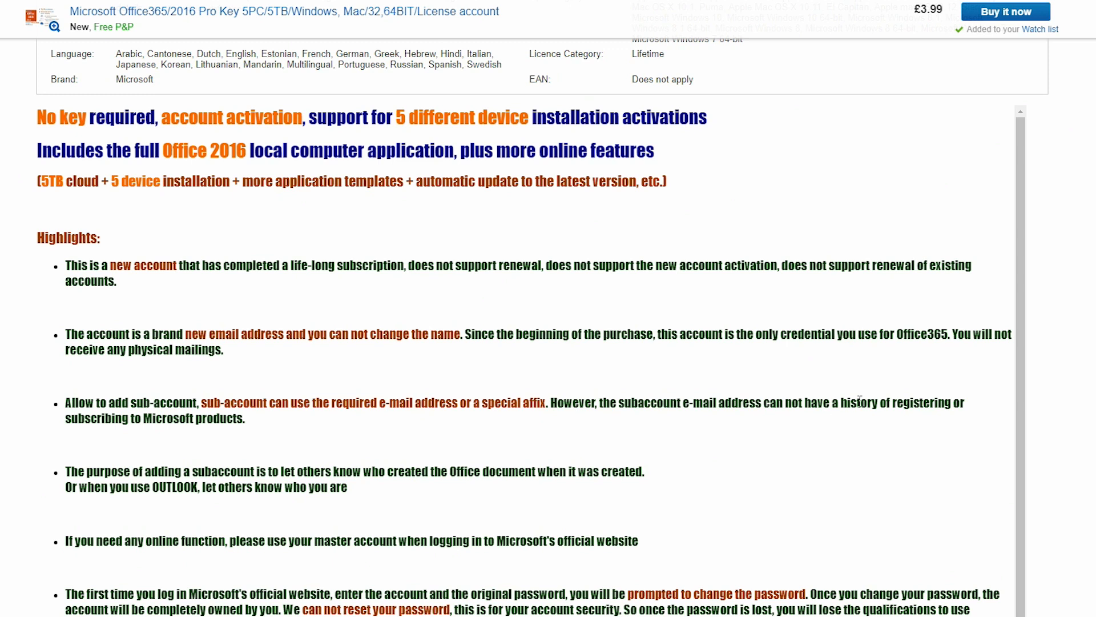
mouse_move(123, 433)
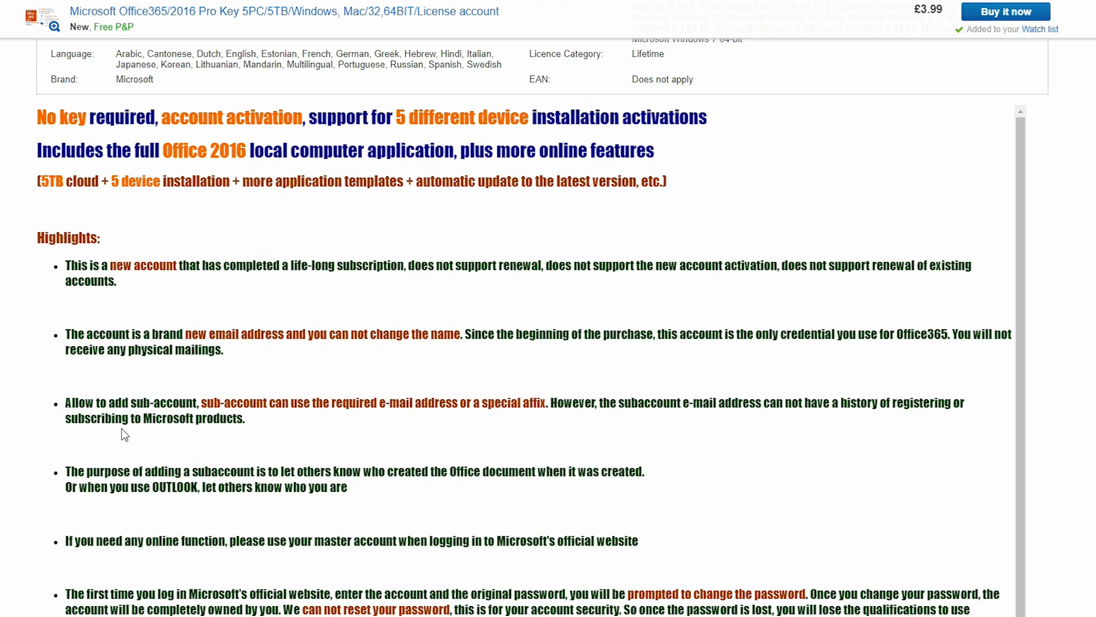
mouse_move(255, 444)
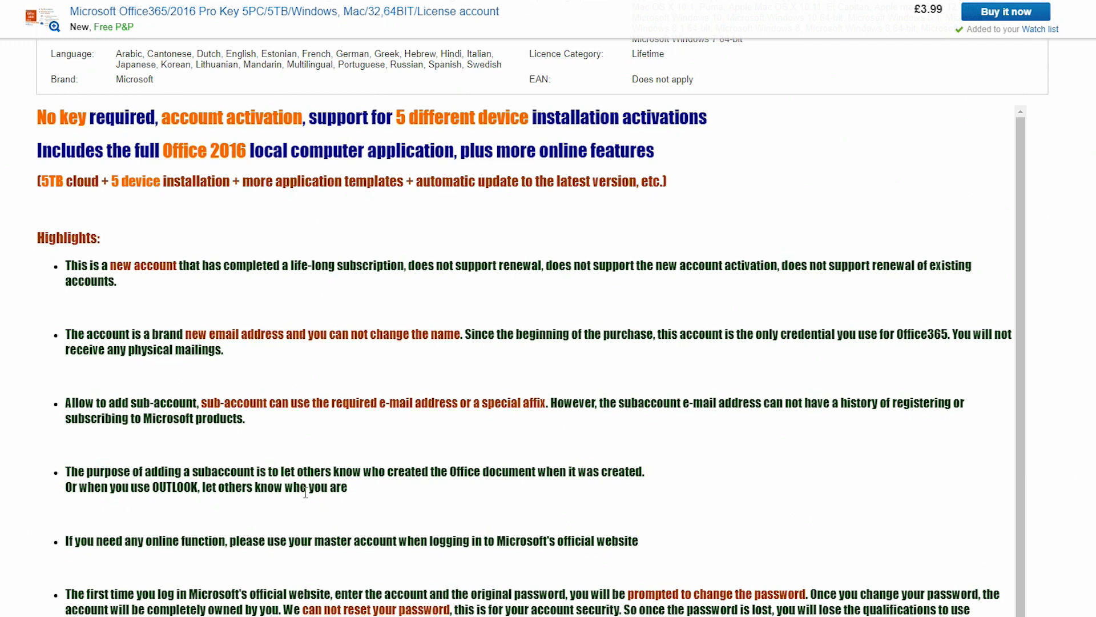
mouse_move(505, 496)
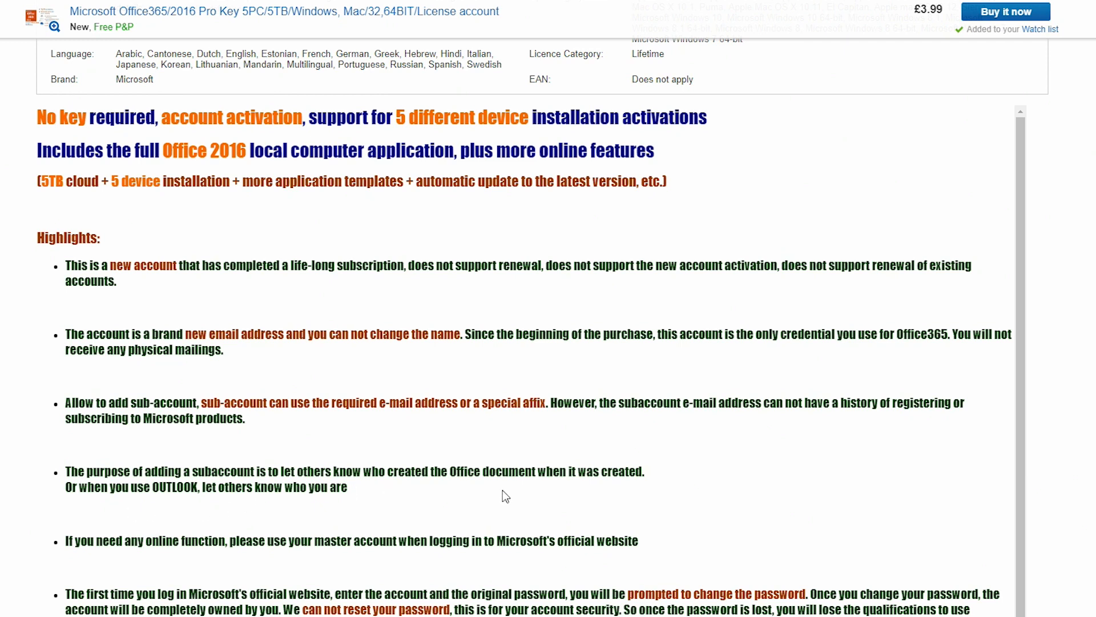
mouse_move(257, 515)
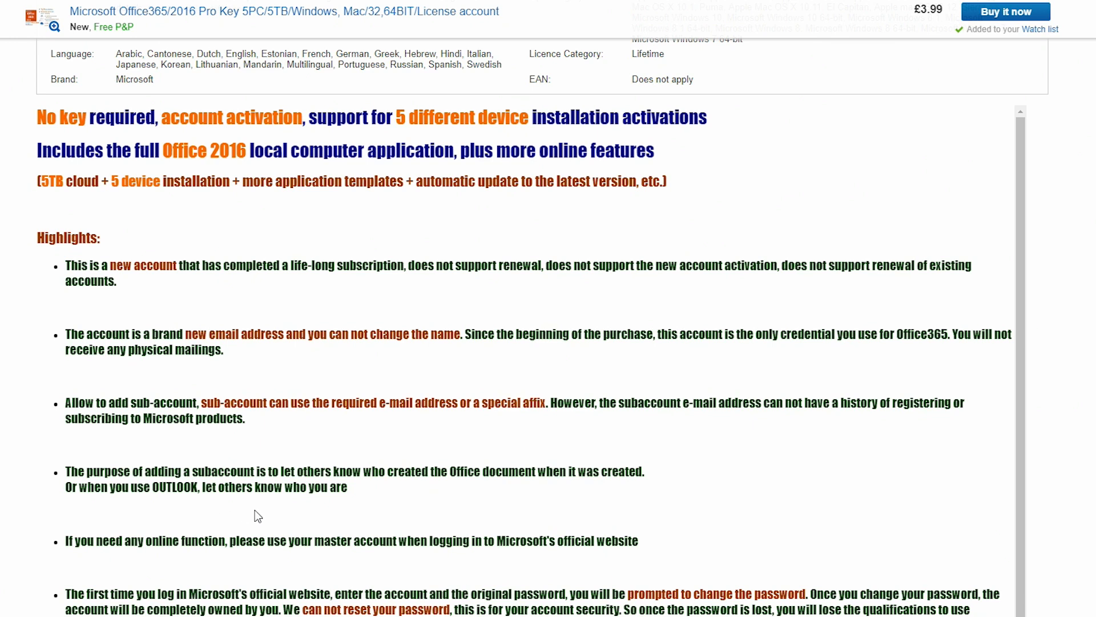
mouse_move(368, 495)
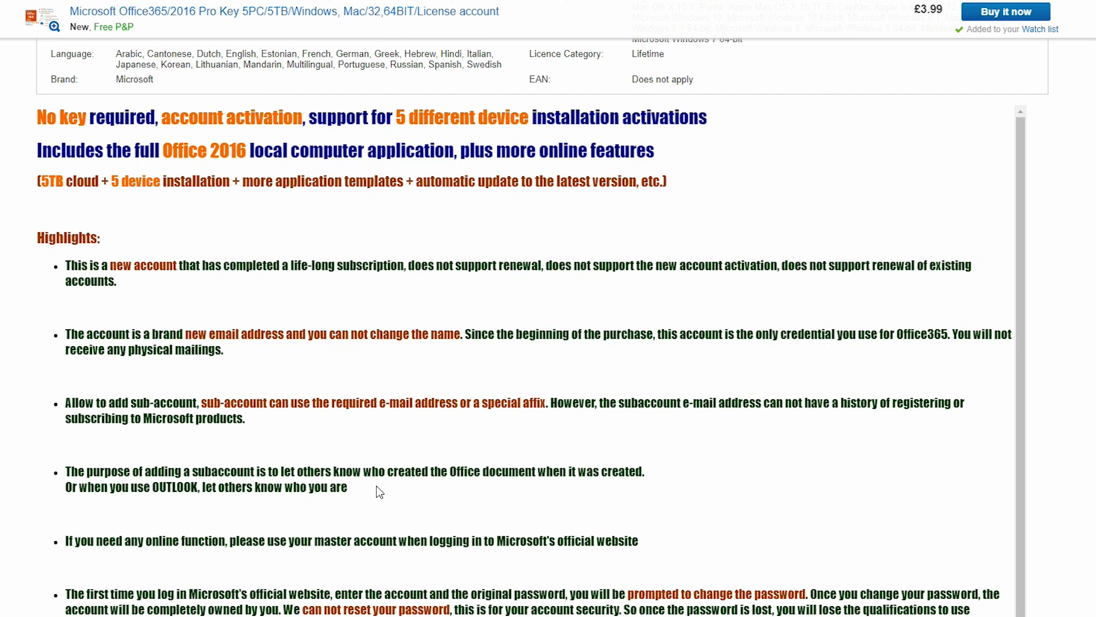
scroll("down", 3)
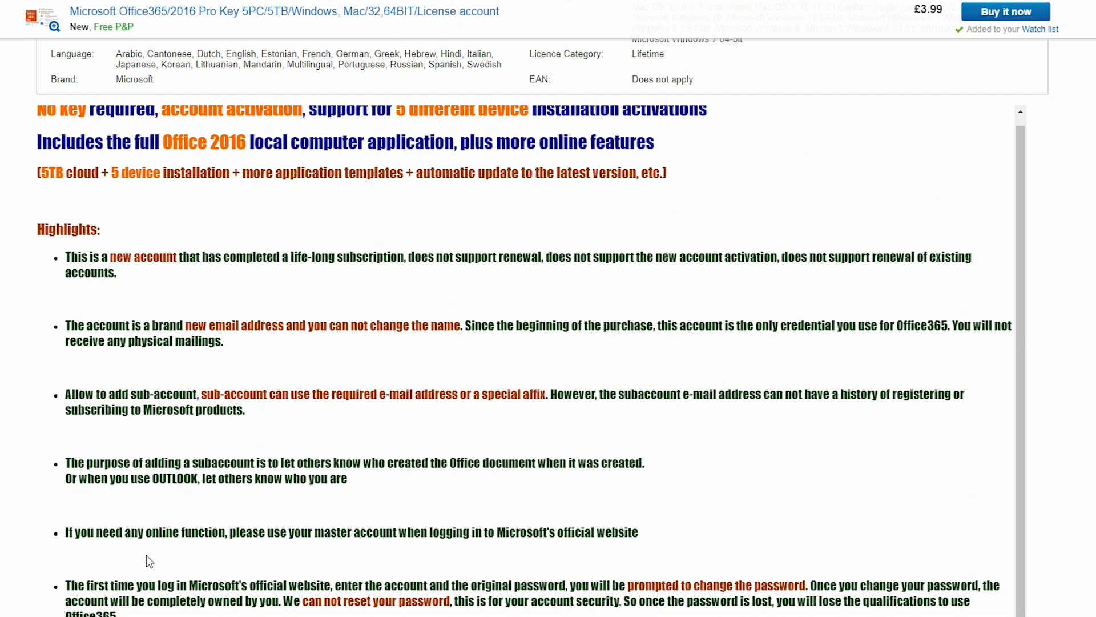
mouse_move(480, 554)
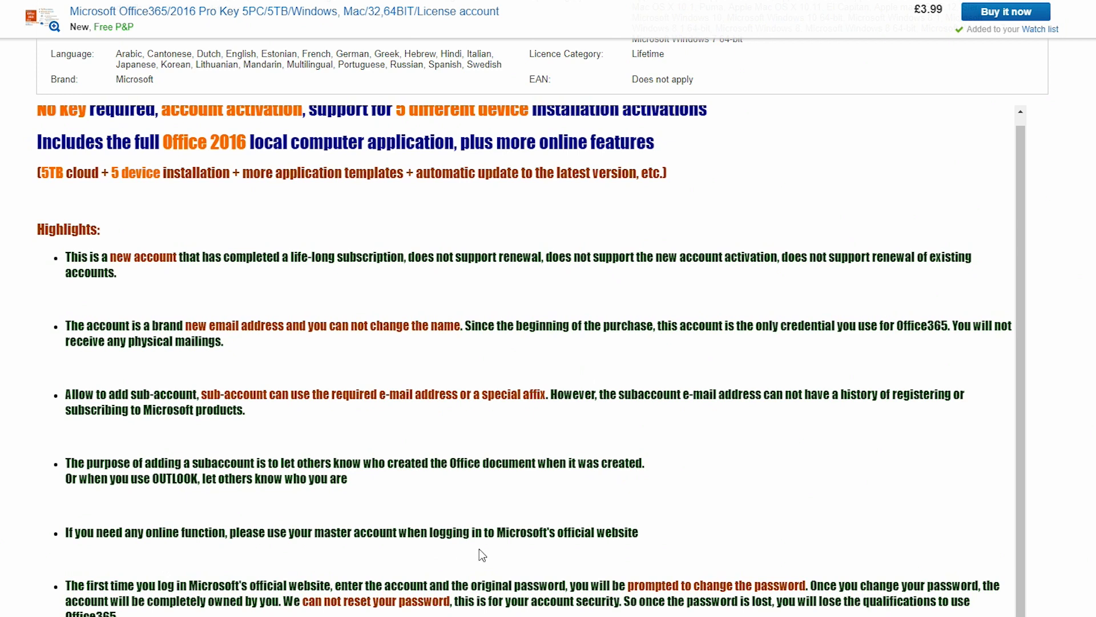
mouse_move(614, 551)
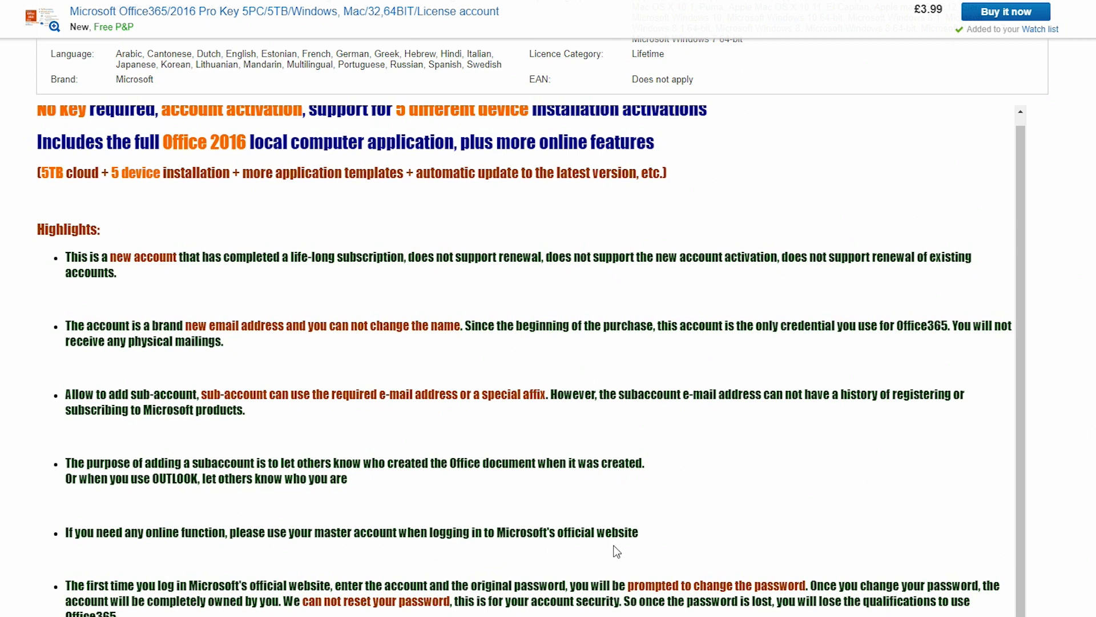
mouse_move(691, 545)
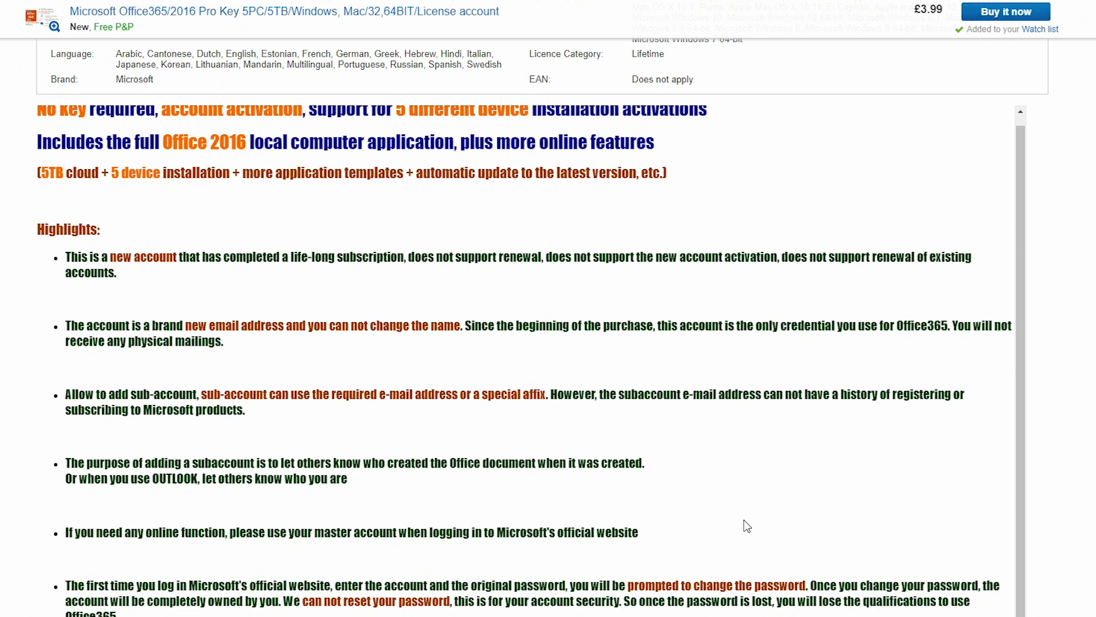
scroll("down", 3)
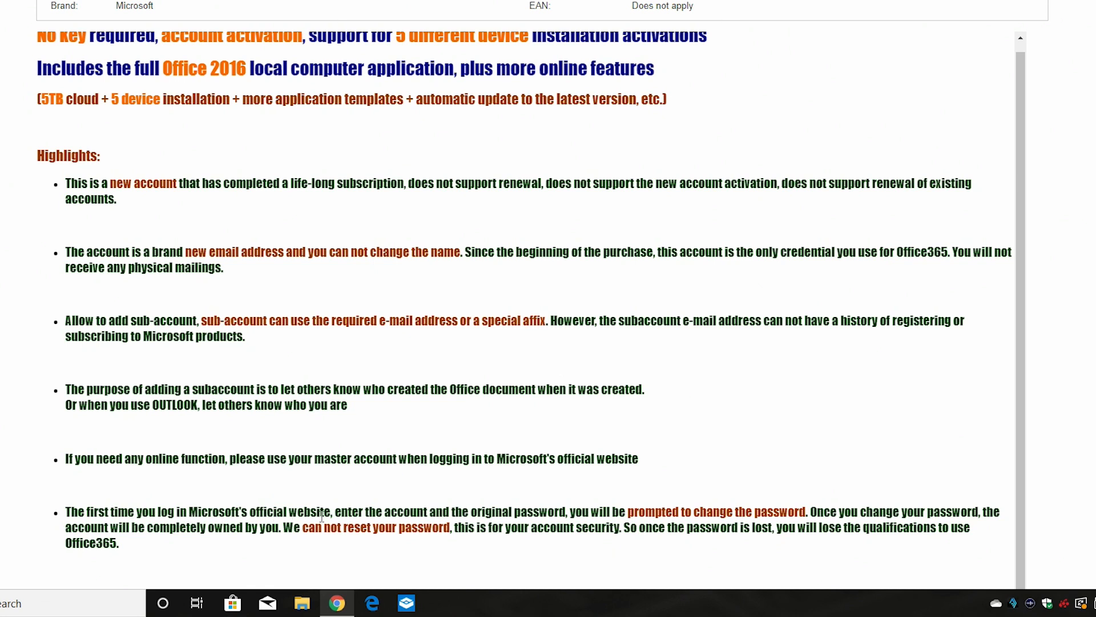
mouse_move(595, 508)
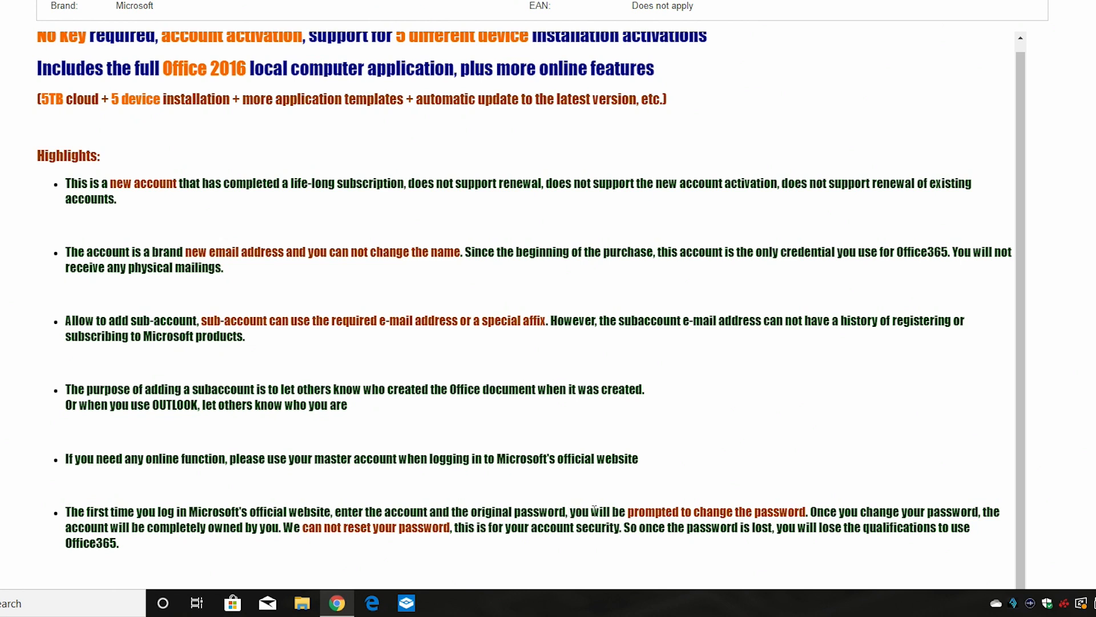
mouse_move(809, 484)
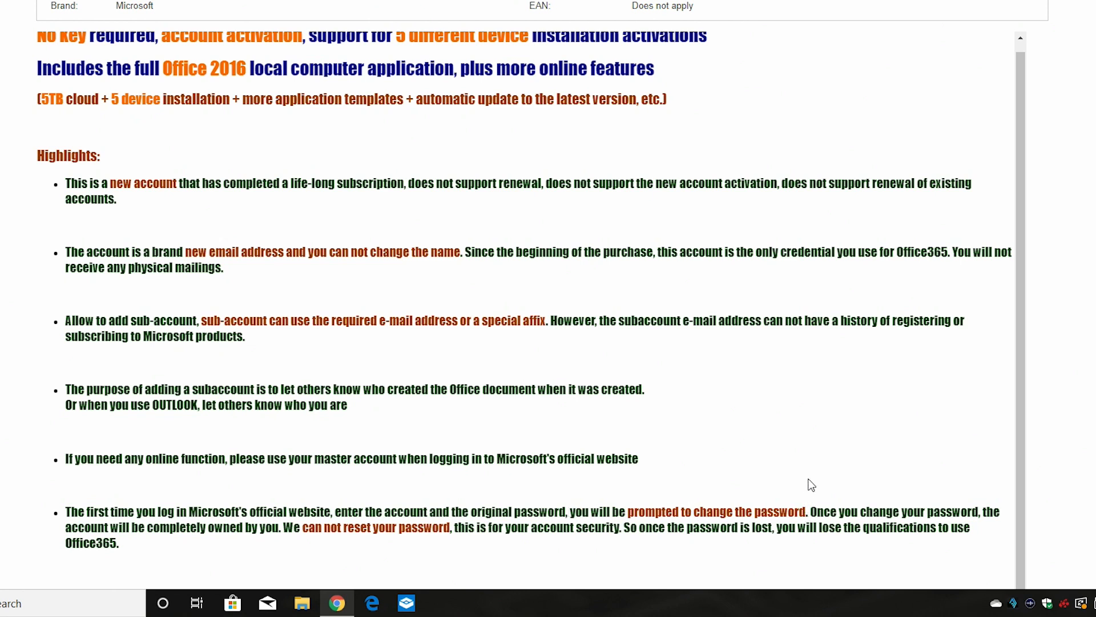
mouse_move(792, 425)
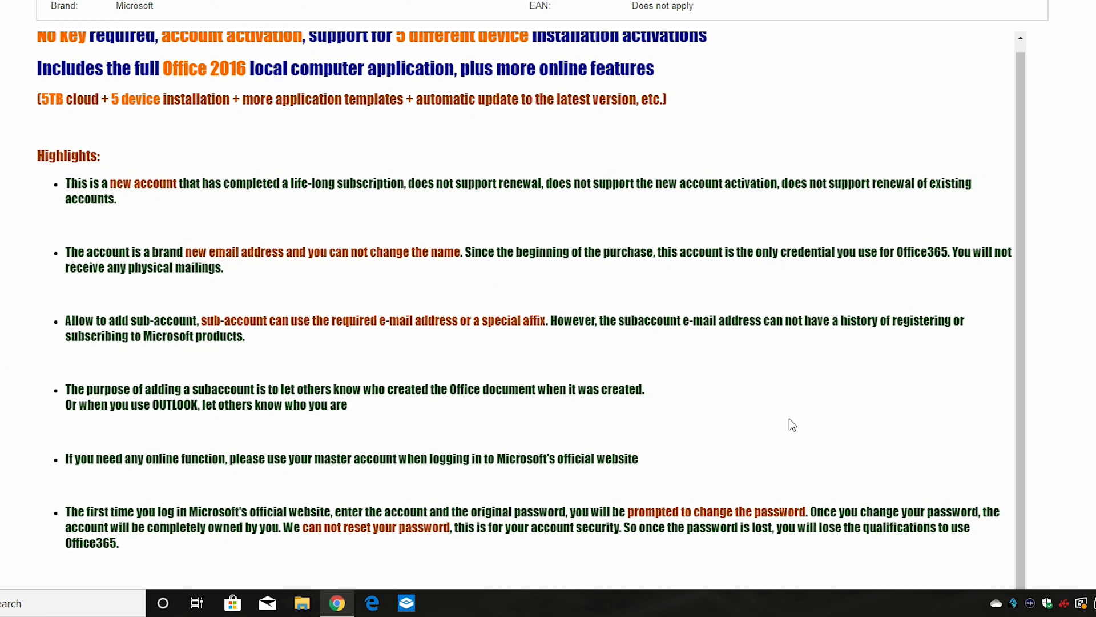
mouse_move(953, 530)
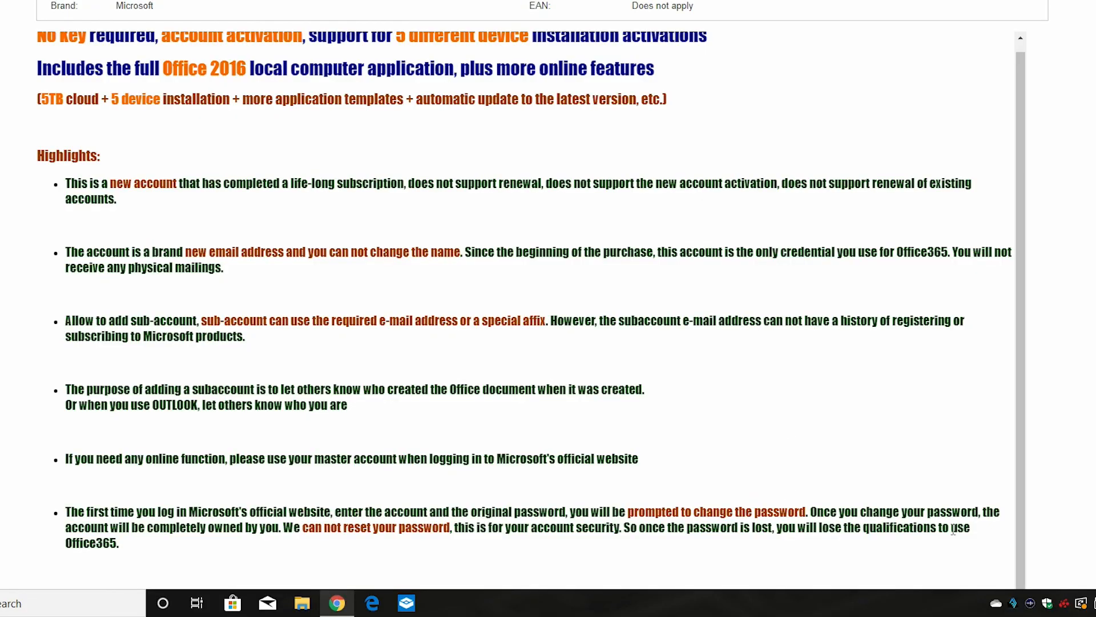
mouse_move(232, 548)
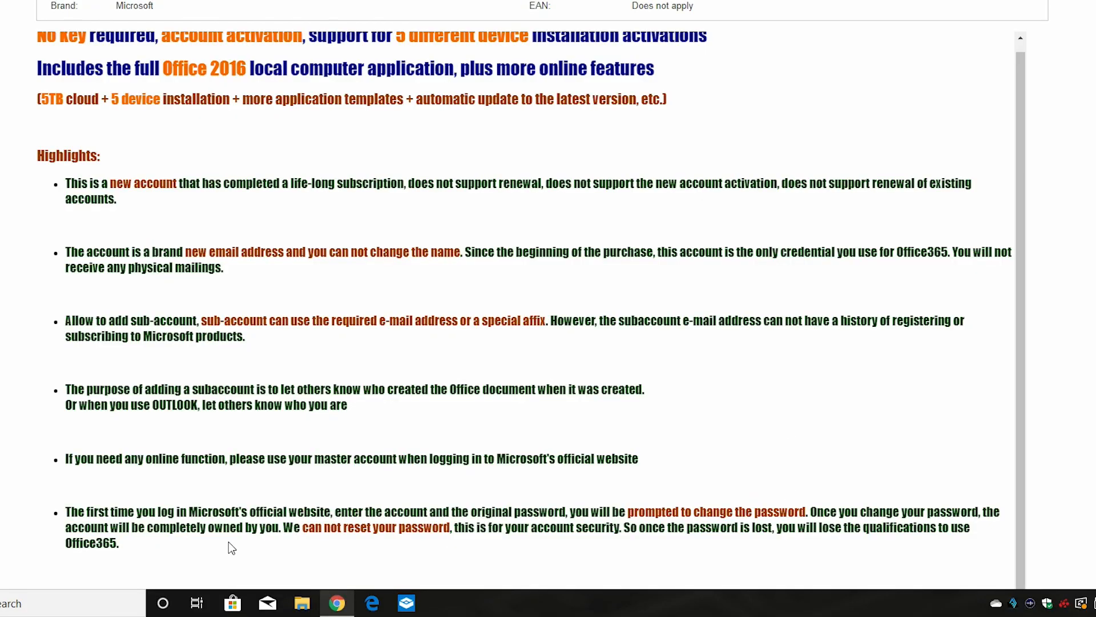
mouse_move(327, 516)
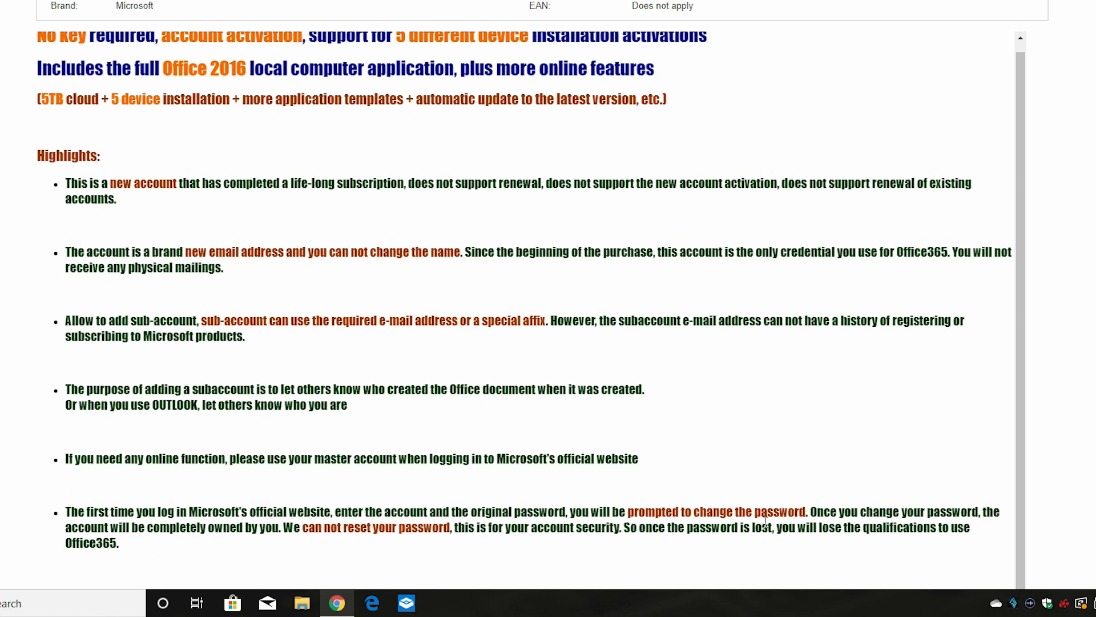
mouse_move(891, 548)
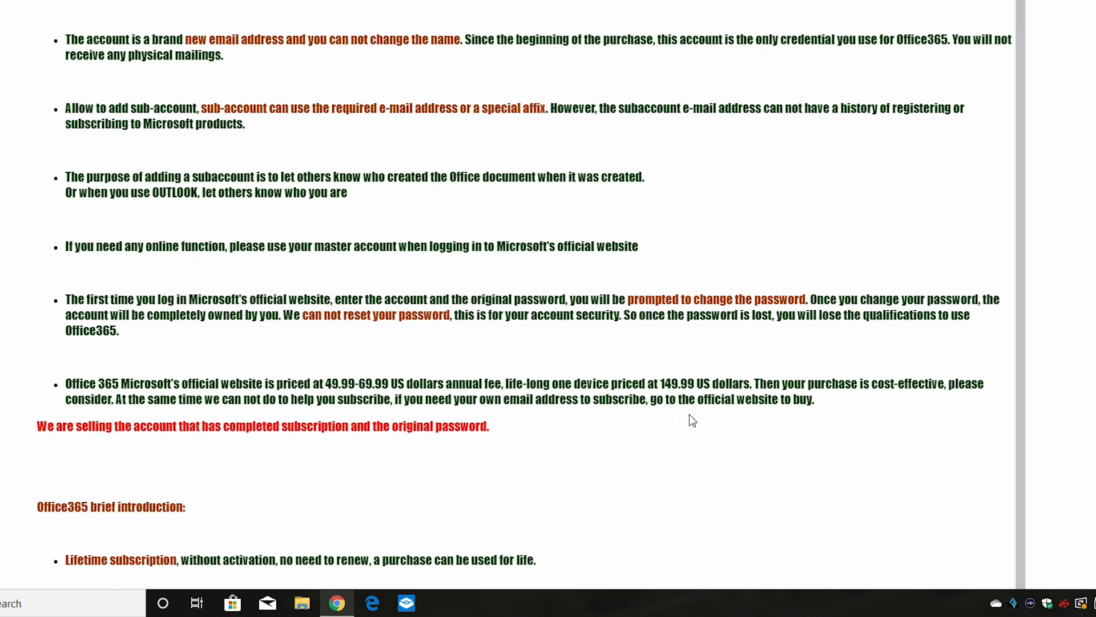
mouse_move(721, 427)
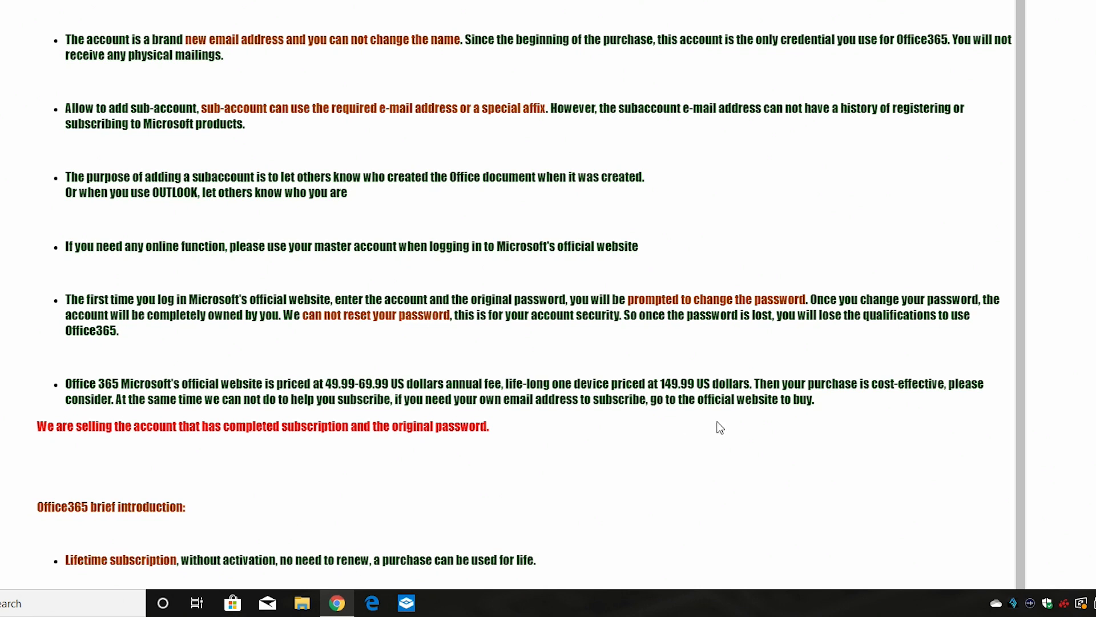
mouse_move(542, 430)
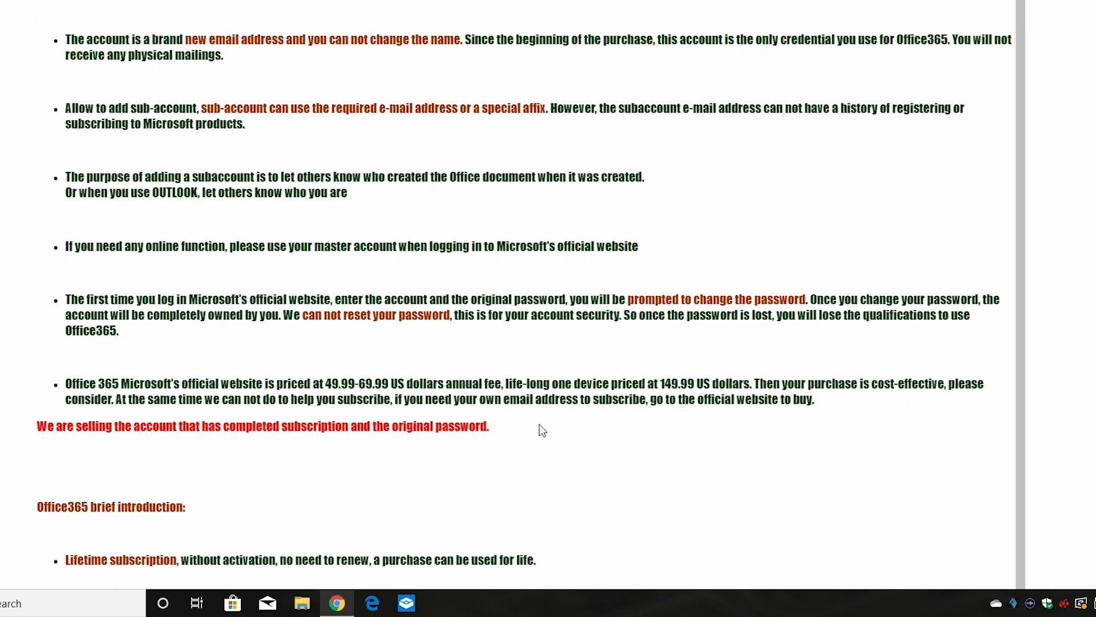
mouse_move(194, 503)
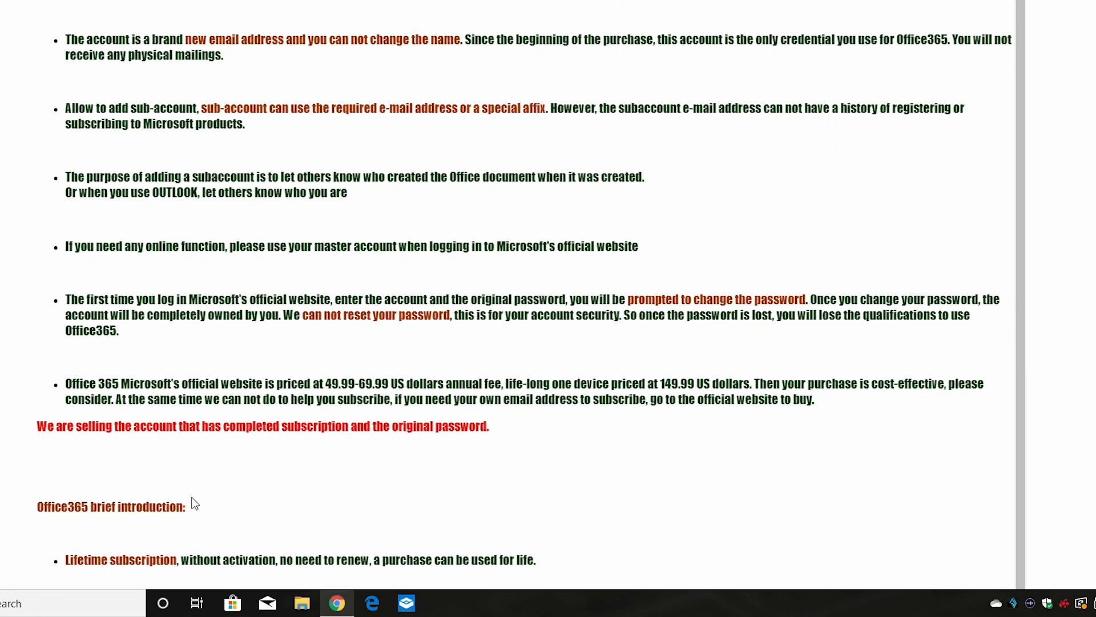
scroll("down", 3)
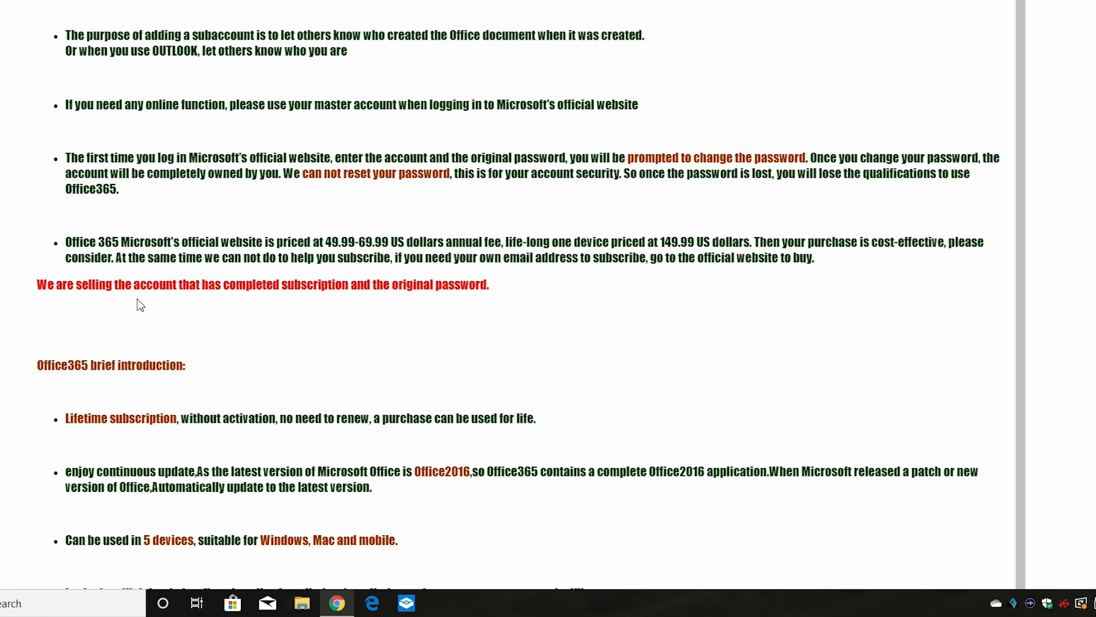
mouse_move(369, 300)
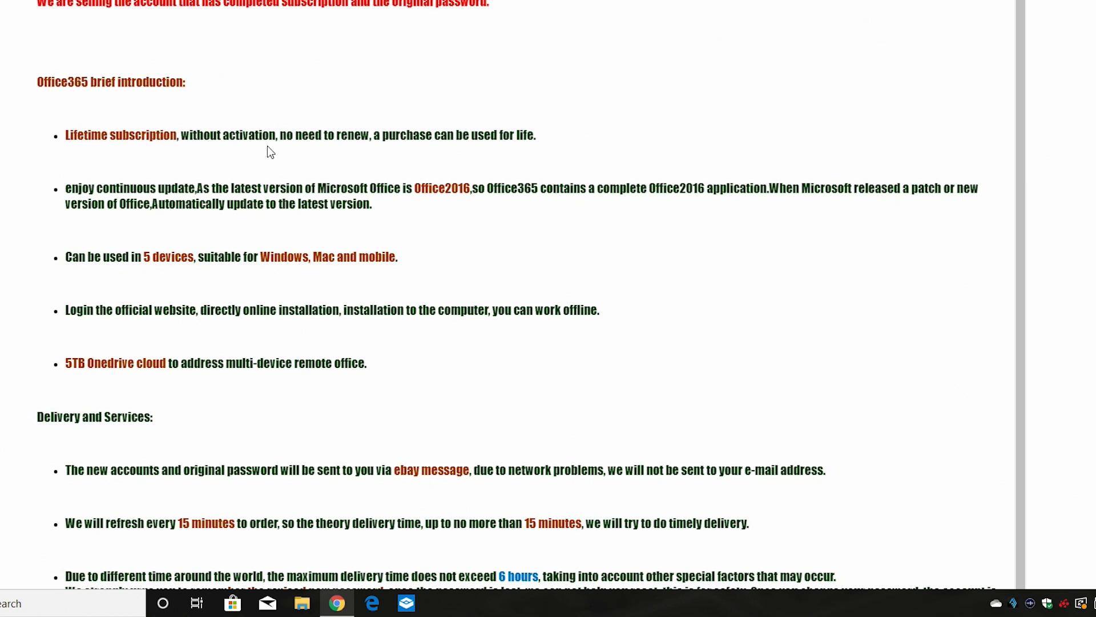
mouse_move(506, 140)
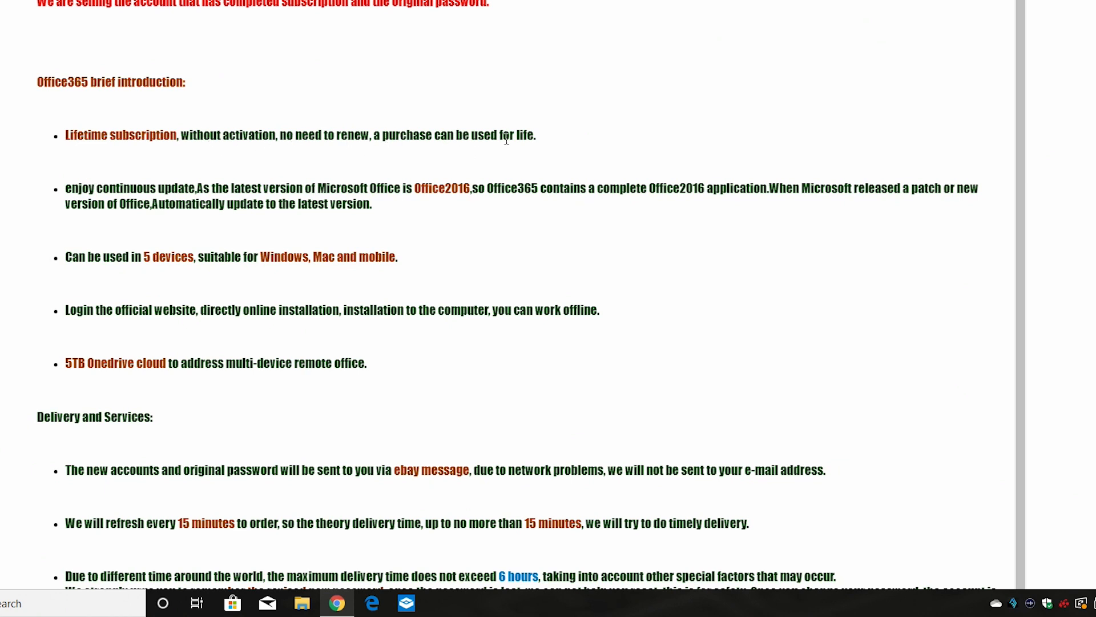
mouse_move(435, 102)
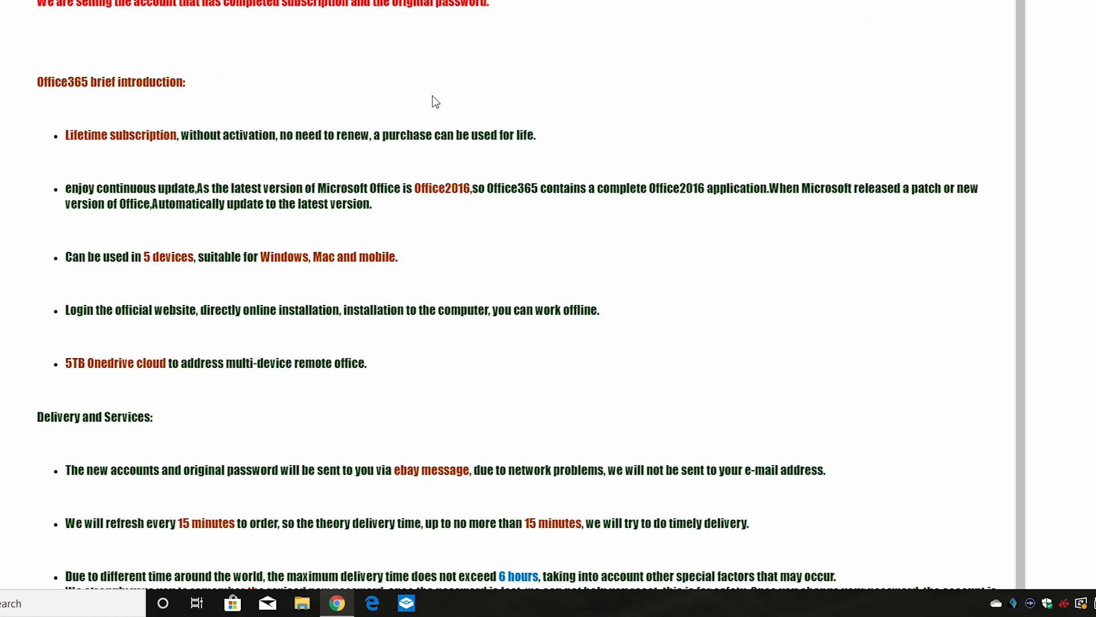
mouse_move(187, 199)
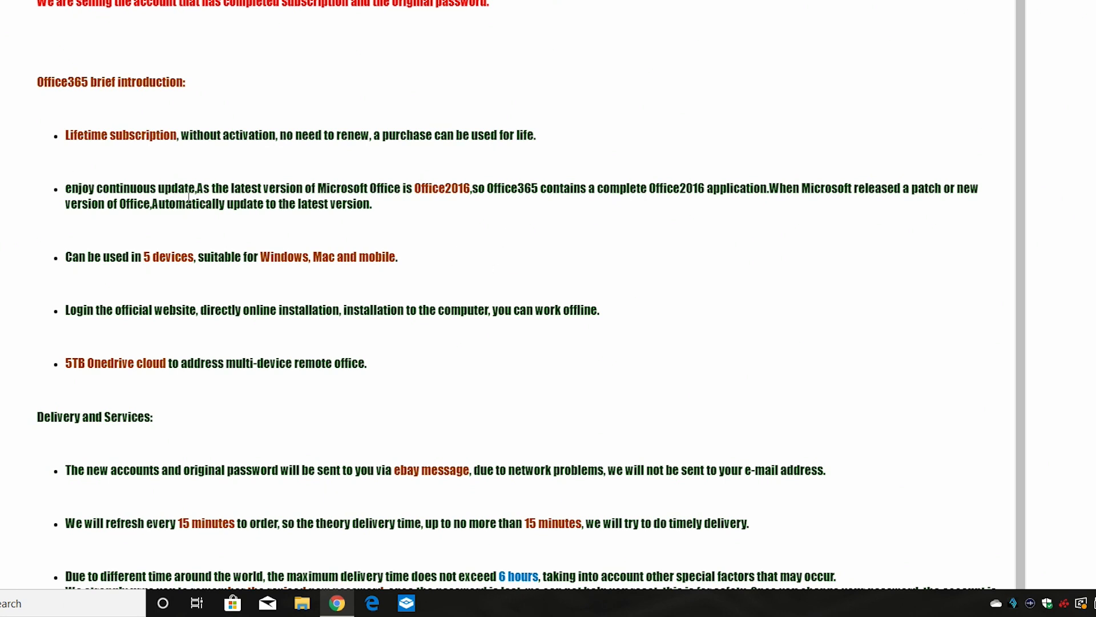
mouse_move(440, 205)
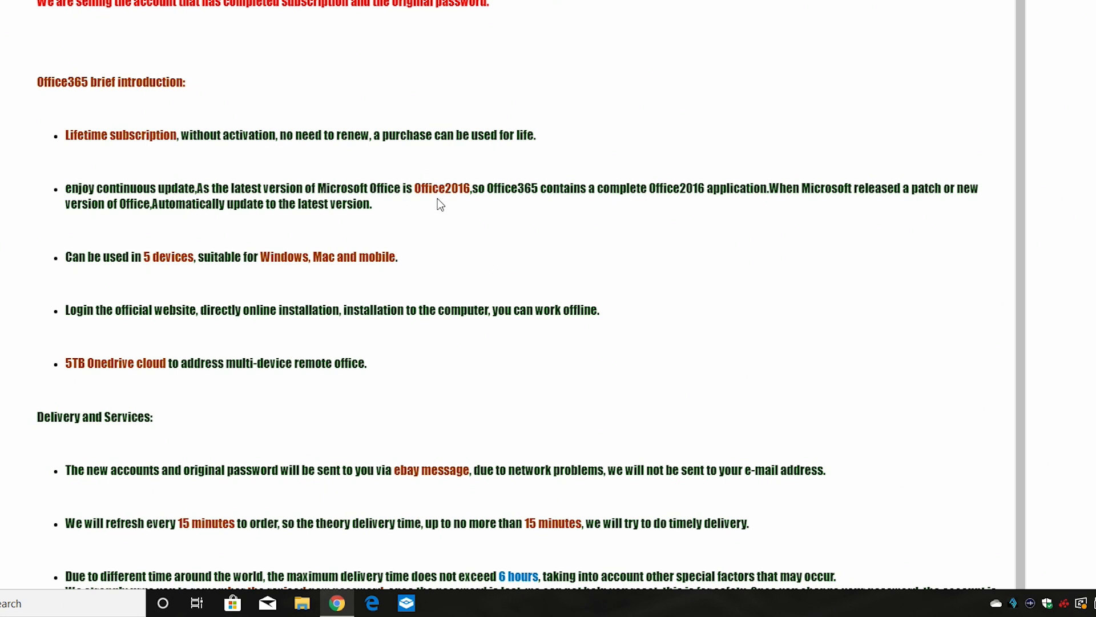
mouse_move(520, 203)
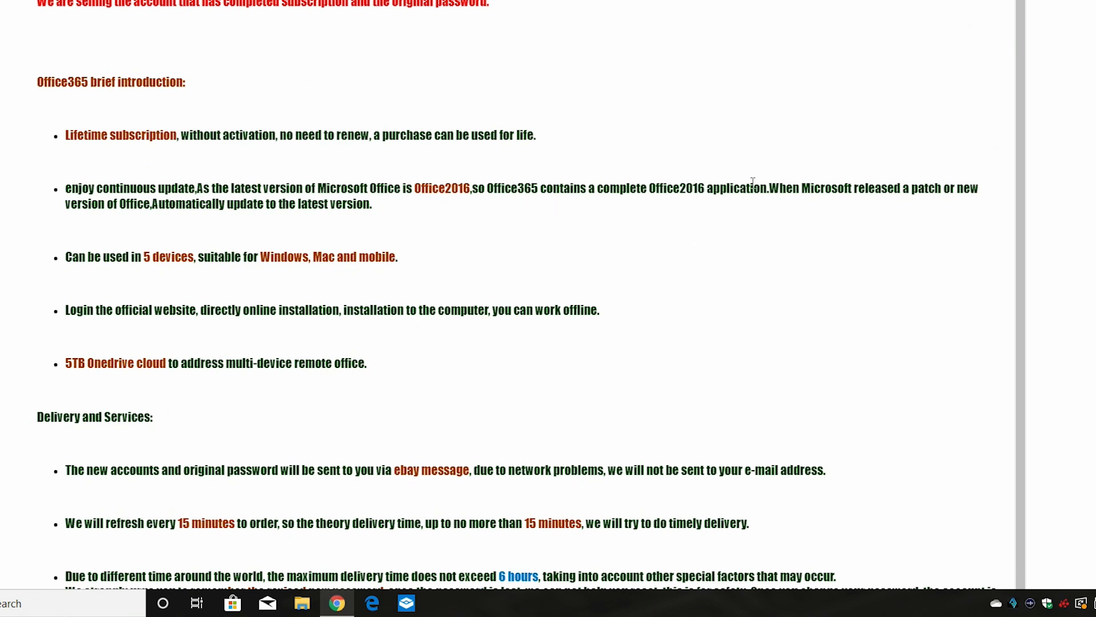
mouse_move(312, 212)
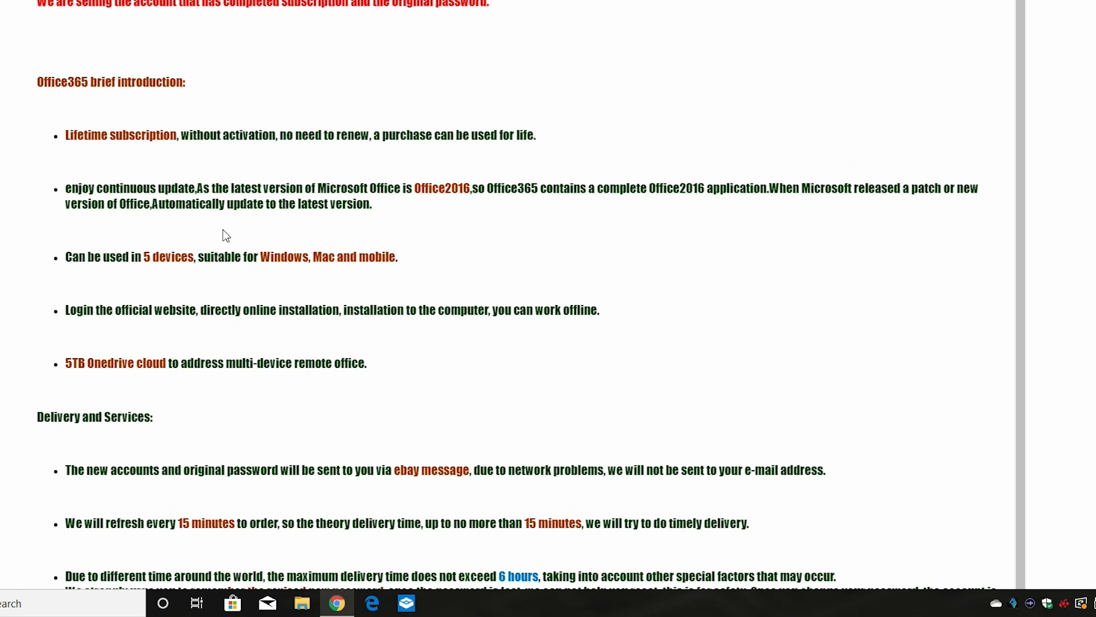
mouse_move(212, 219)
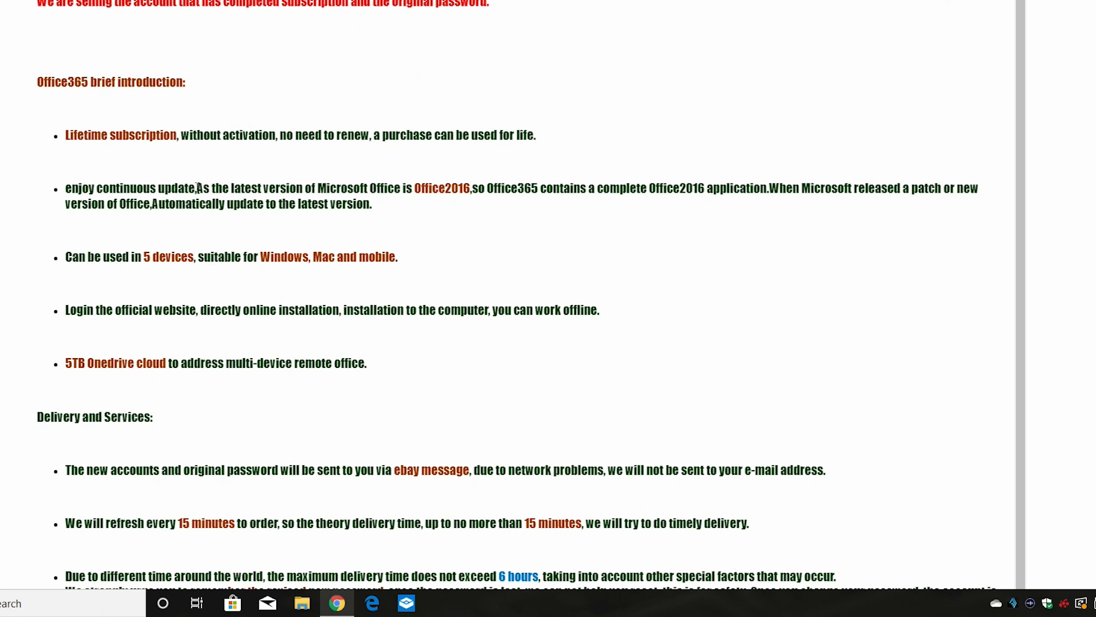
mouse_move(426, 273)
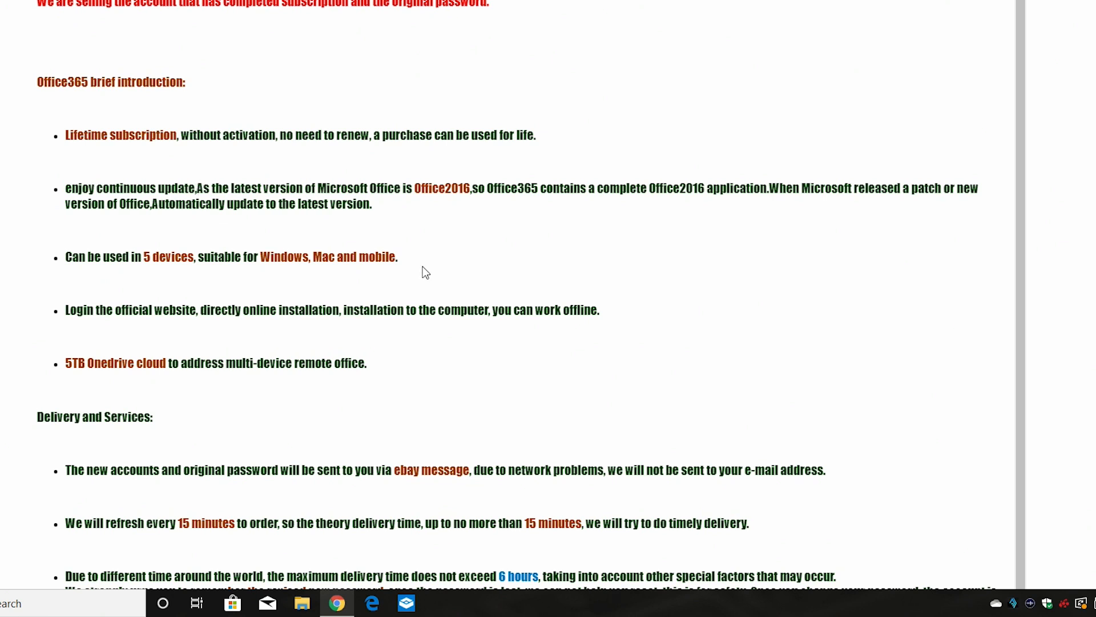
mouse_move(415, 260)
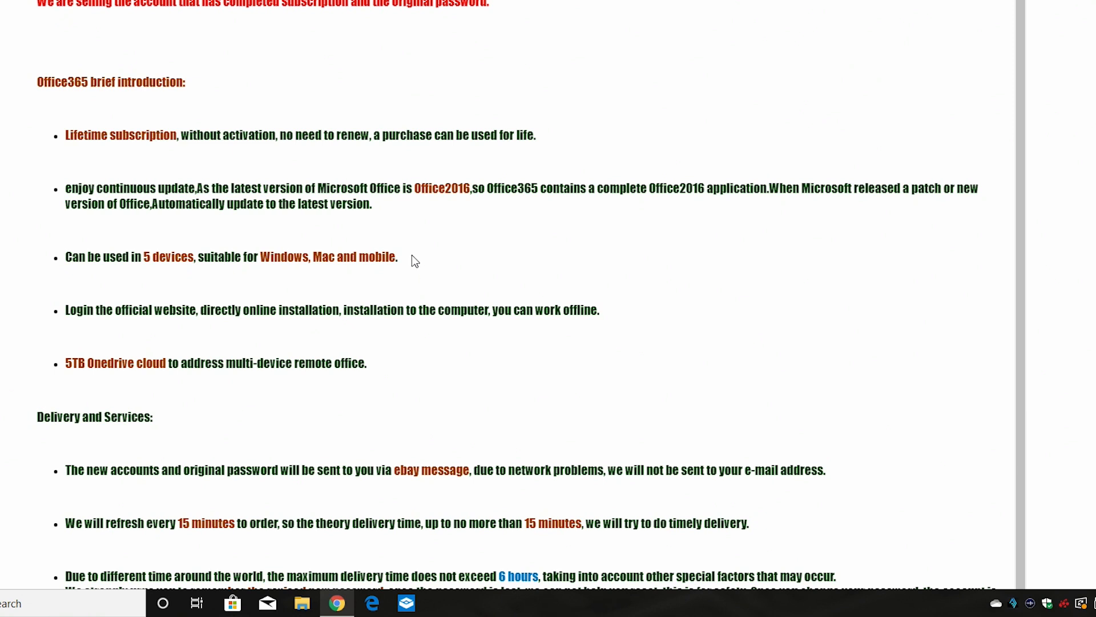
mouse_move(514, 235)
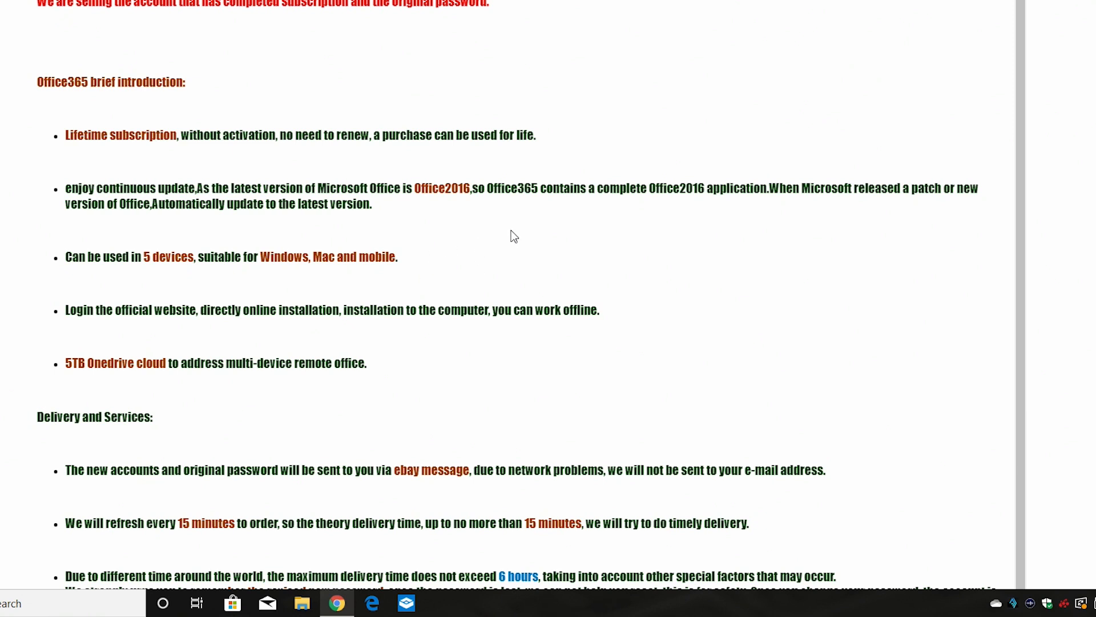
mouse_move(520, 238)
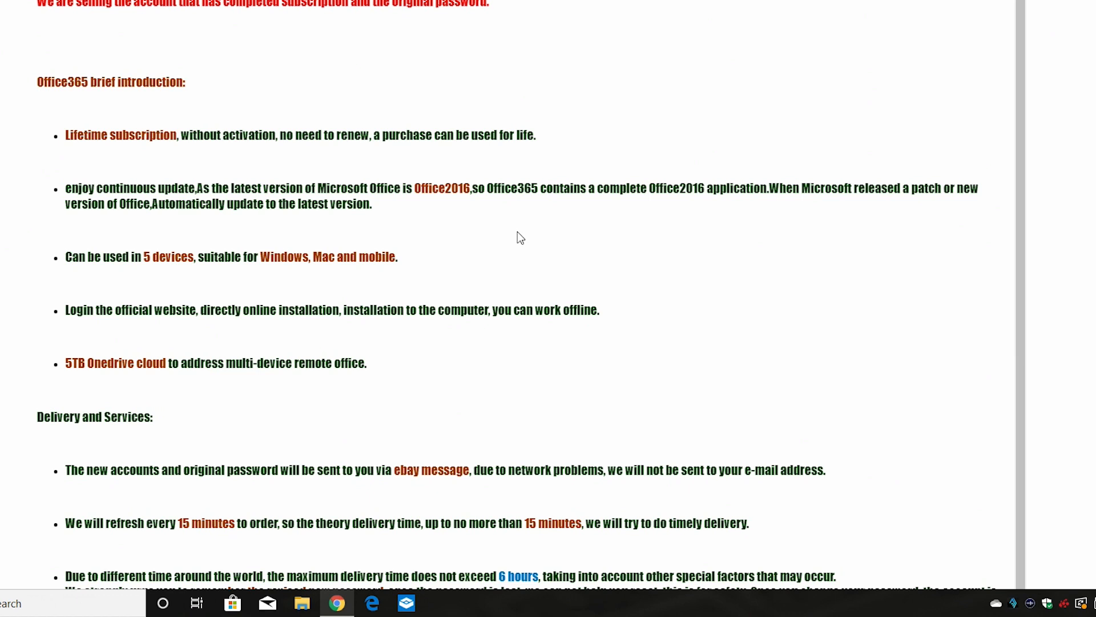
mouse_move(529, 225)
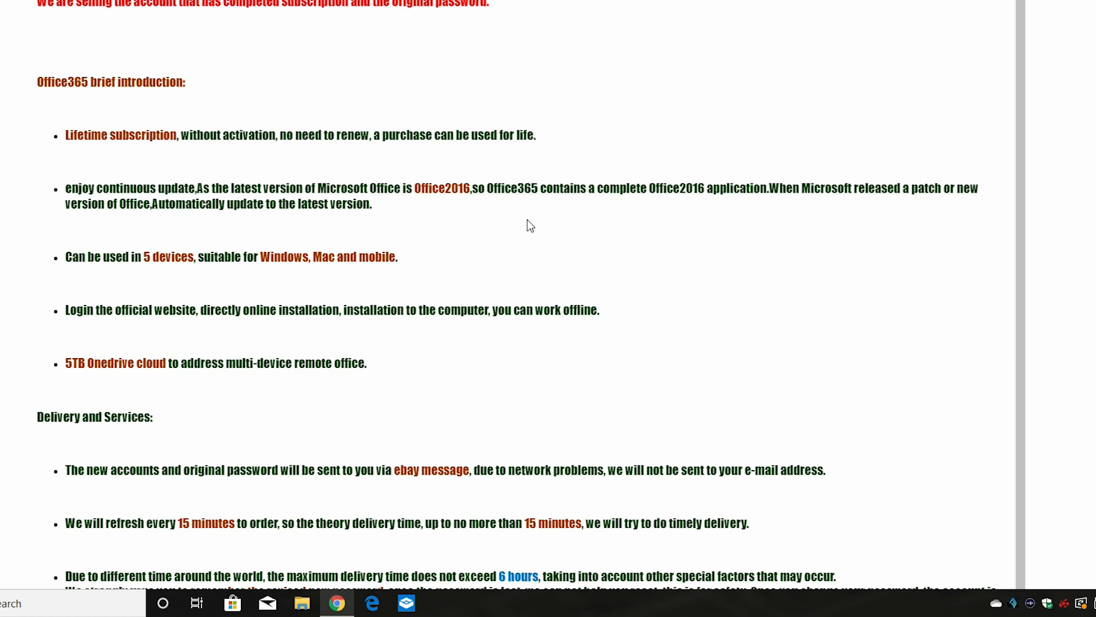
mouse_move(577, 238)
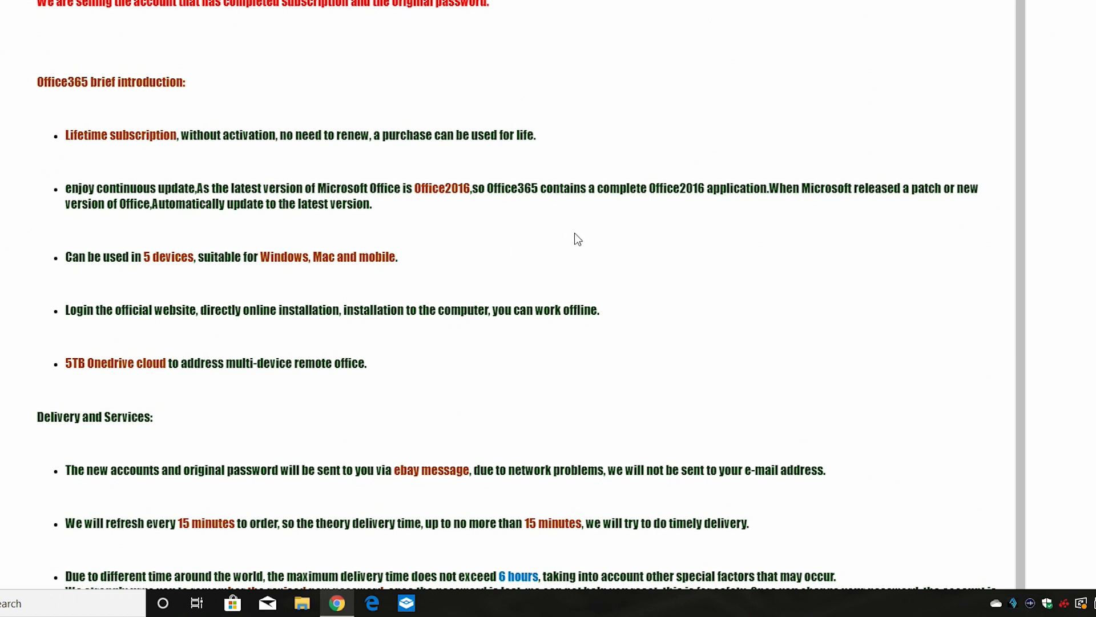
mouse_move(11, 280)
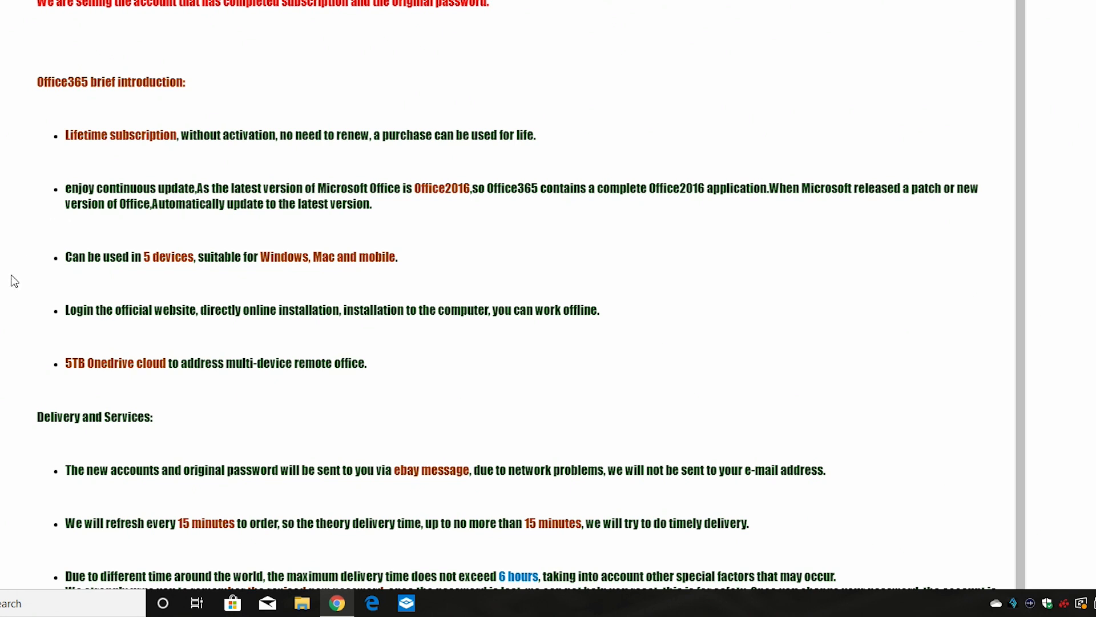
mouse_move(277, 281)
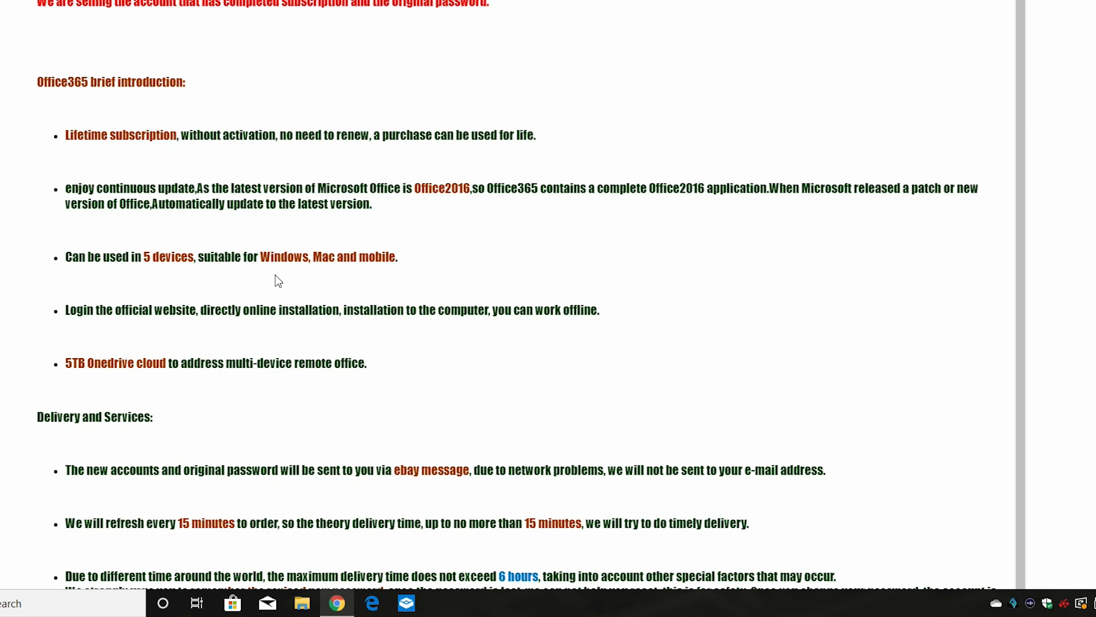
mouse_move(457, 270)
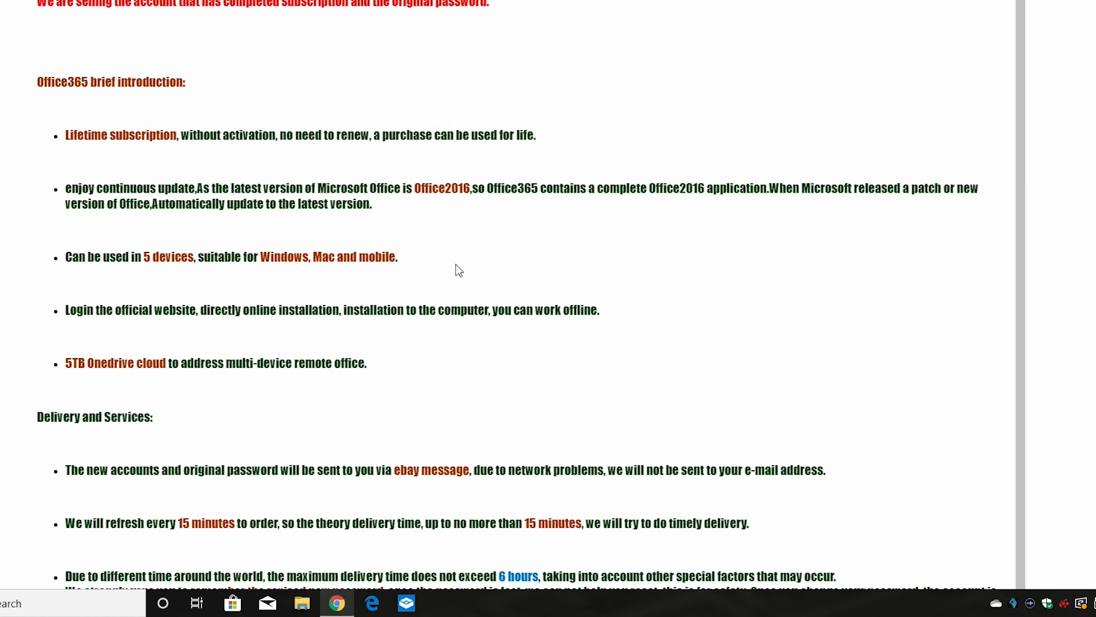
mouse_move(465, 268)
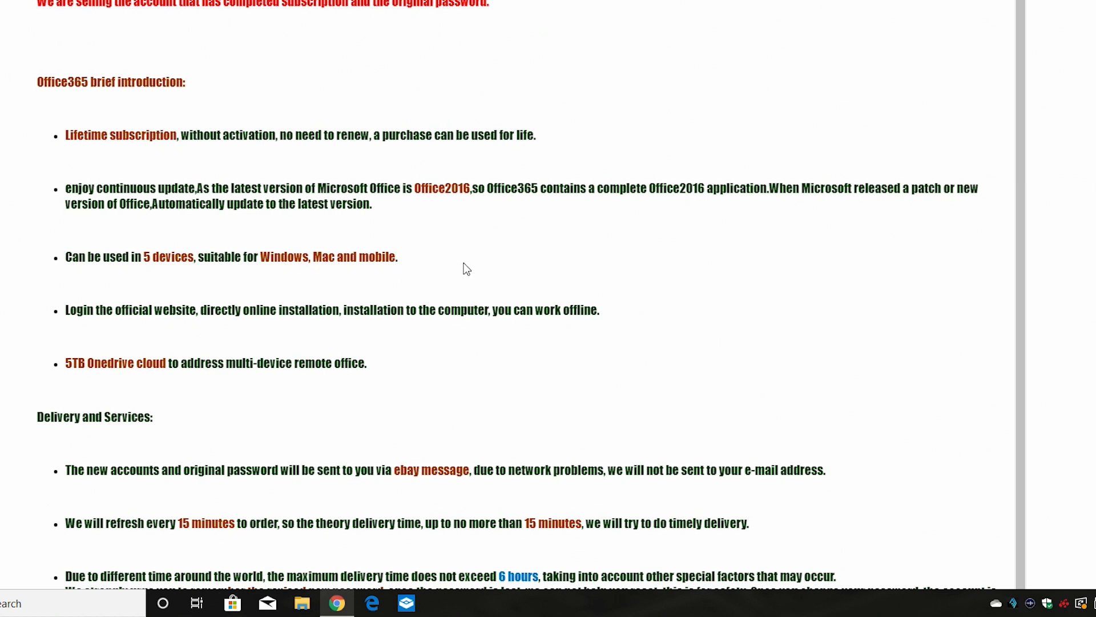
mouse_move(458, 281)
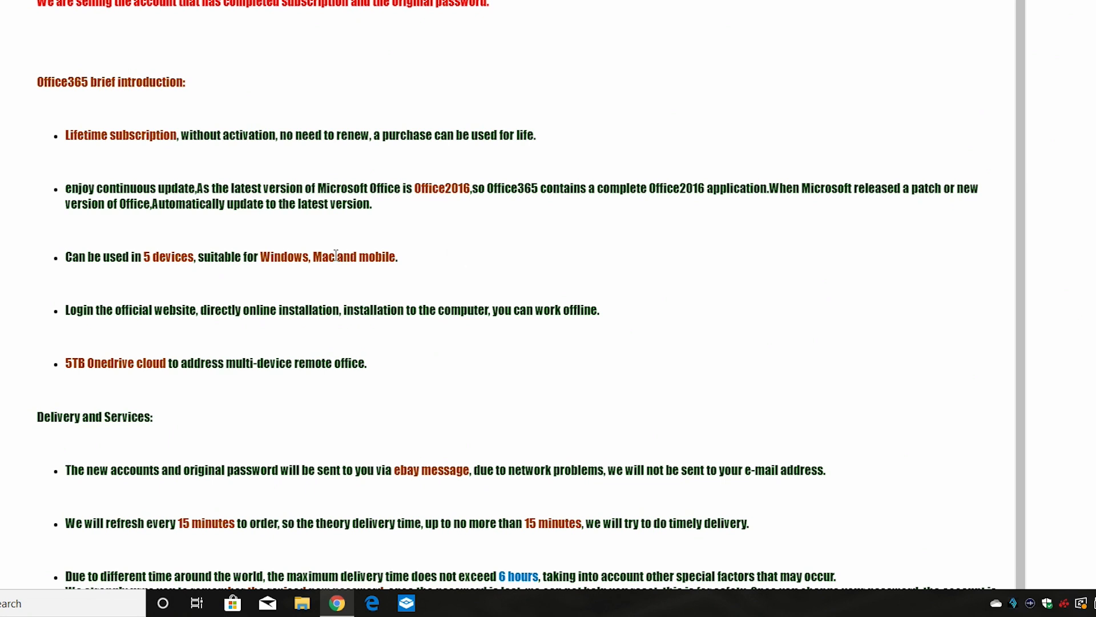
mouse_move(167, 390)
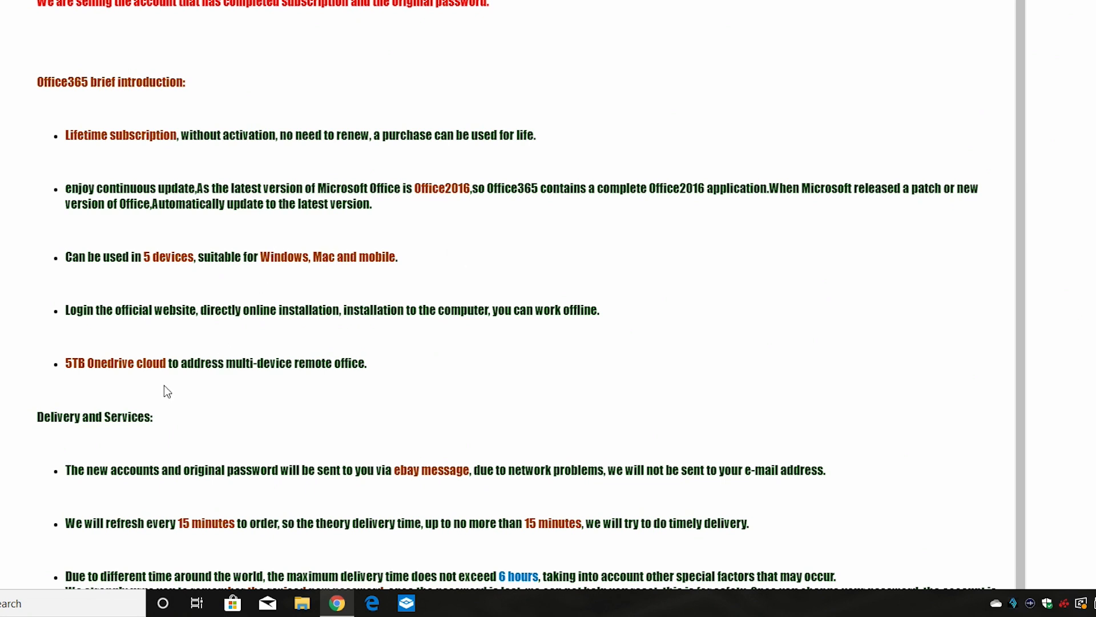
mouse_move(222, 331)
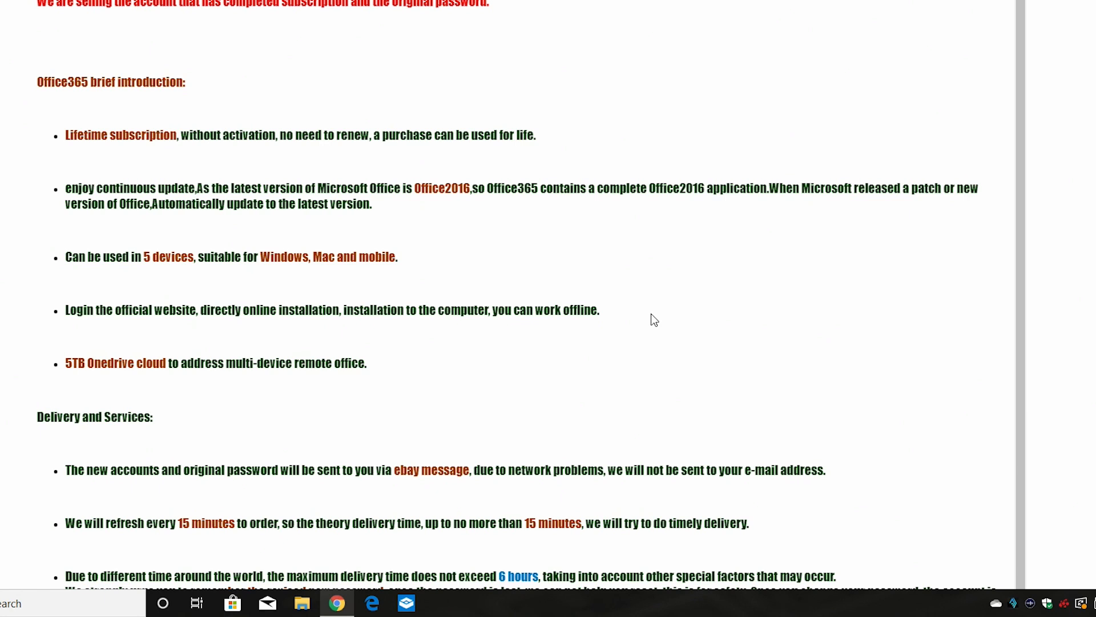
mouse_move(691, 338)
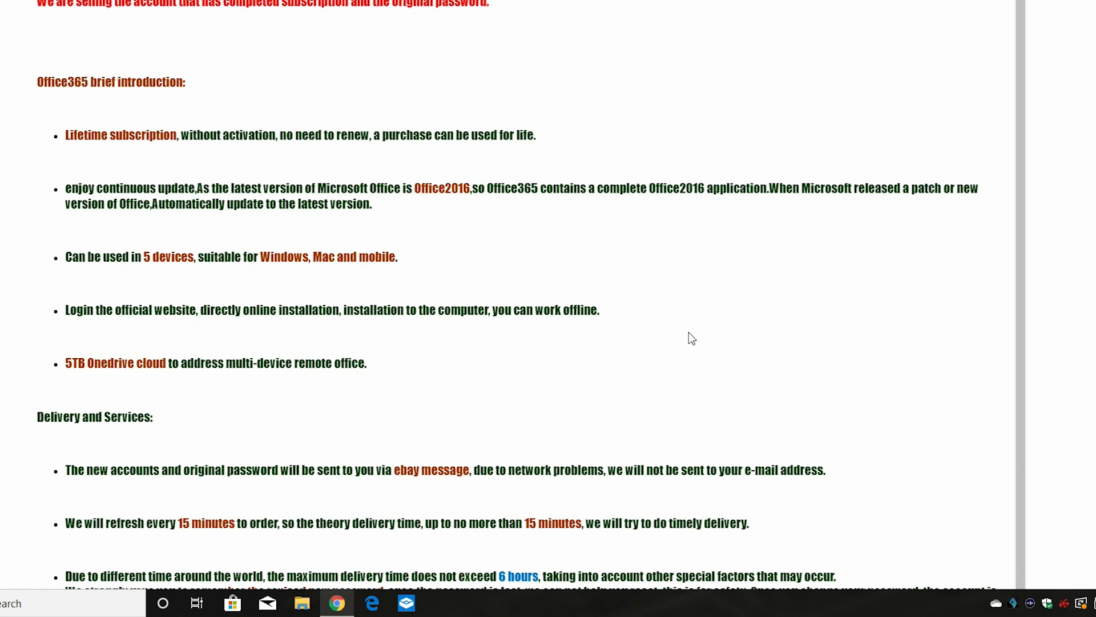
mouse_move(700, 309)
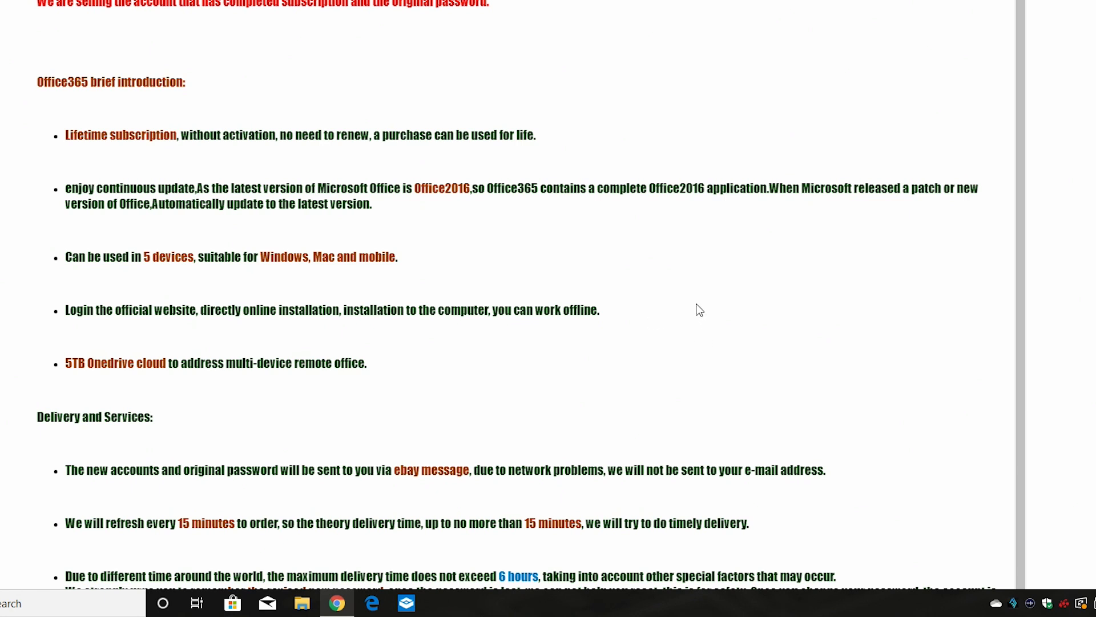
mouse_move(686, 330)
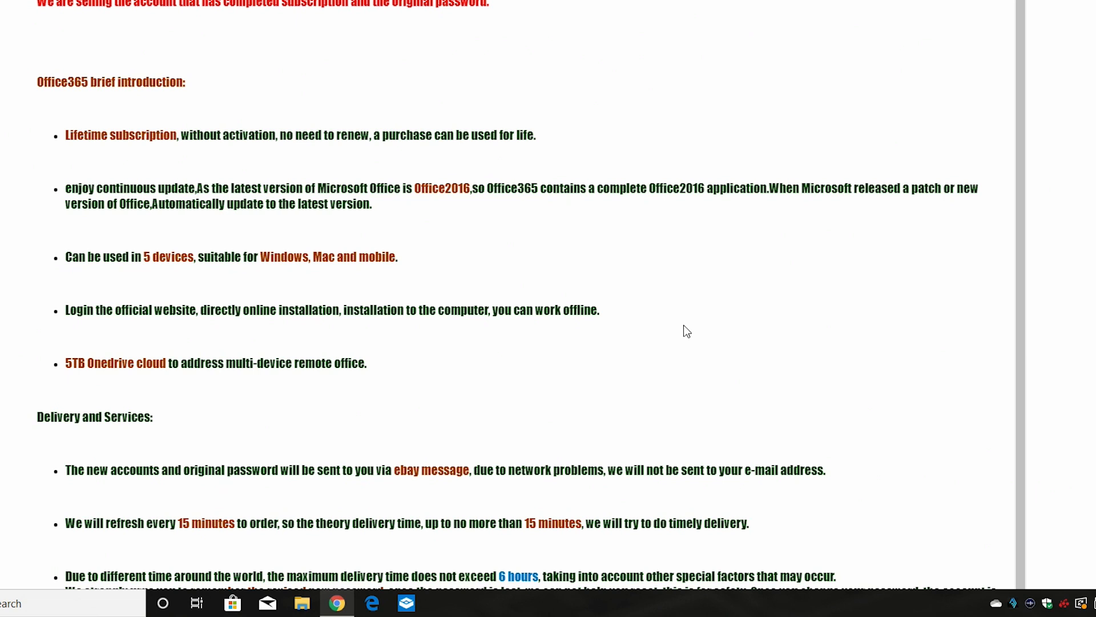
mouse_move(686, 336)
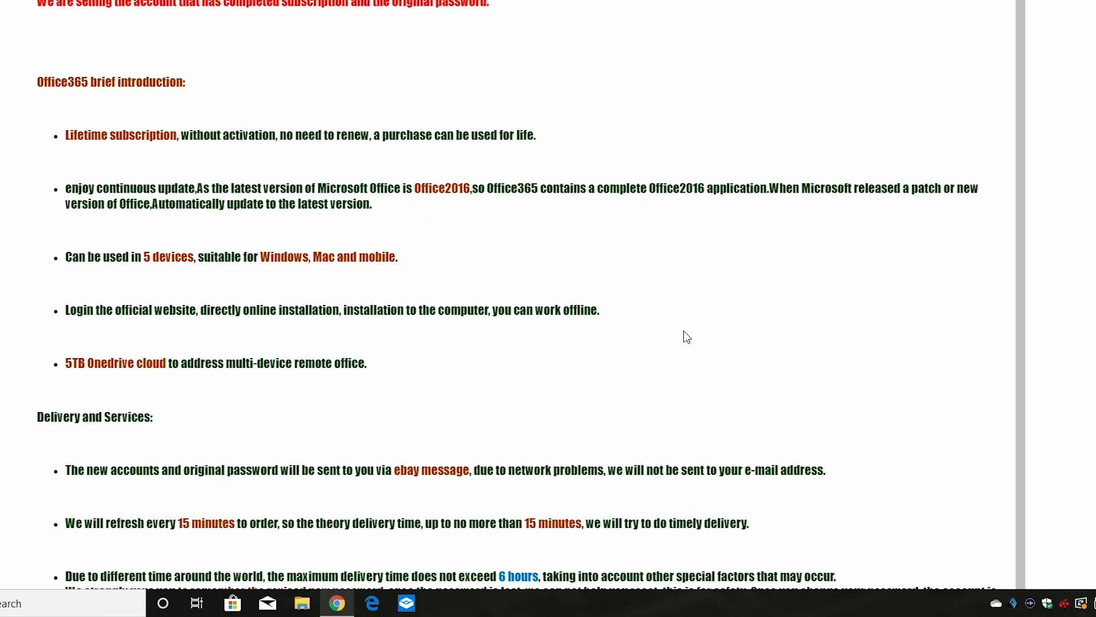
mouse_move(683, 304)
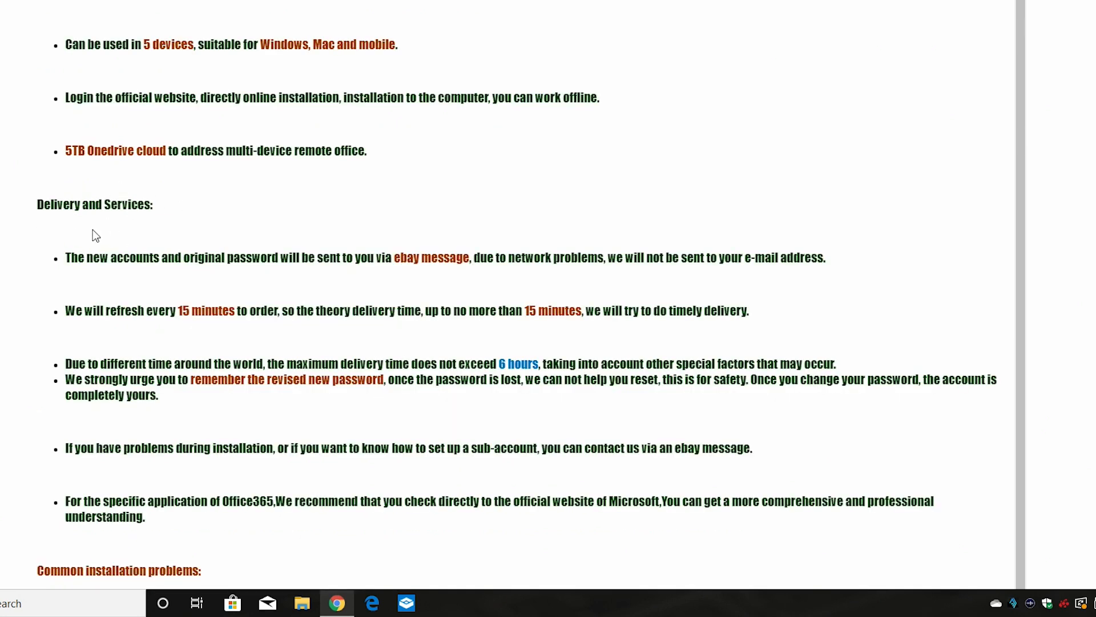
mouse_move(436, 280)
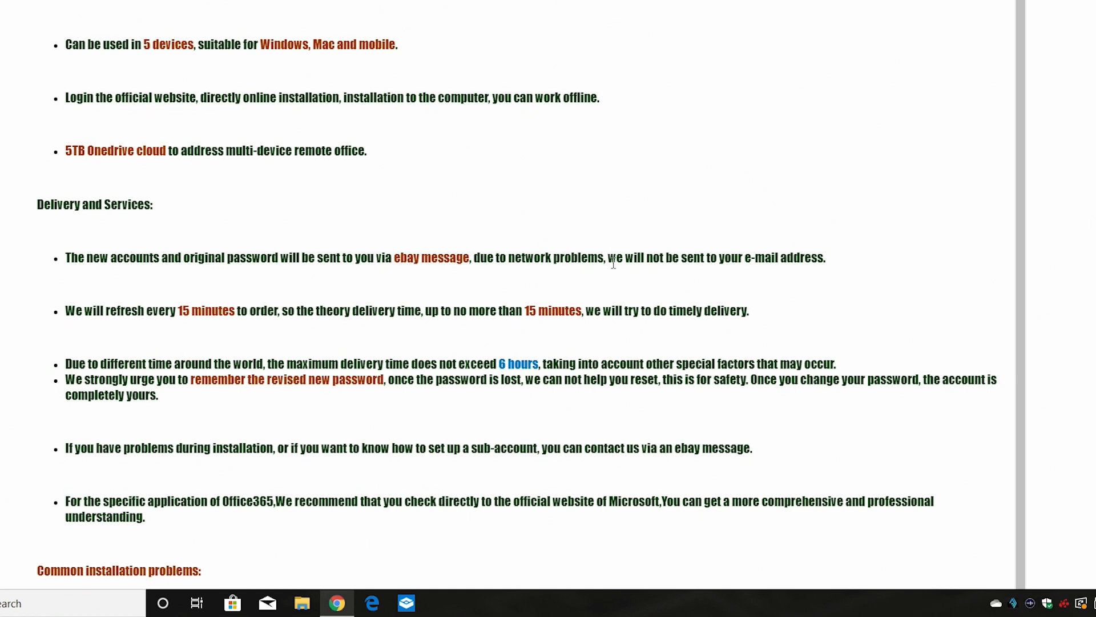
mouse_move(845, 281)
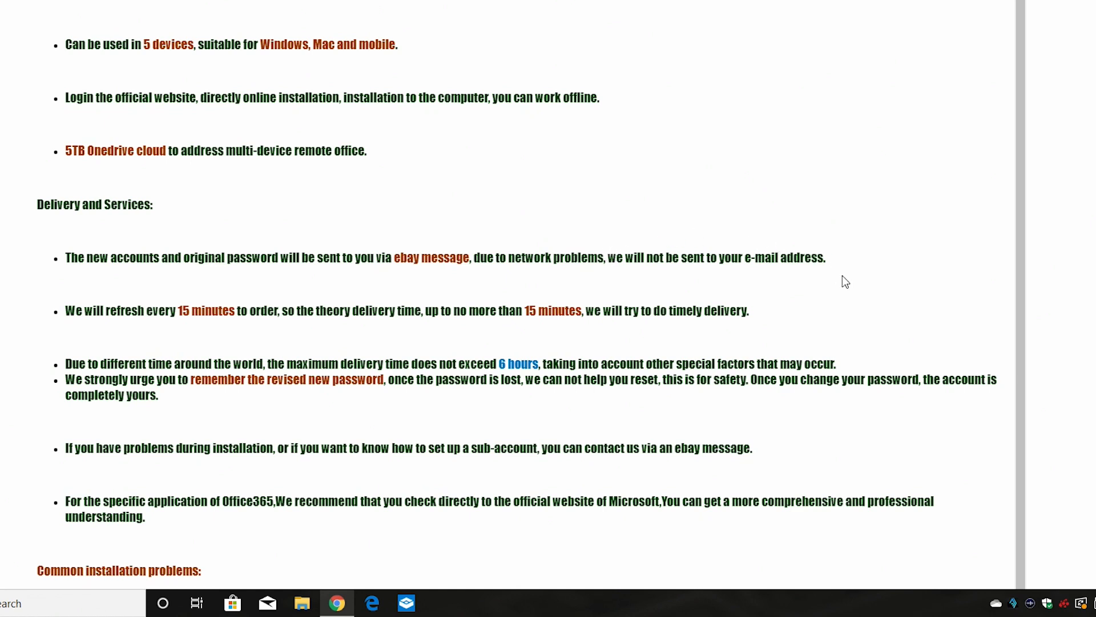
mouse_move(483, 262)
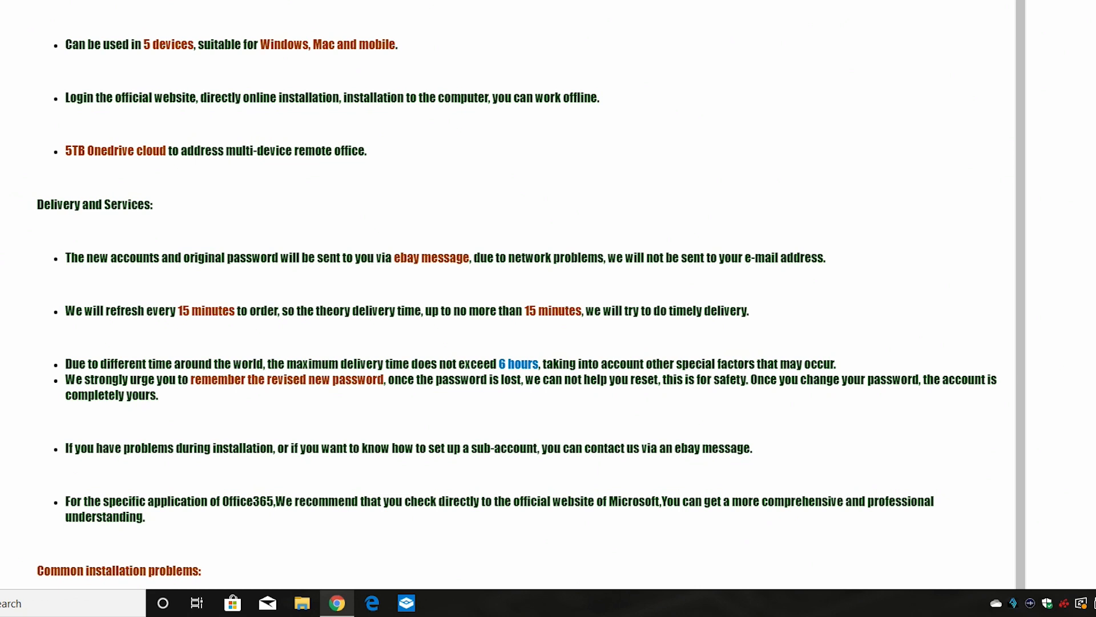
mouse_move(22, 121)
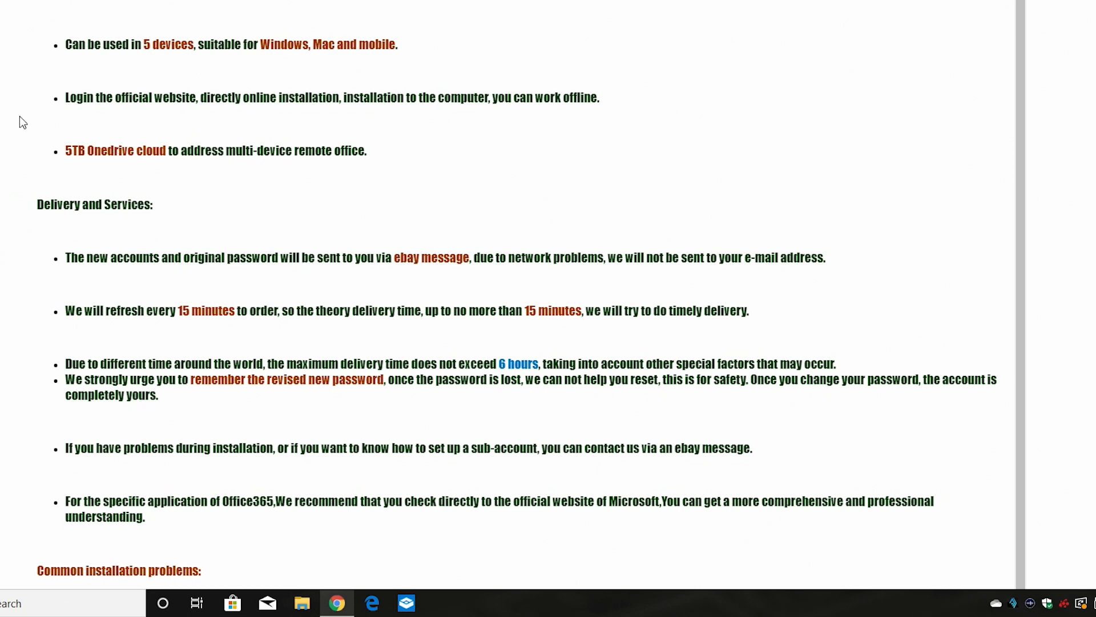
mouse_move(16, 121)
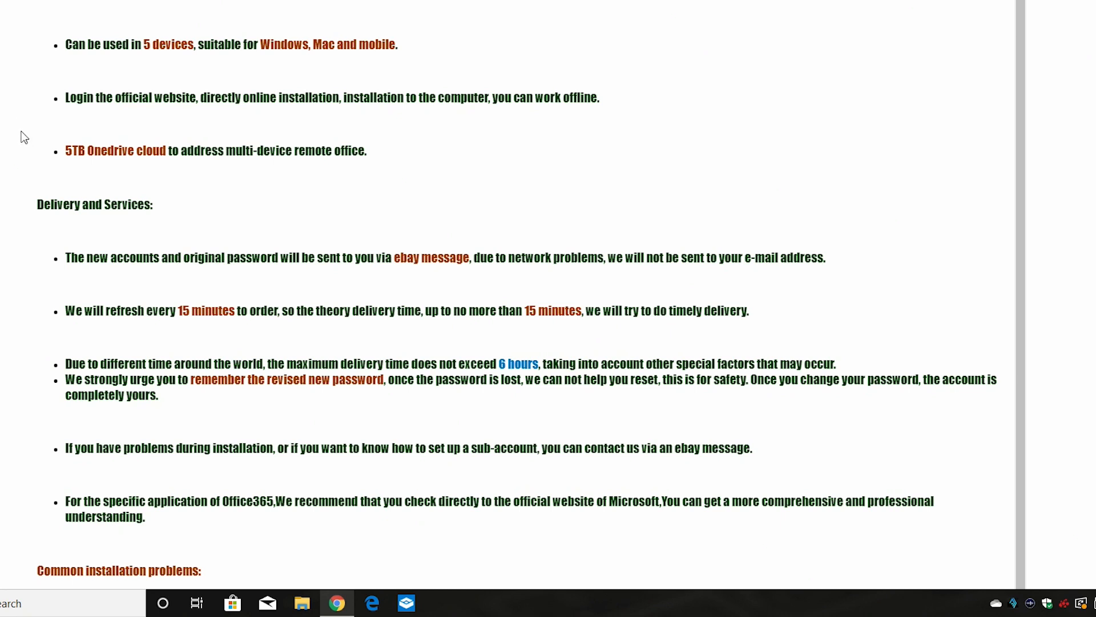
mouse_move(94, 299)
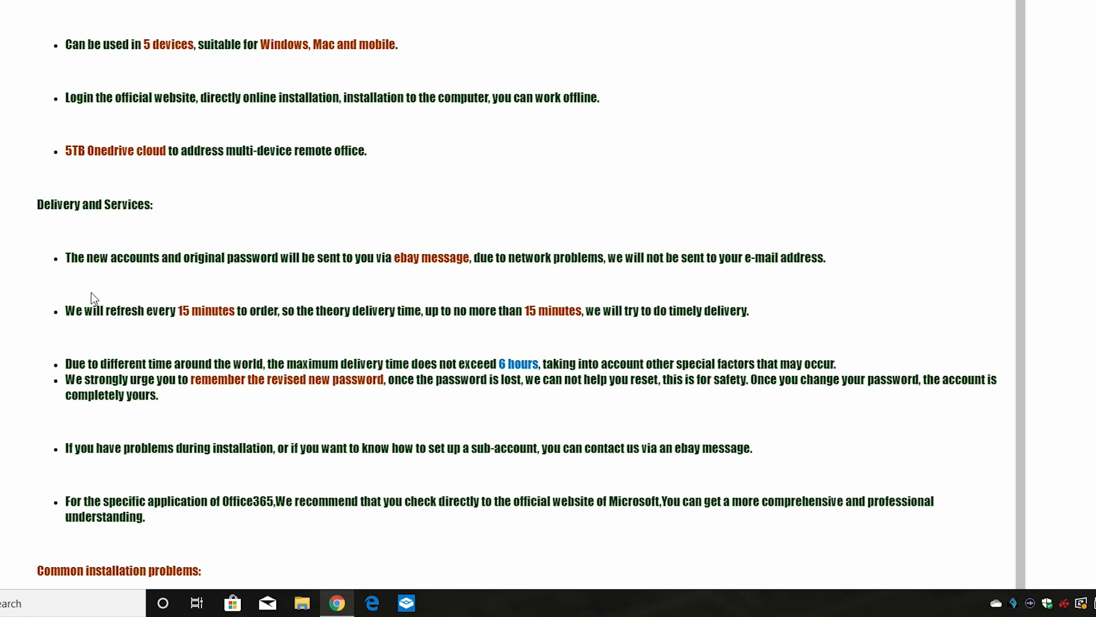
mouse_move(82, 333)
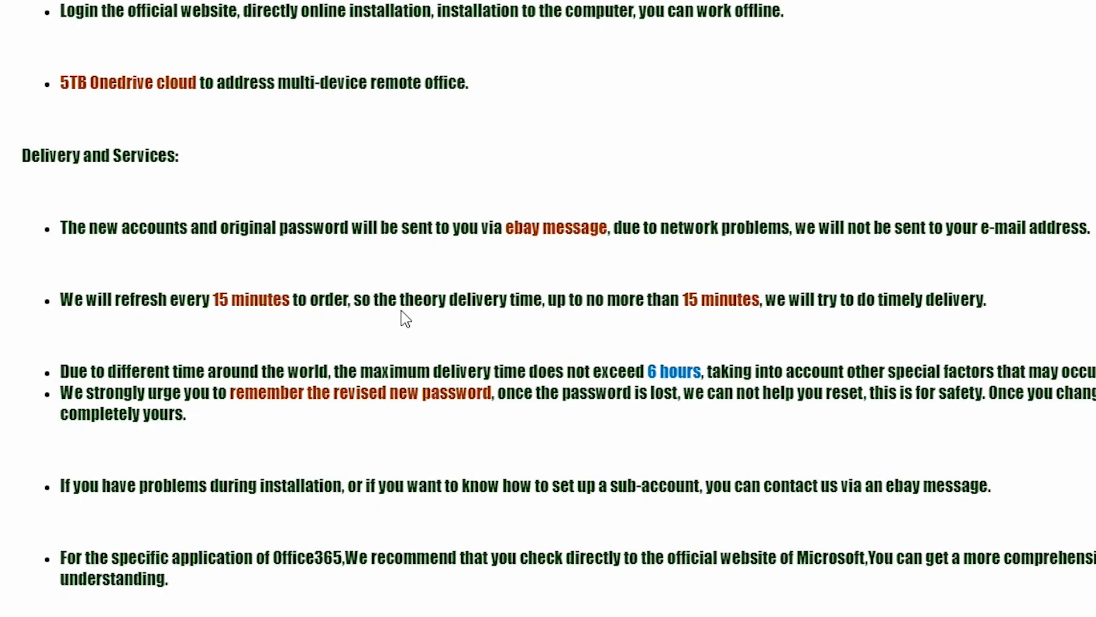
mouse_move(698, 307)
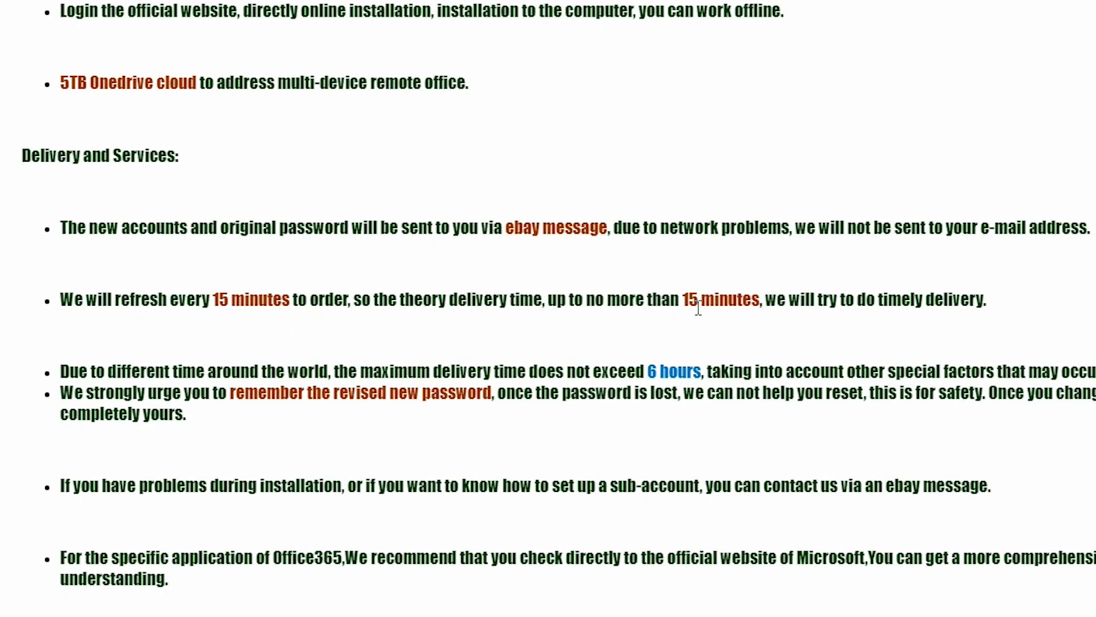
mouse_move(799, 335)
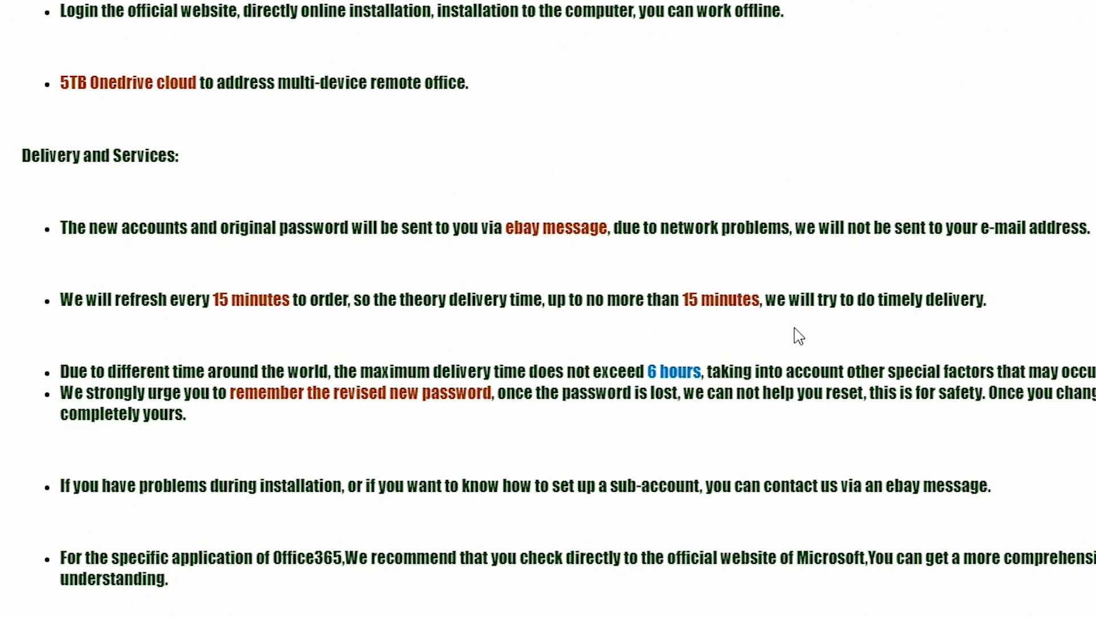
mouse_move(935, 317)
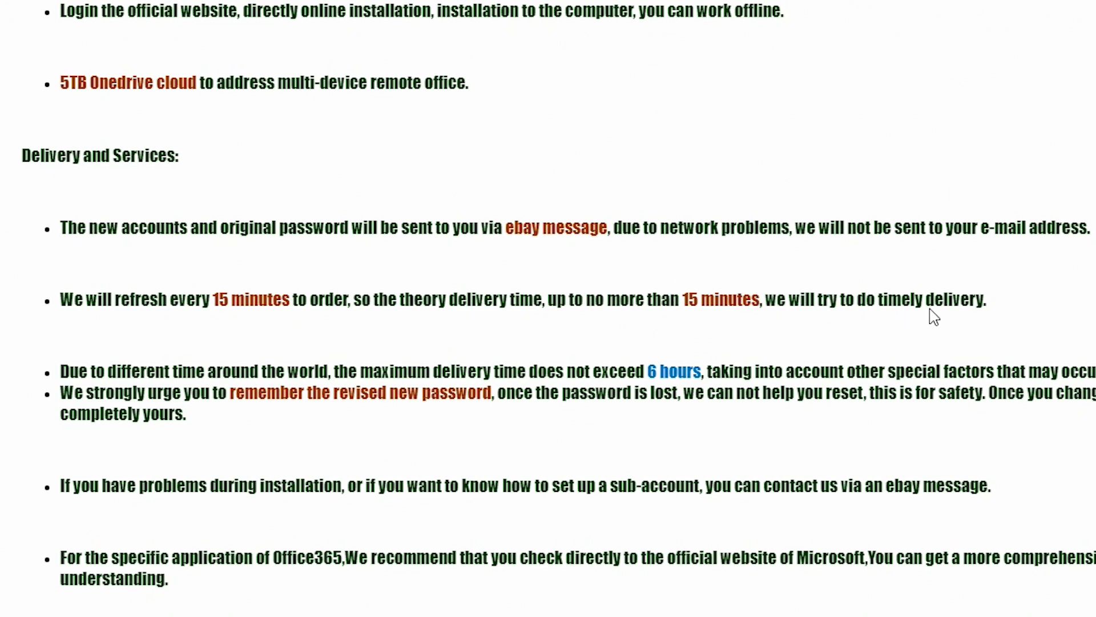
scroll("up", 3)
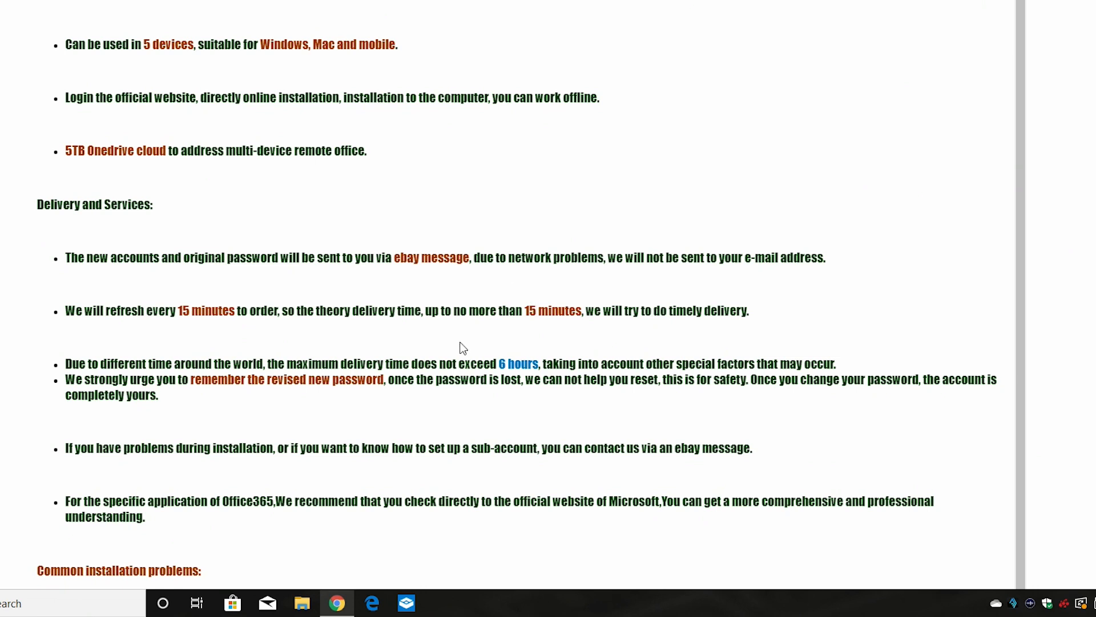
mouse_move(271, 396)
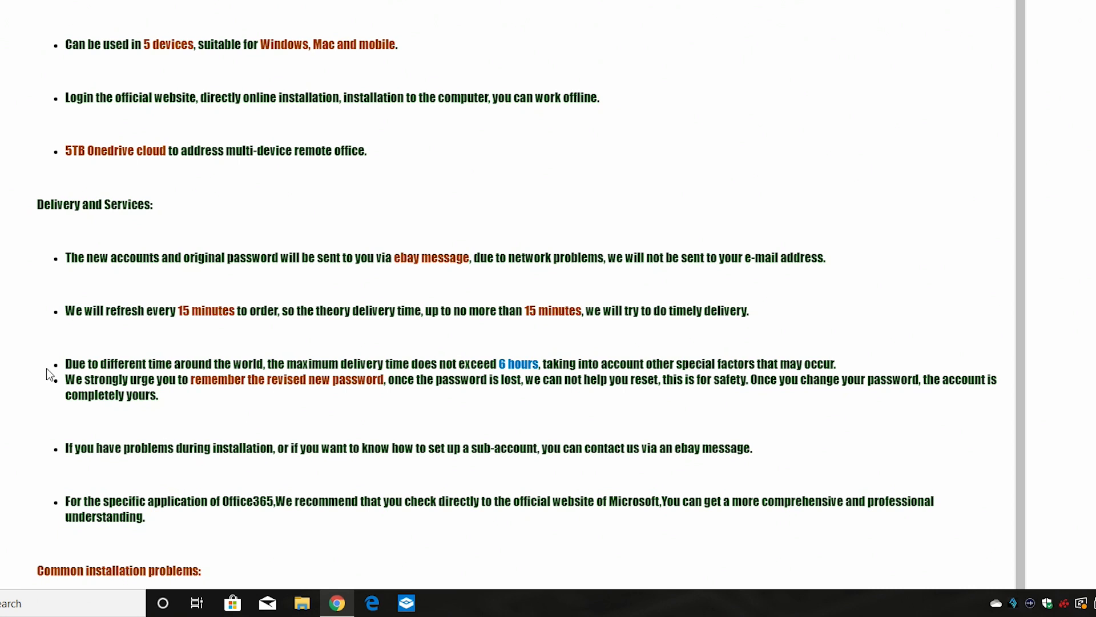
mouse_move(152, 395)
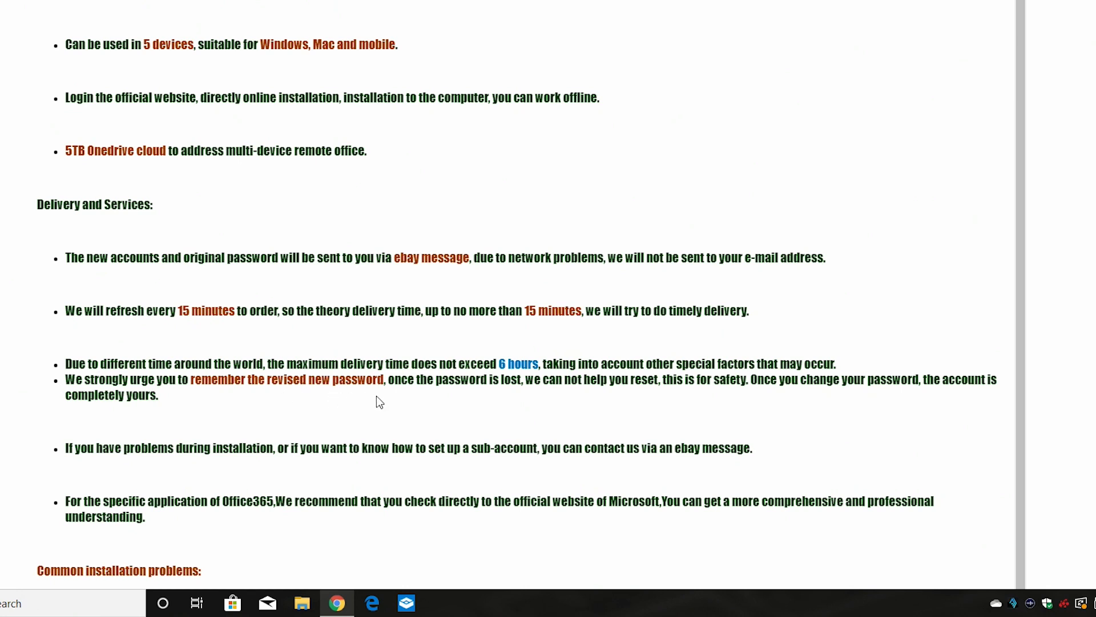
mouse_move(651, 399)
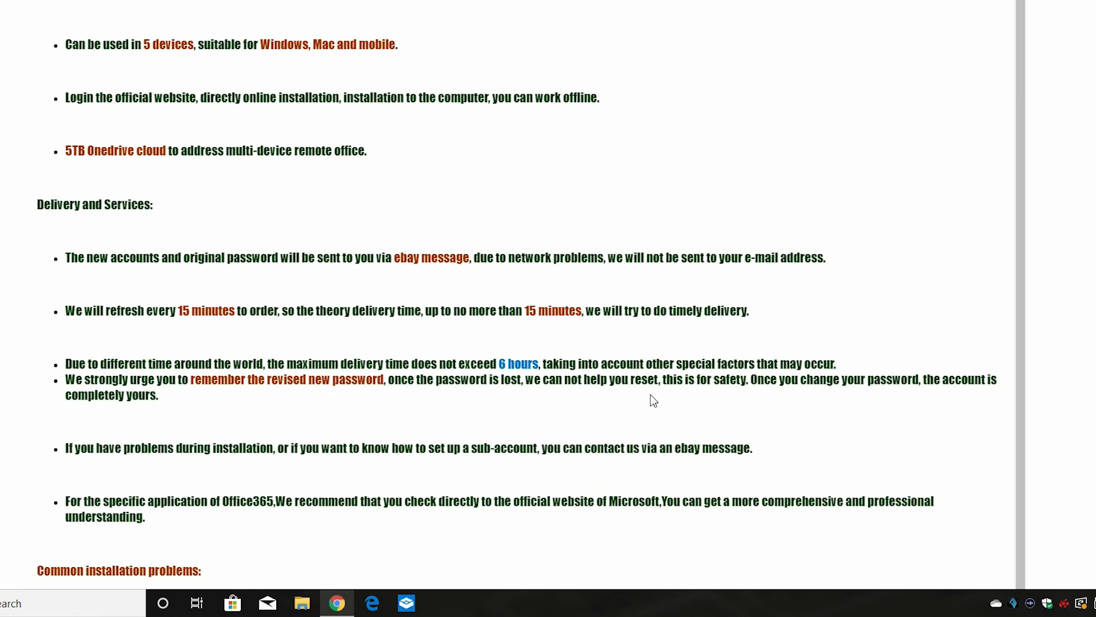
mouse_move(845, 376)
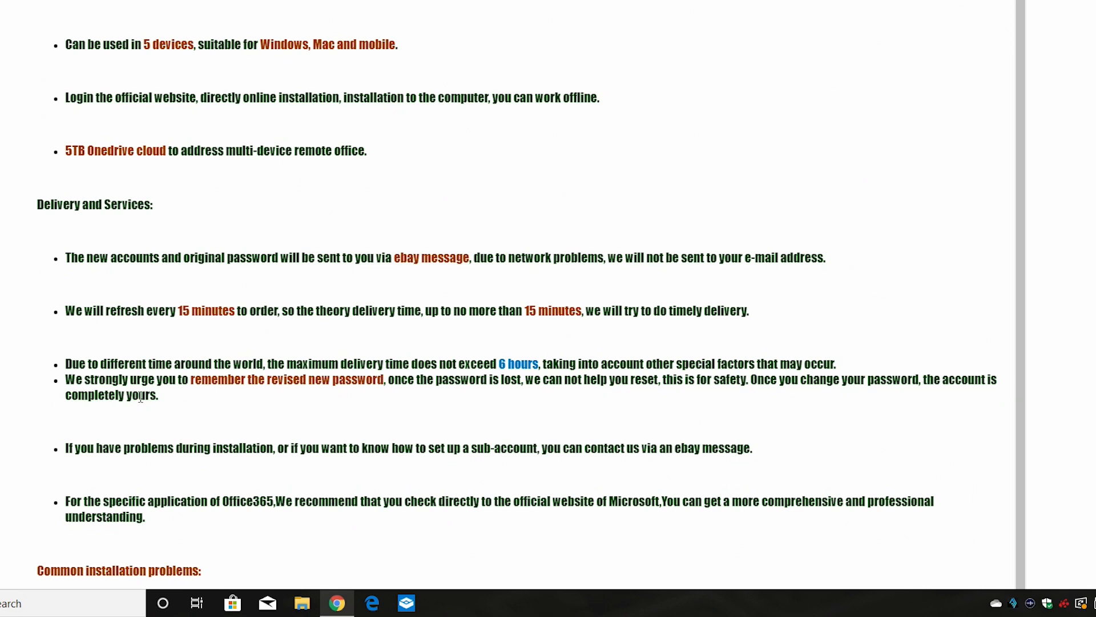
mouse_move(186, 413)
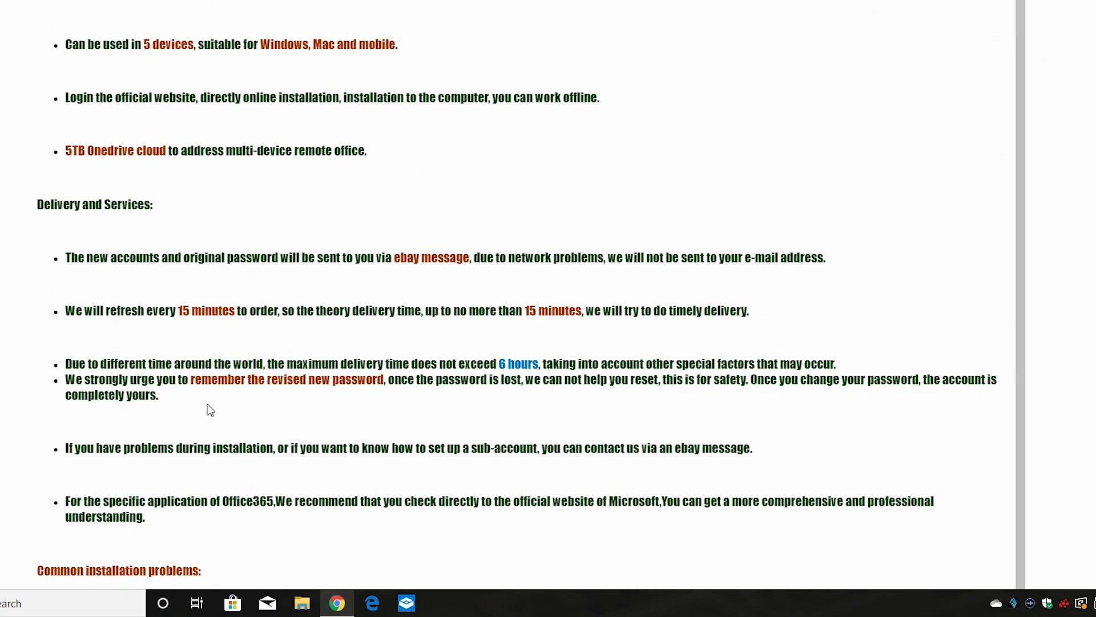
mouse_move(199, 414)
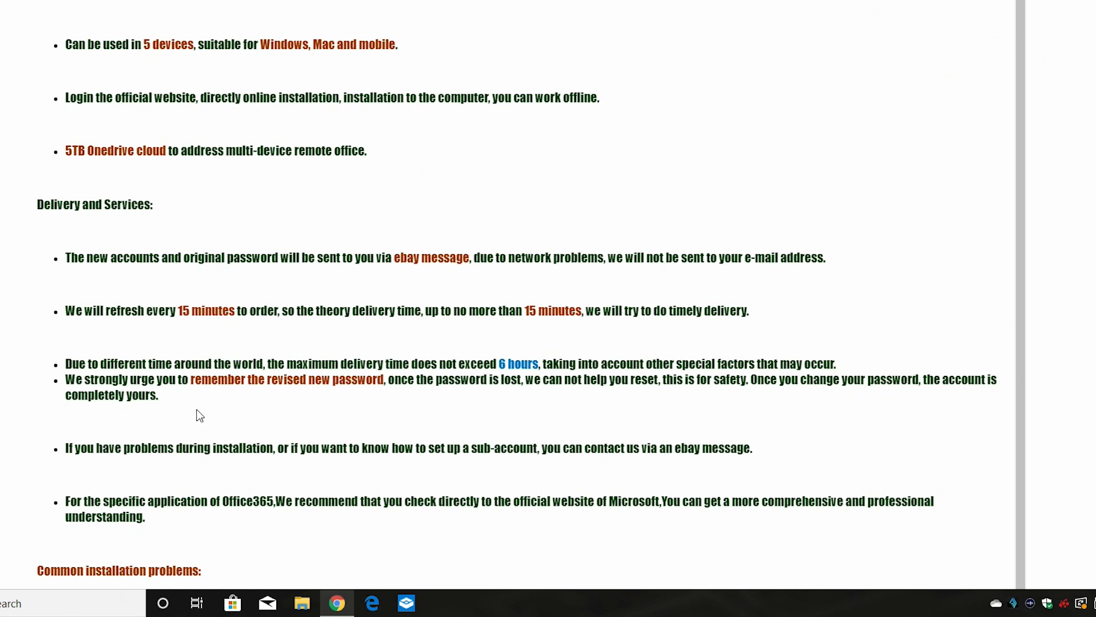
mouse_move(279, 418)
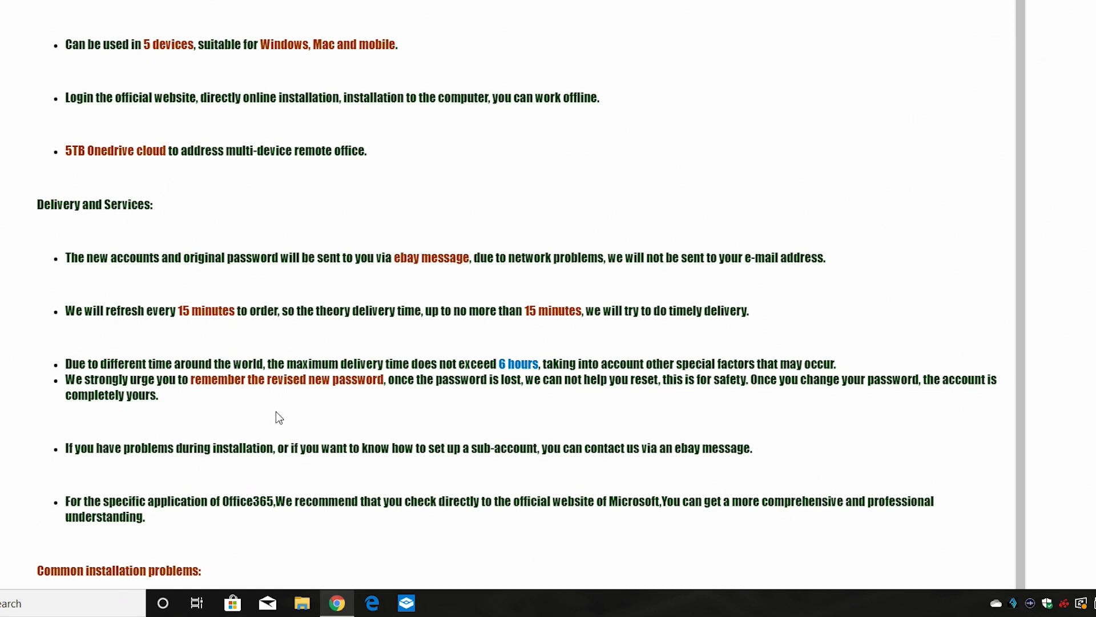
mouse_move(192, 409)
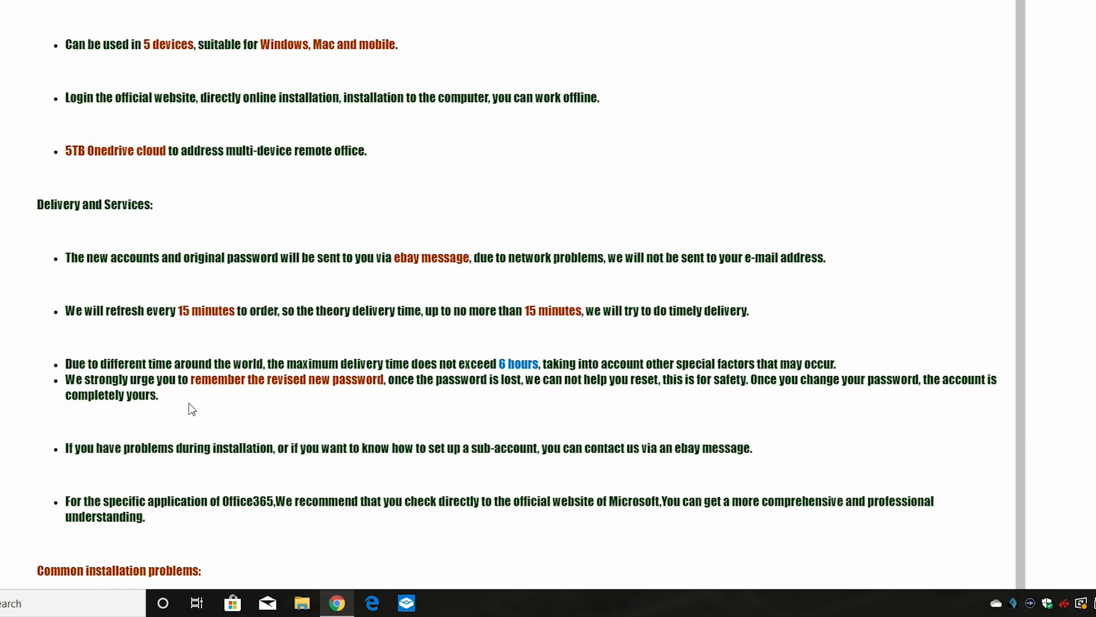
mouse_move(196, 405)
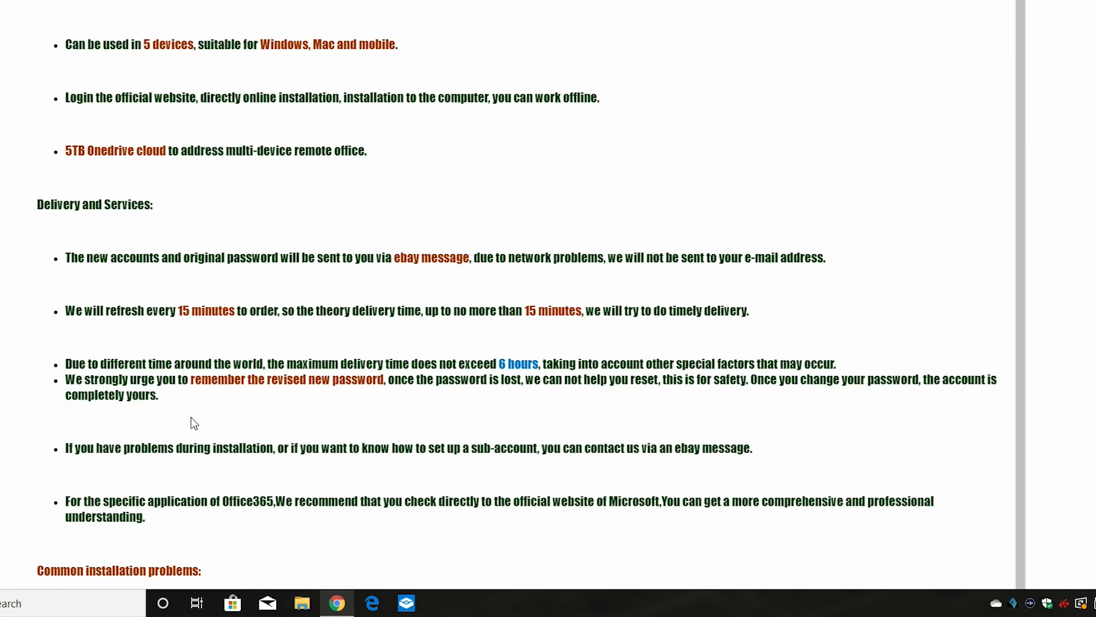
mouse_move(193, 432)
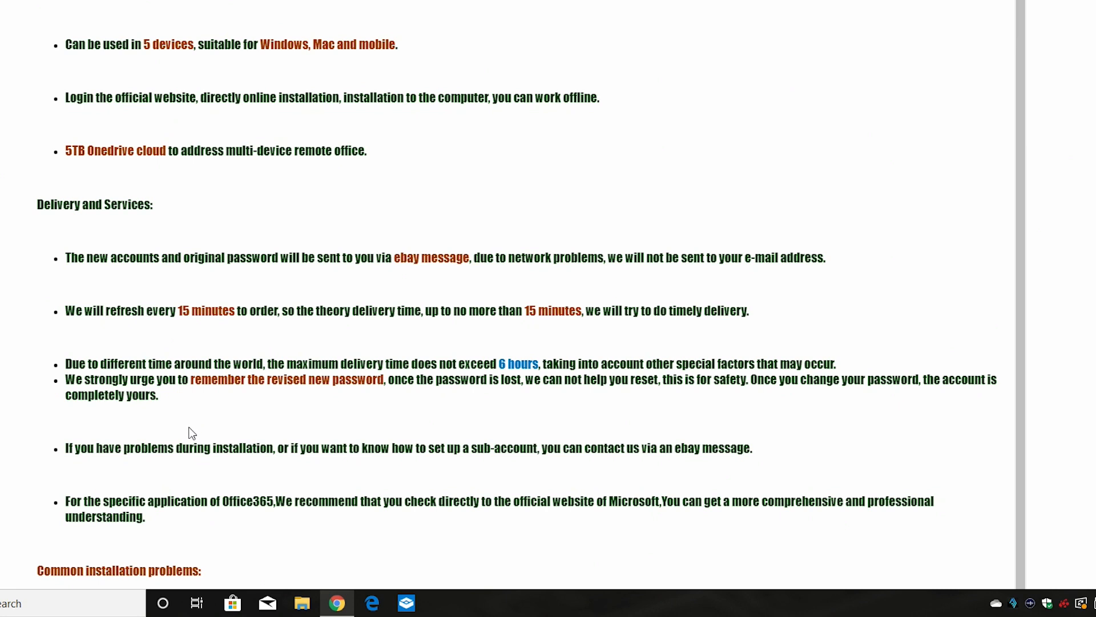
mouse_move(320, 468)
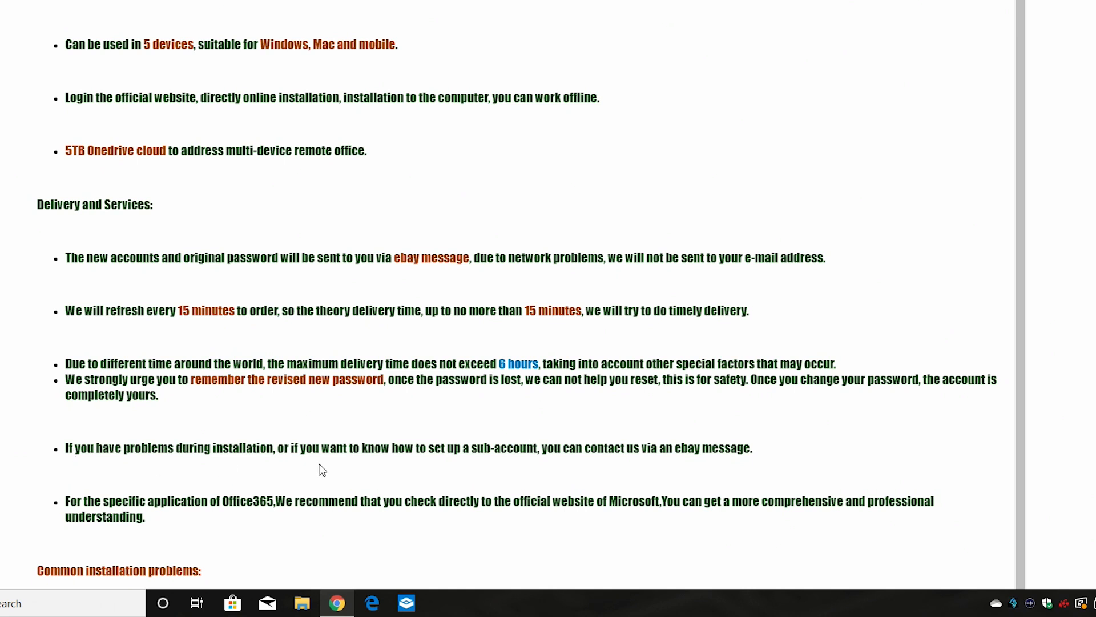
mouse_move(583, 464)
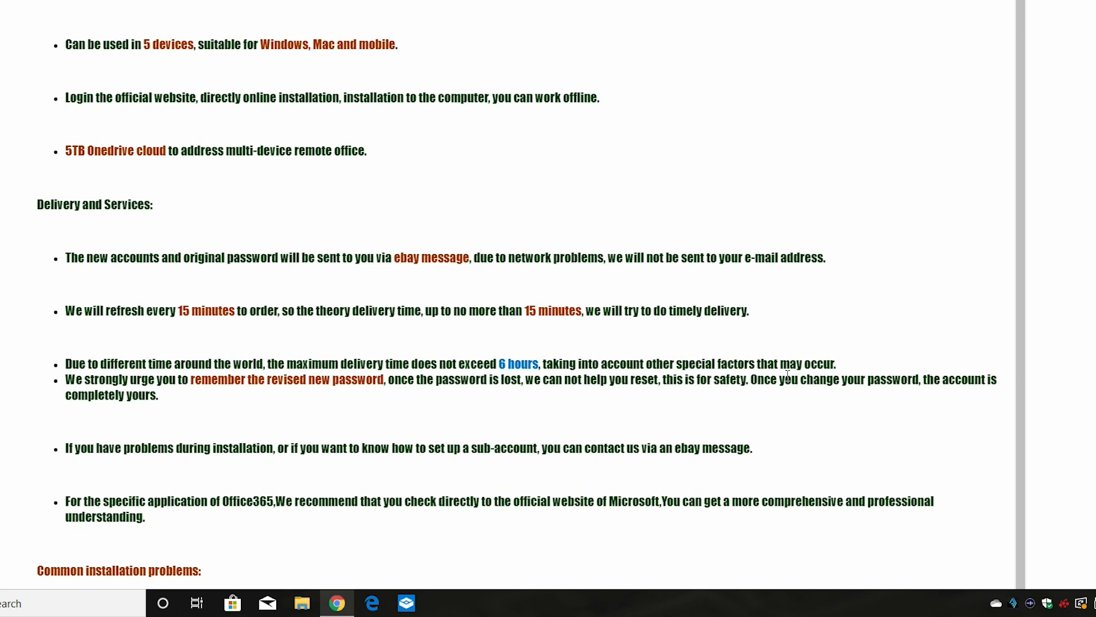
scroll("down", 3)
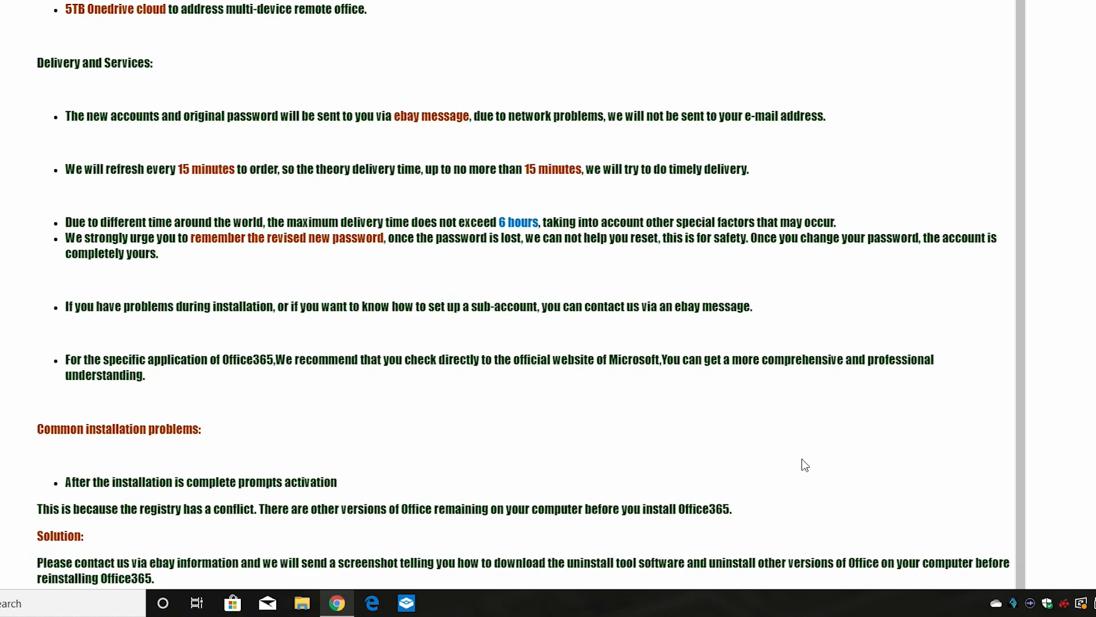
scroll("down", 3)
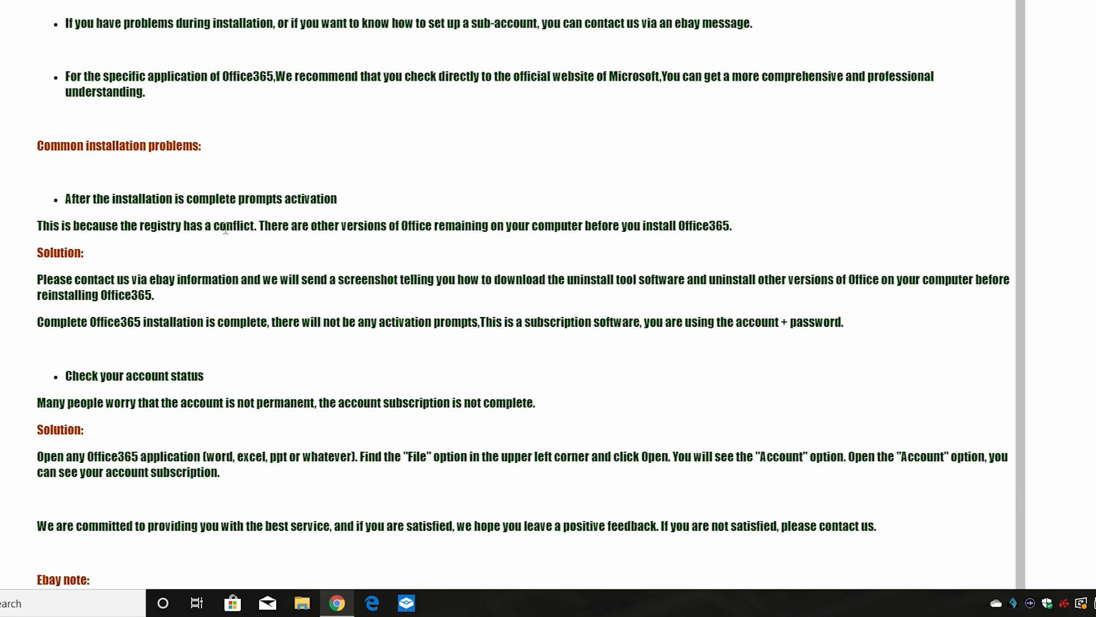
mouse_move(97, 214)
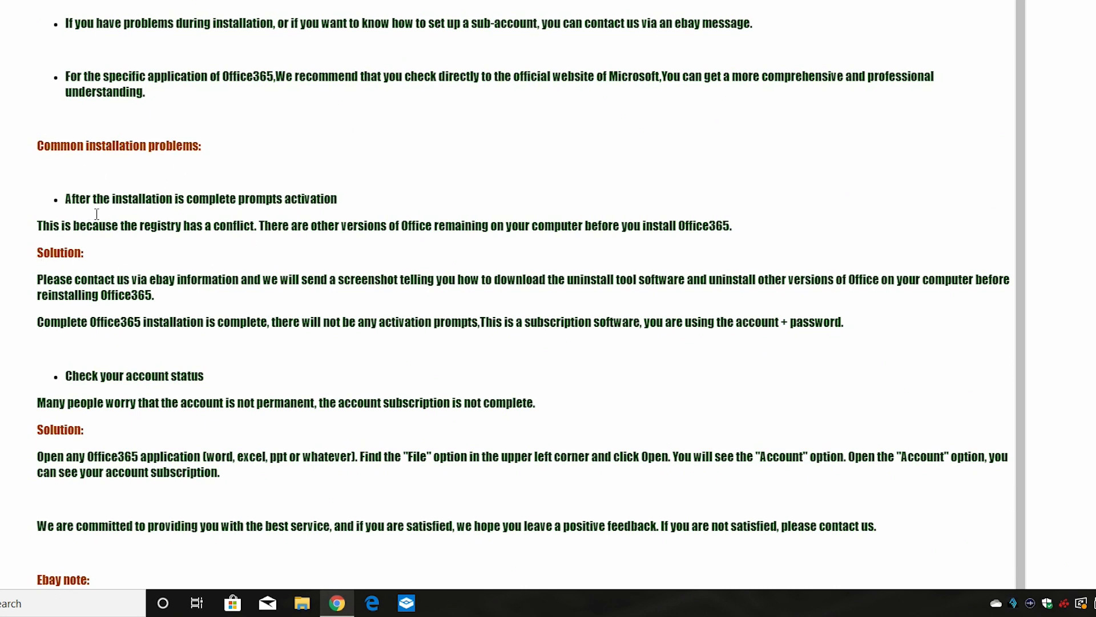
mouse_move(31, 407)
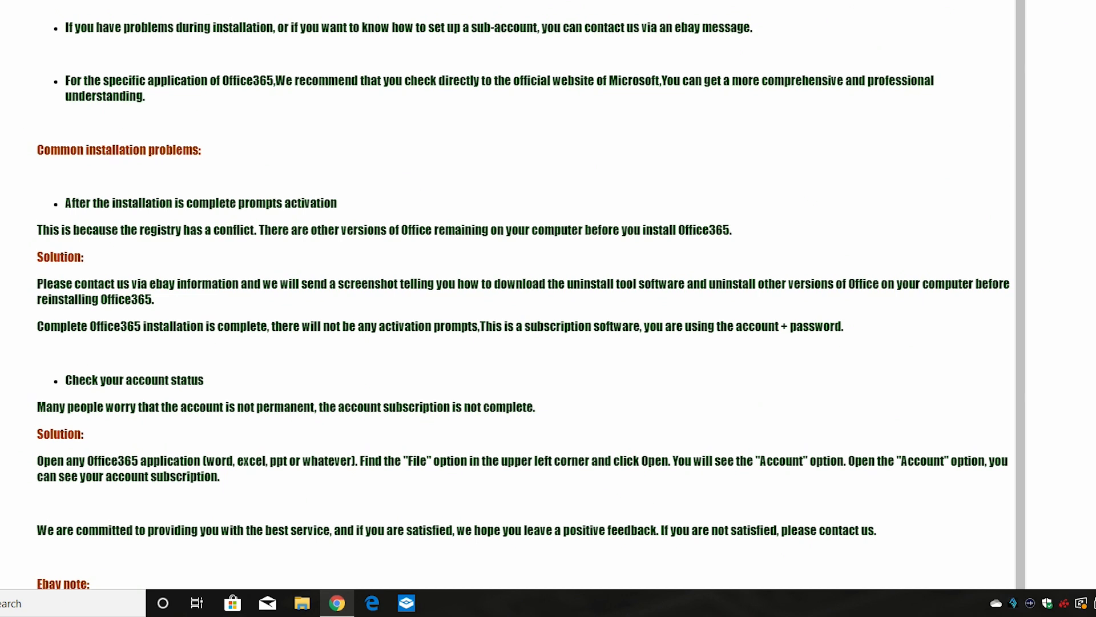
scroll("up", 3)
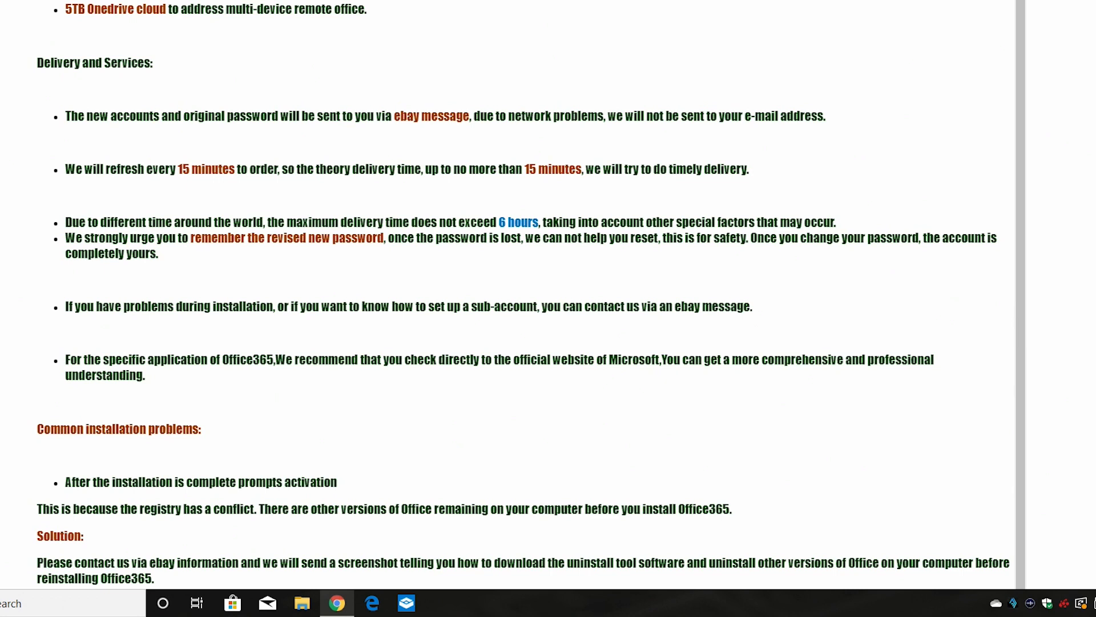
scroll("down", 3)
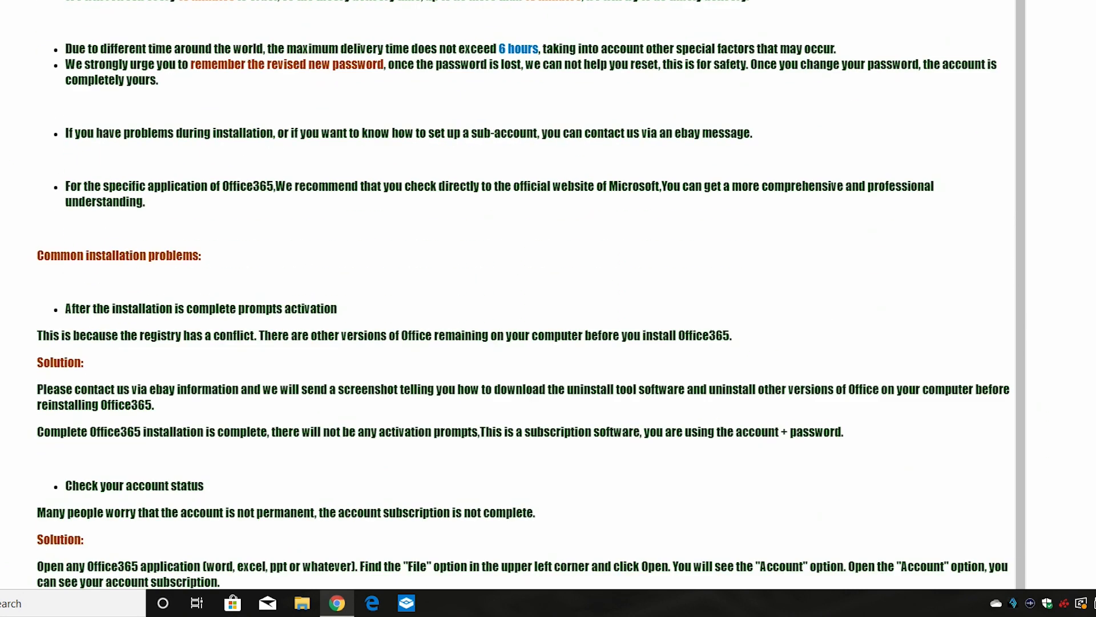
scroll("down", 3)
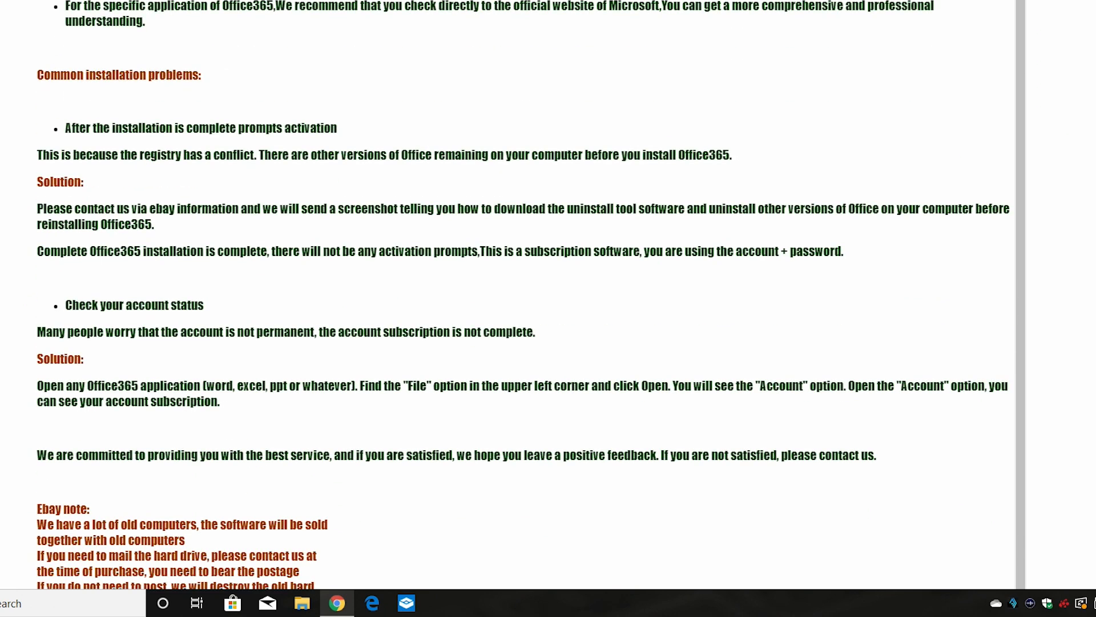
mouse_move(3, 409)
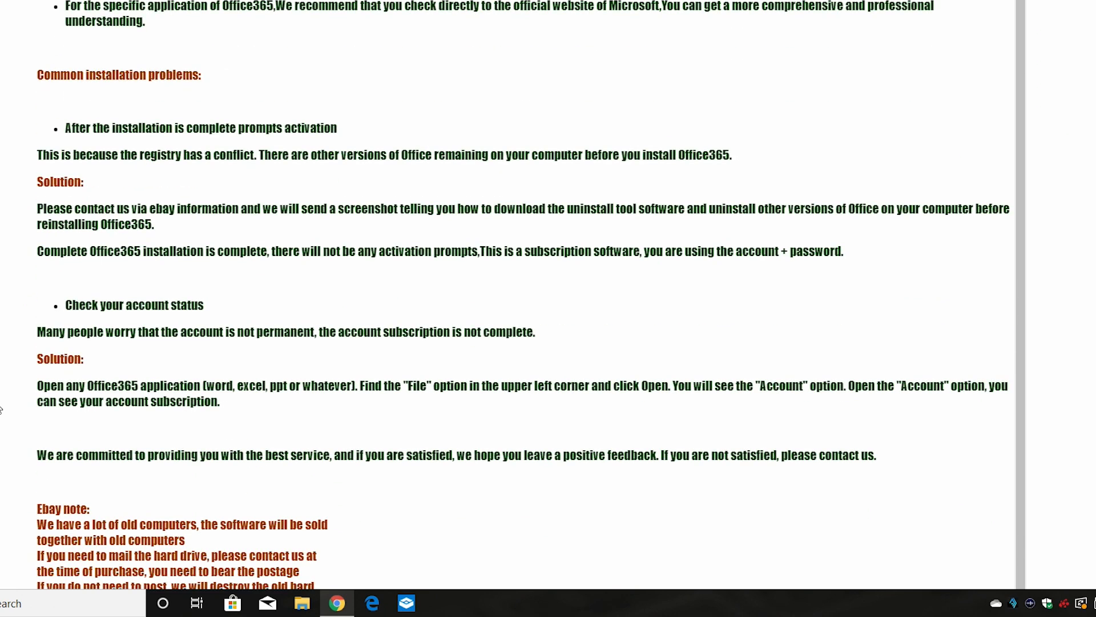
scroll("down", 3)
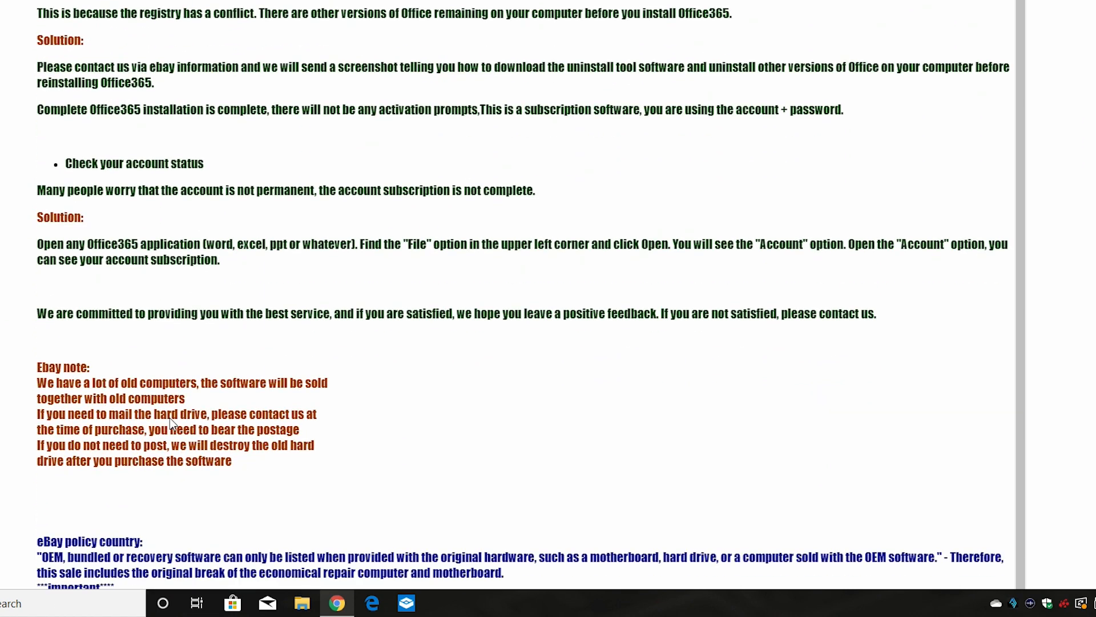
scroll("down", 3)
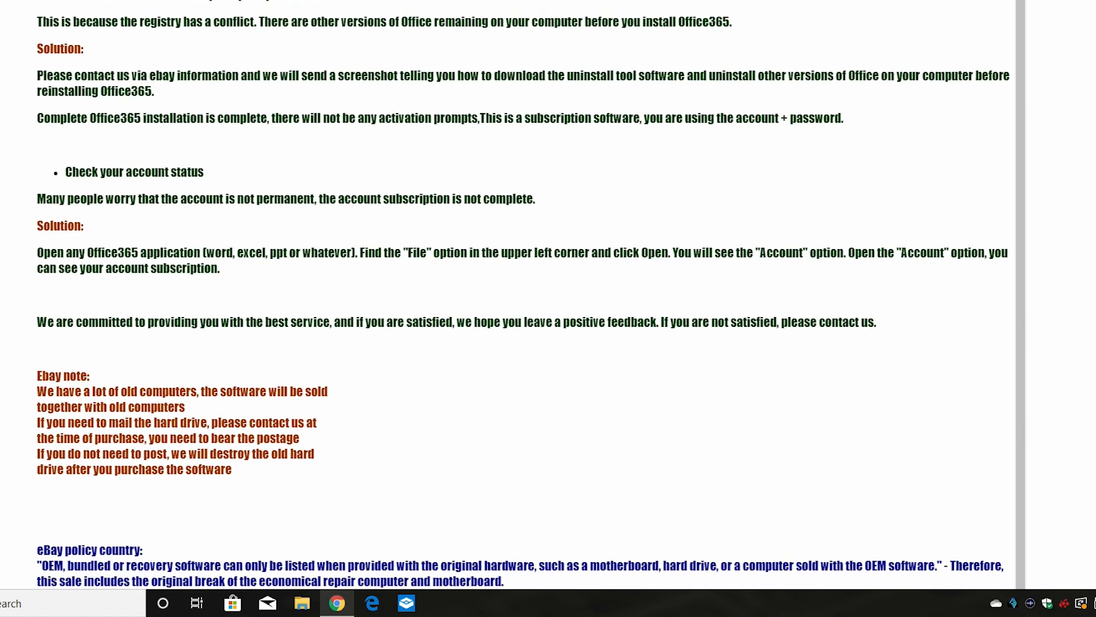
scroll("down", 3)
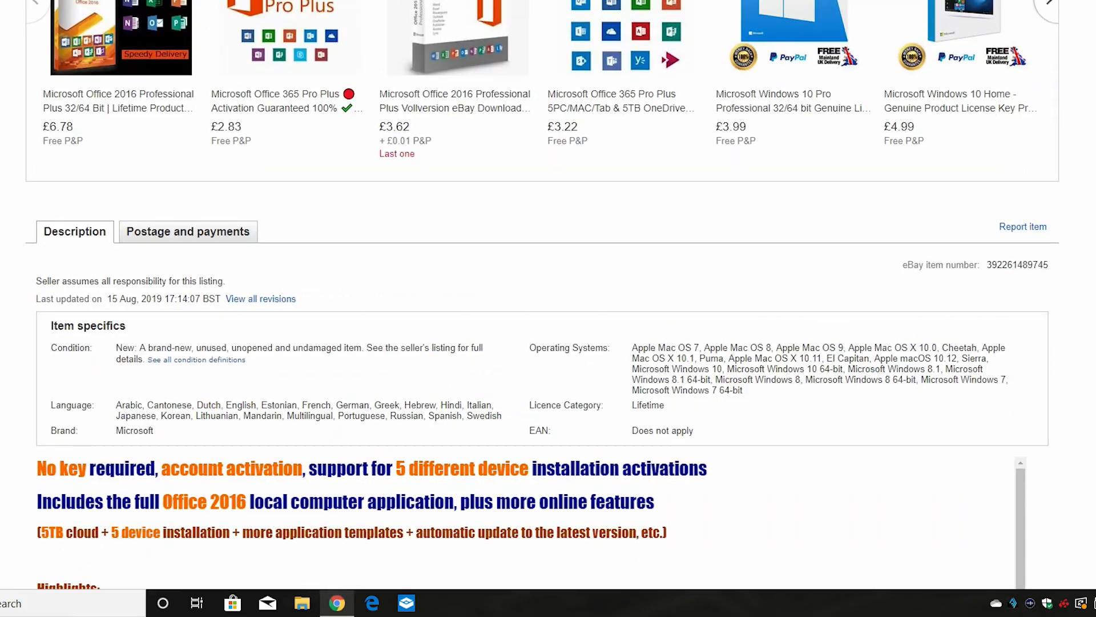
scroll("down", 3)
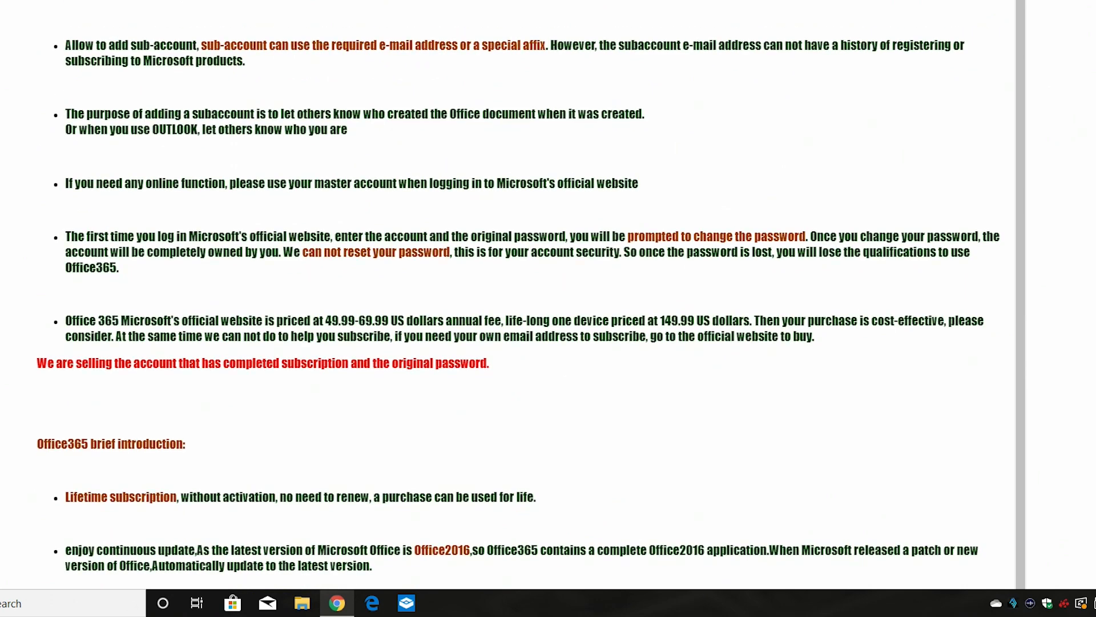
scroll("down", 3)
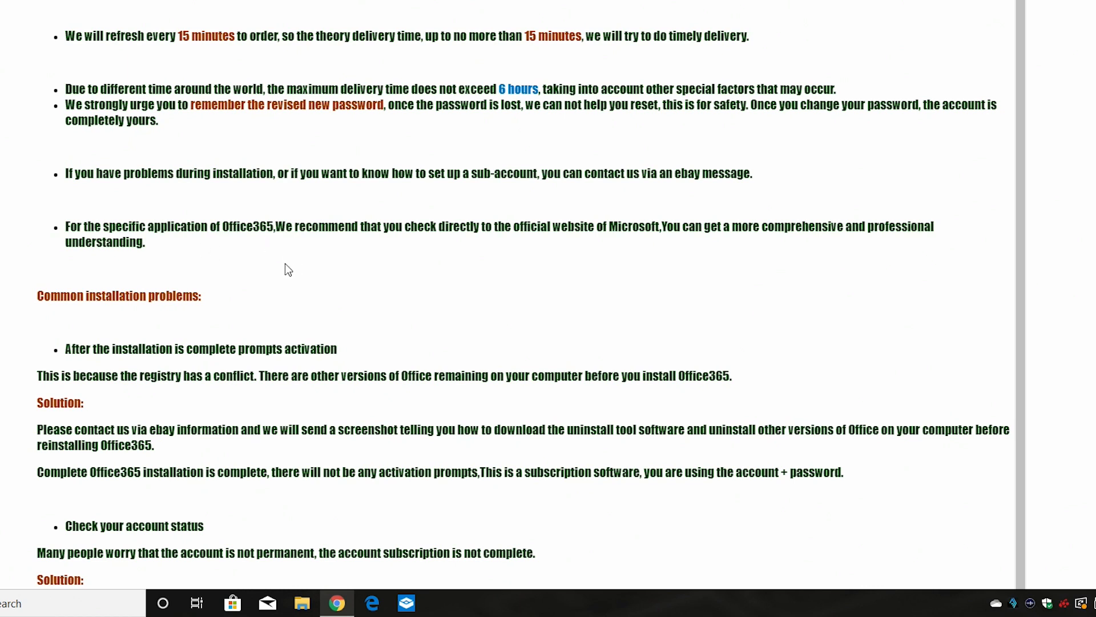
mouse_move(502, 274)
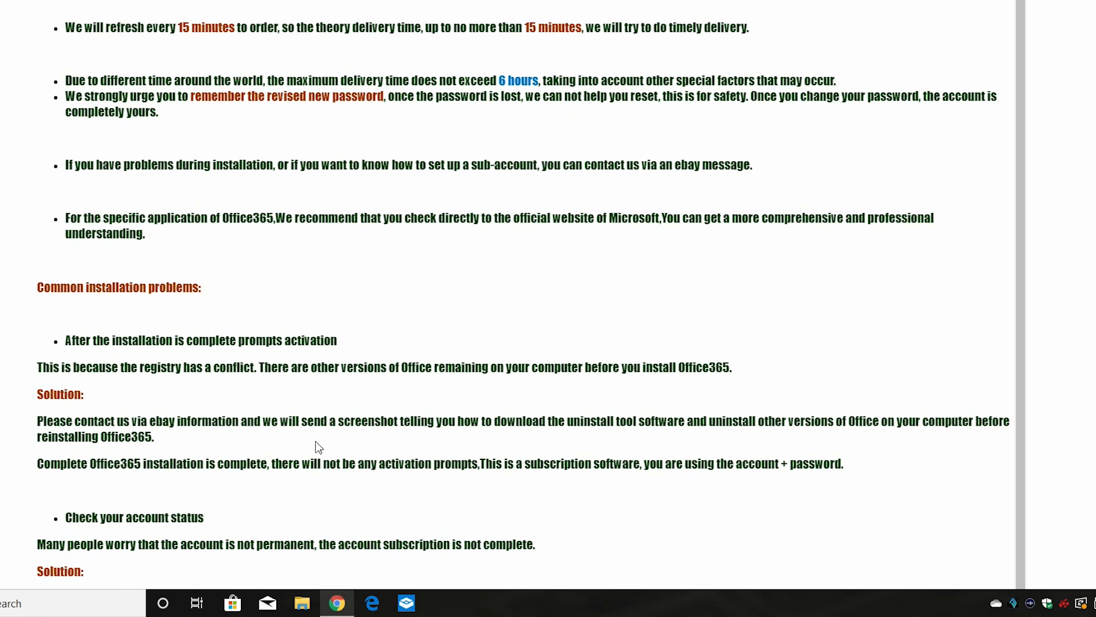
scroll("down", 3)
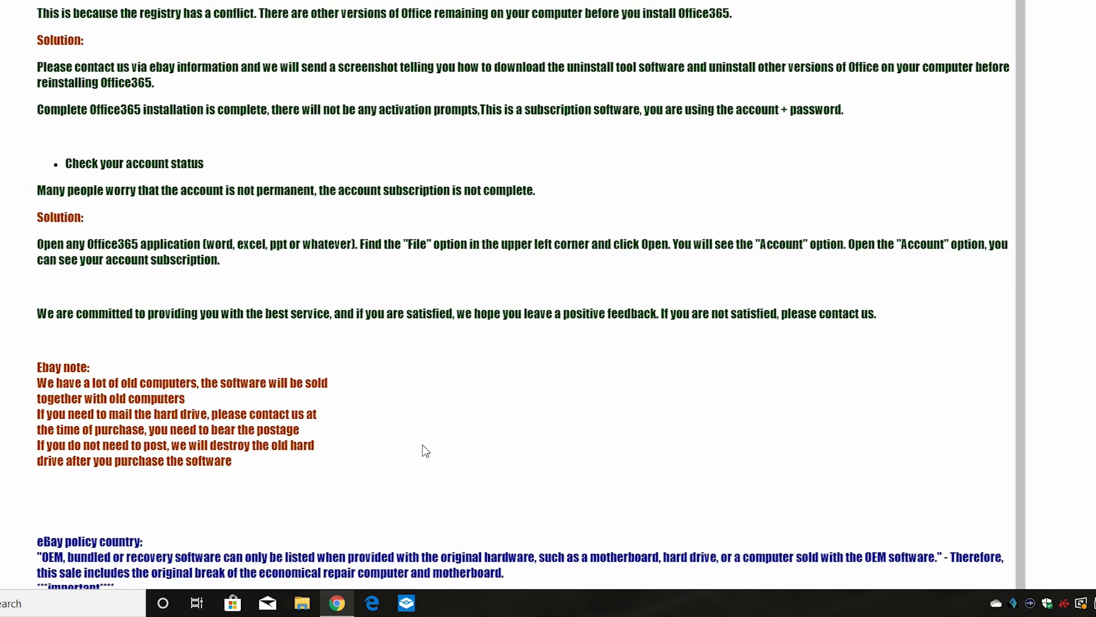
mouse_move(372, 418)
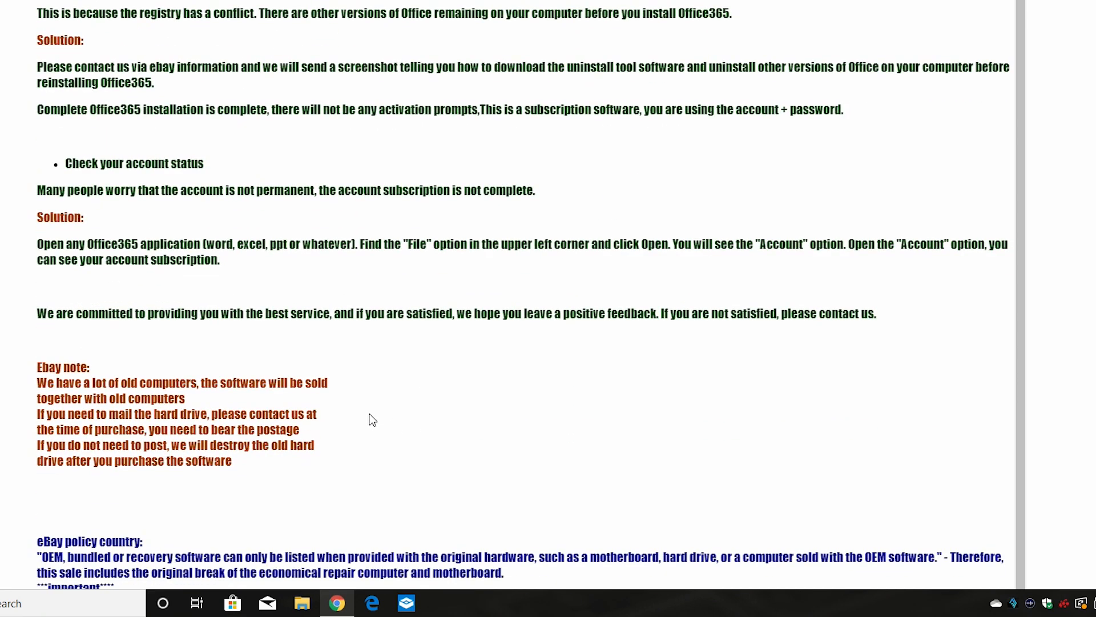
mouse_move(382, 462)
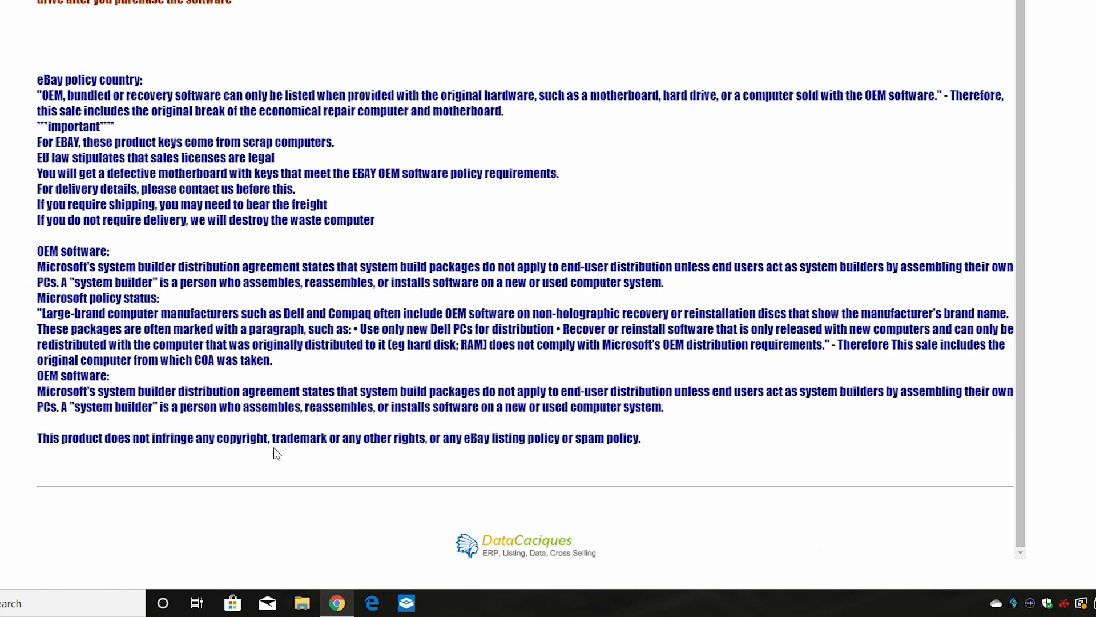
scroll("down", 3)
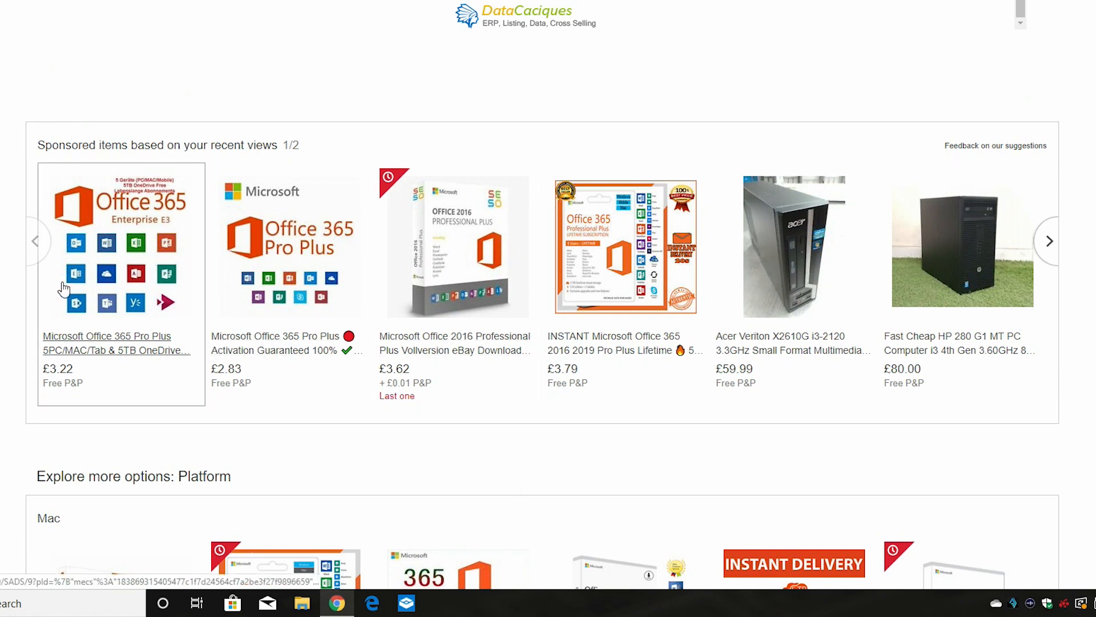
mouse_move(315, 319)
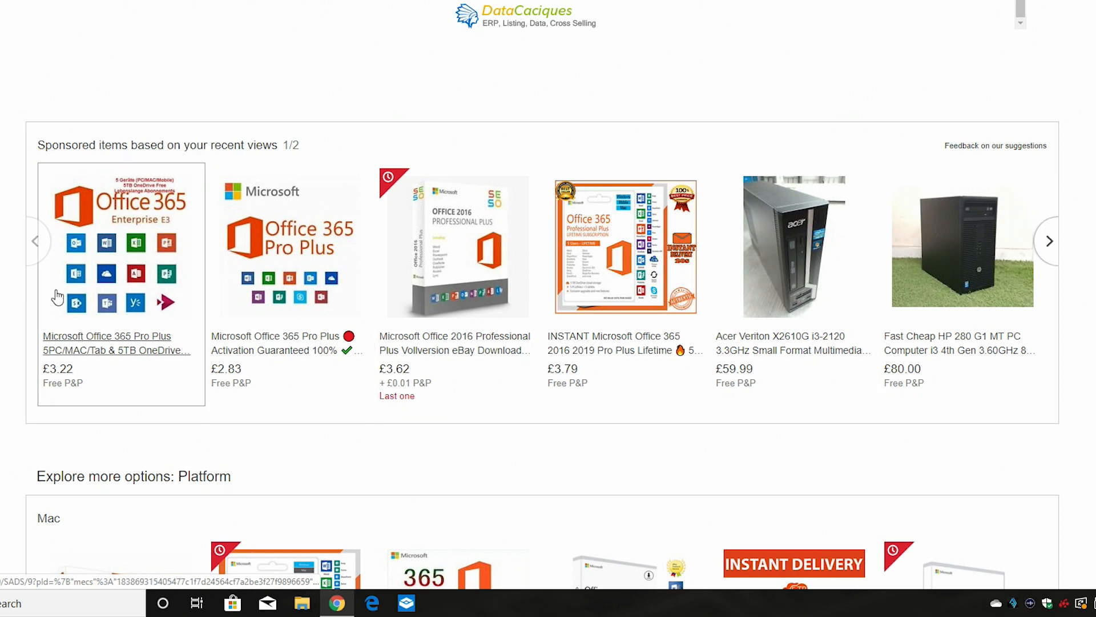
mouse_move(623, 315)
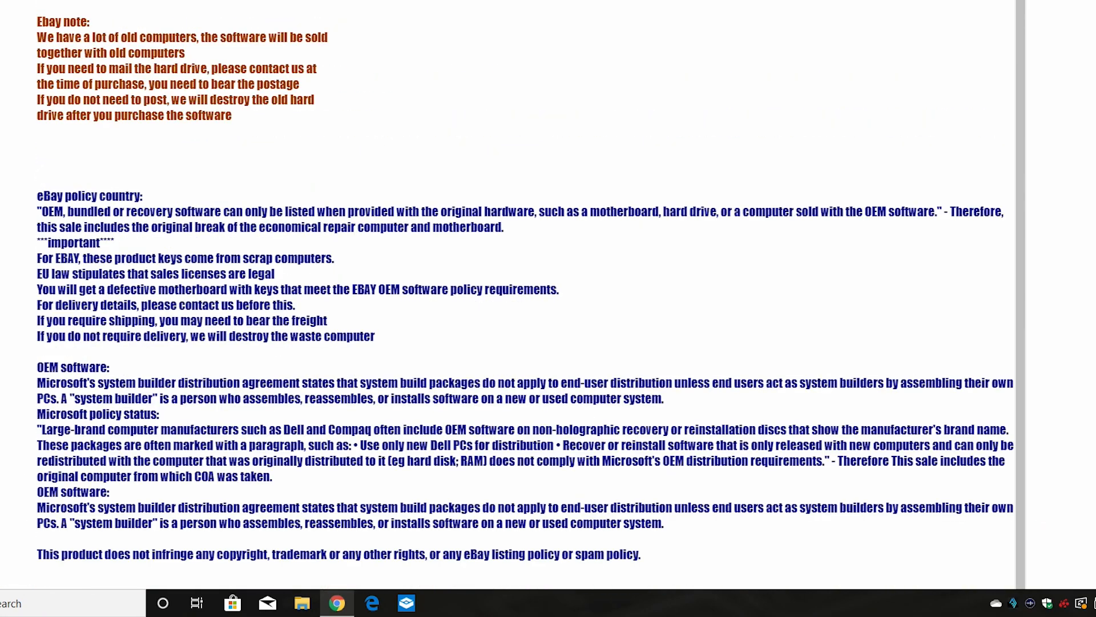
scroll("down", 3)
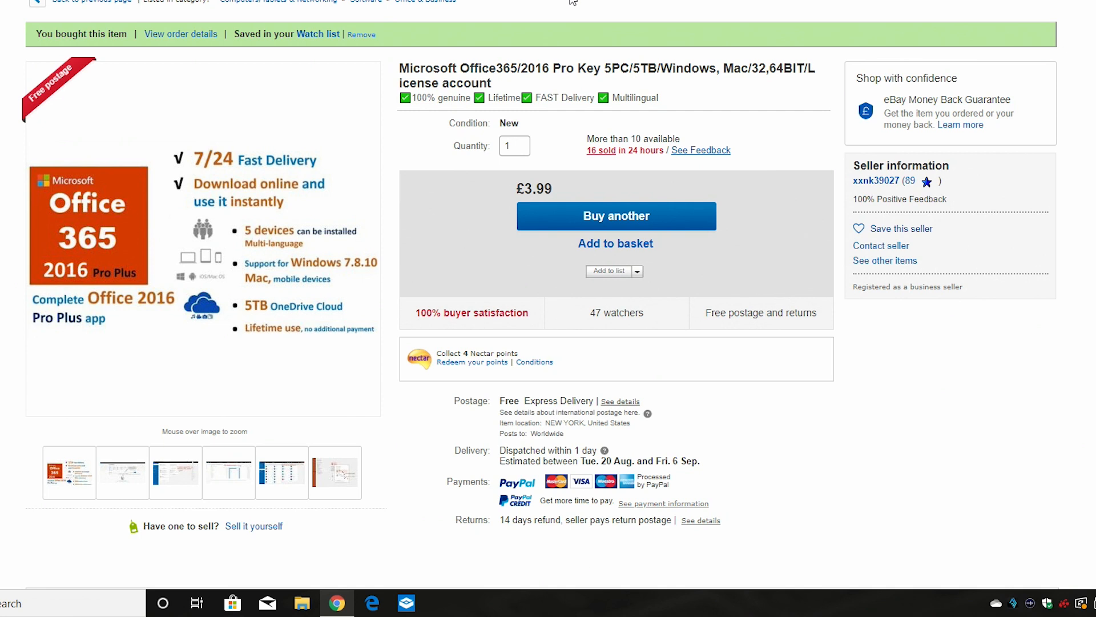
mouse_move(224, 248)
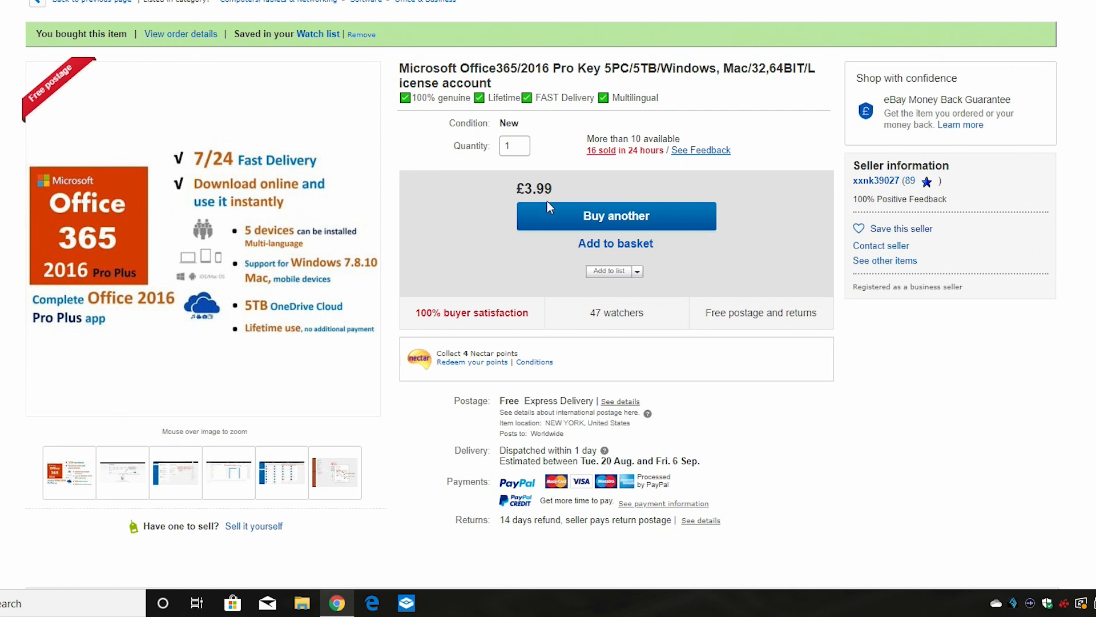
mouse_move(645, 194)
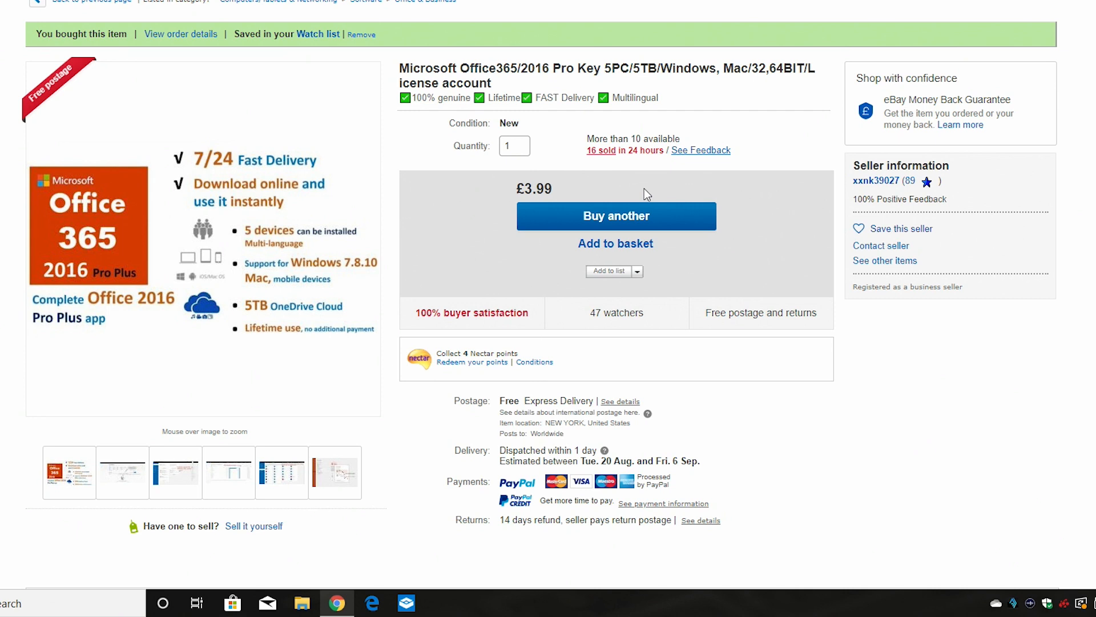
mouse_move(647, 198)
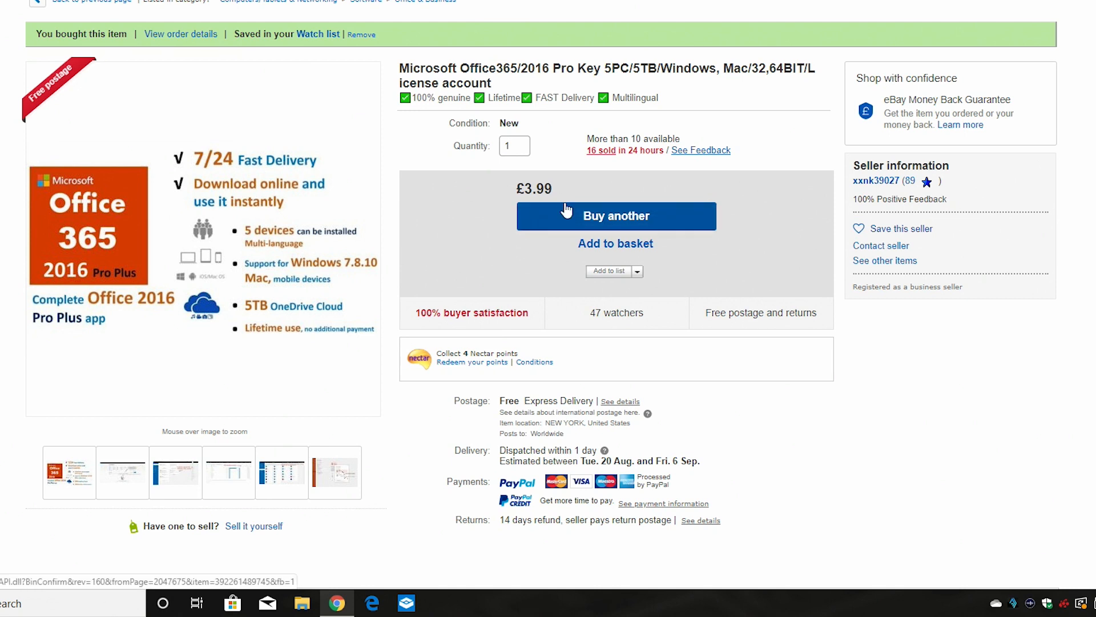
mouse_move(656, 199)
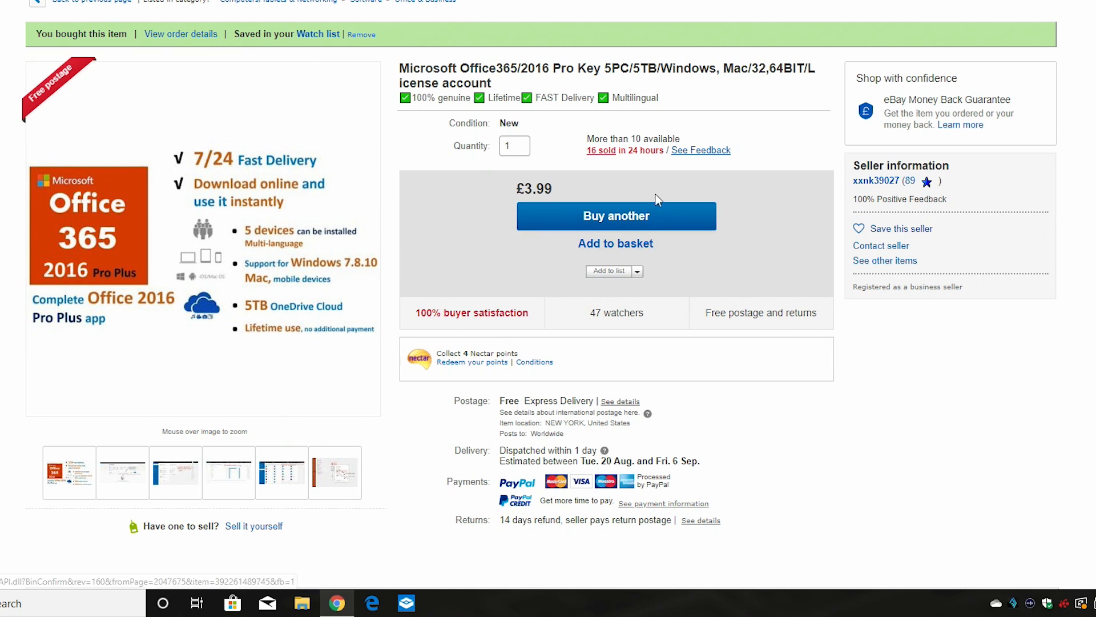
mouse_move(769, 306)
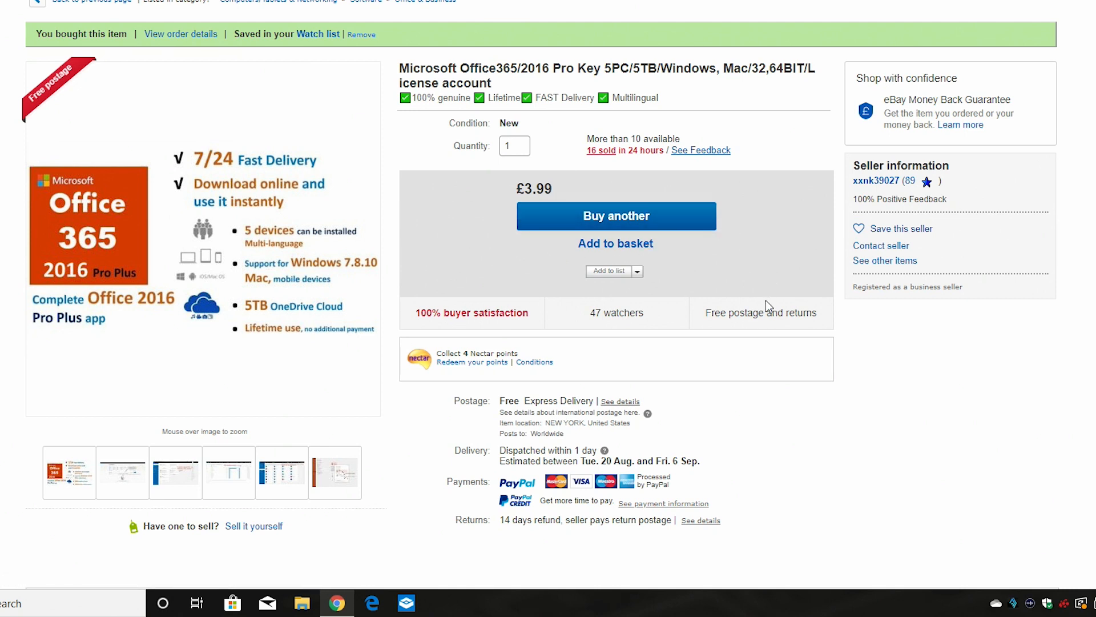